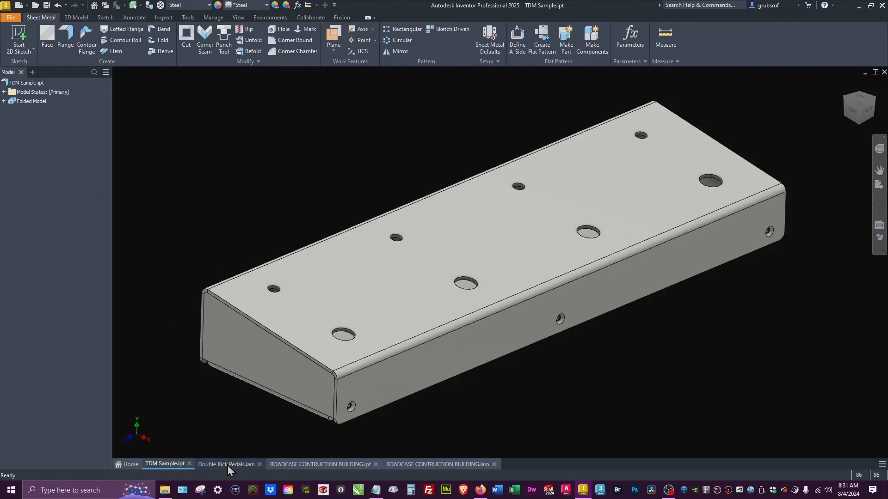
- Switch to the Double Kick Pedals assembly and look over its pedal components
{"action": "left_click", "coordinate": [226, 464]}
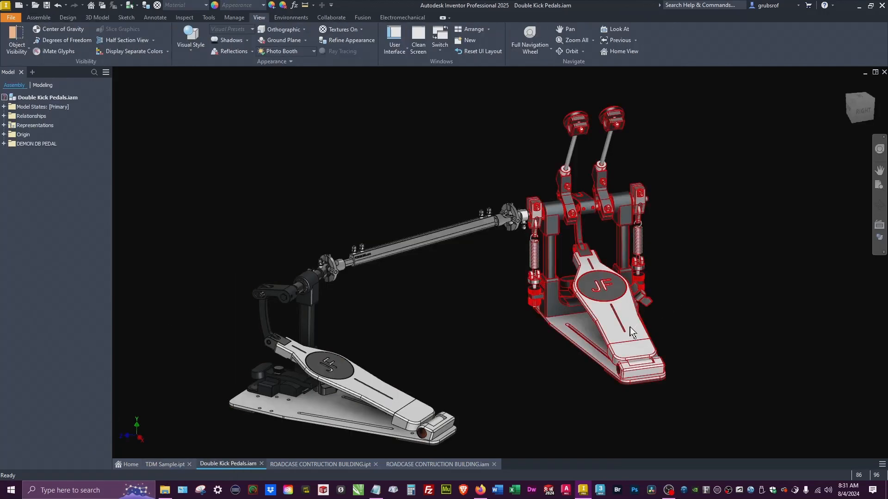
{"action": "left_click", "coordinate": [320, 363]}
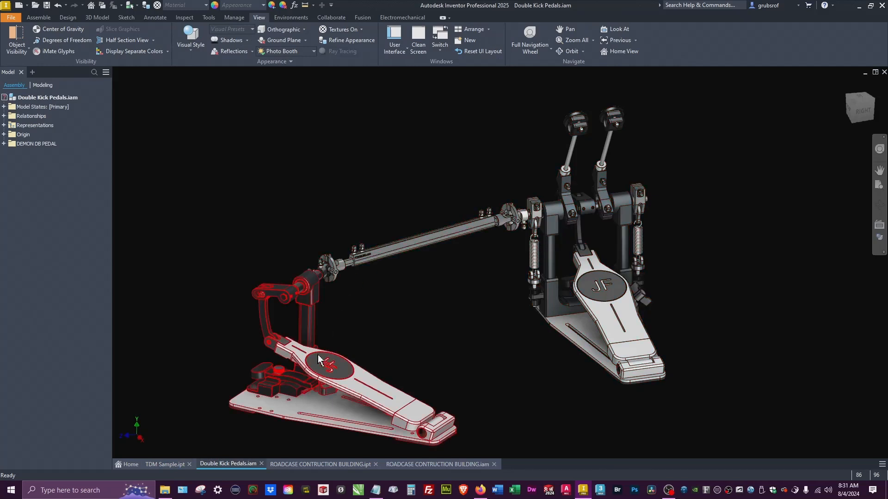
{"action": "left_click", "coordinate": [559, 407]}
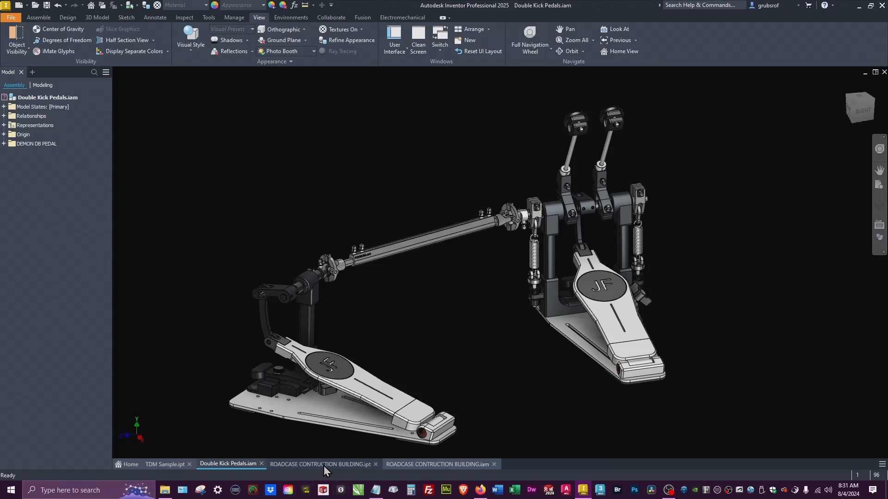
- Open ROADCASE CONTRUCTION BUILDING.ipt and turn off visibility of the selected outer panel bodies
{"action": "left_click", "coordinate": [323, 464]}
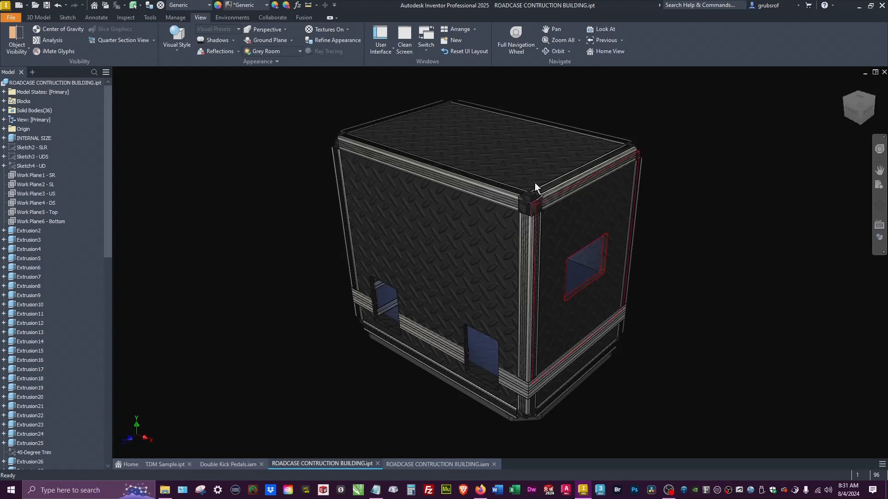
{"action": "mouse_move", "coordinate": [568, 227]}
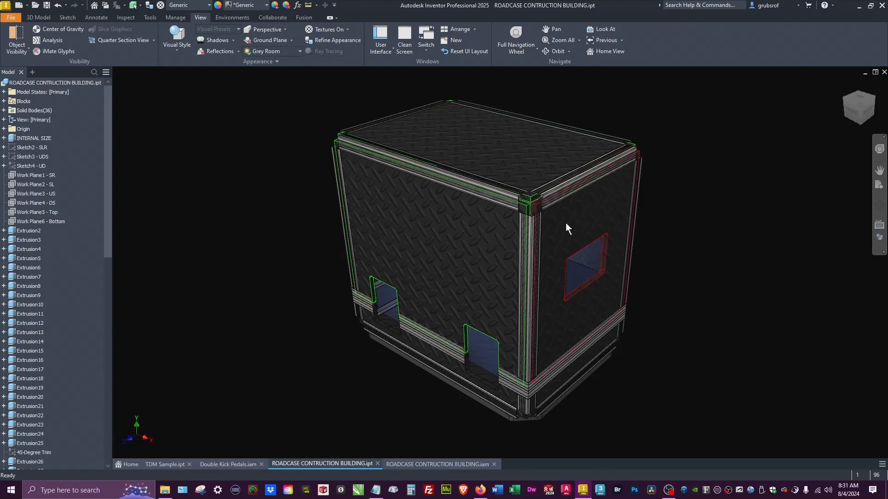
{"action": "right_click", "coordinate": [566, 227]}
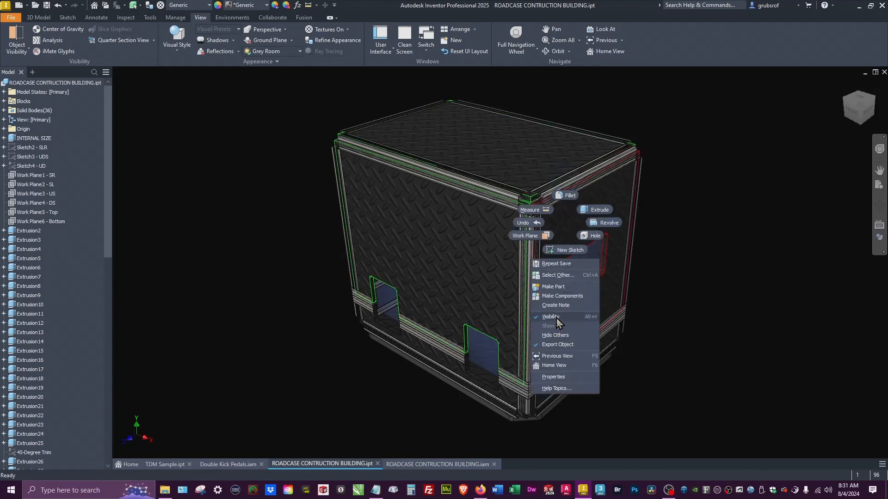
{"action": "left_click", "coordinate": [549, 316]}
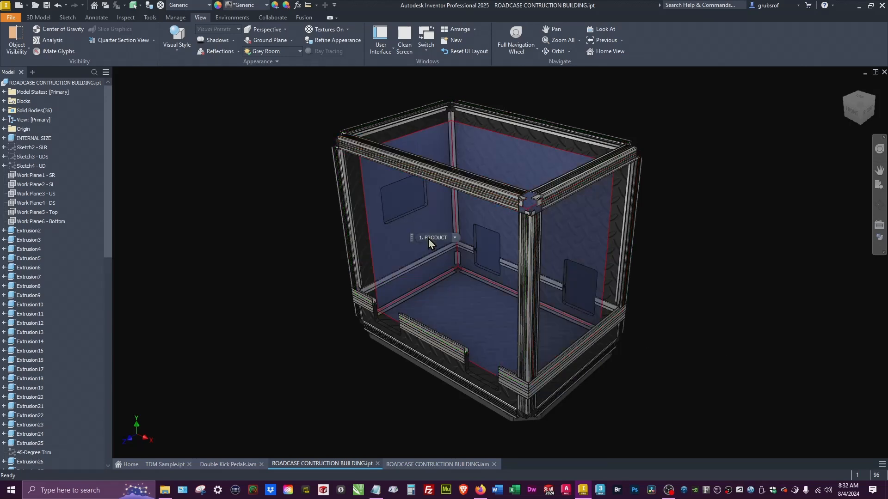
{"action": "mouse_move", "coordinate": [433, 237]}
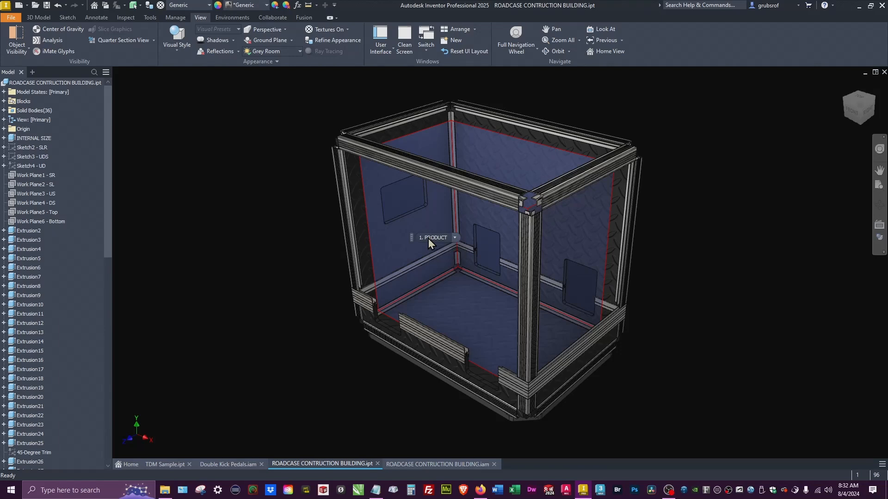
{"action": "mouse_move", "coordinate": [430, 244]}
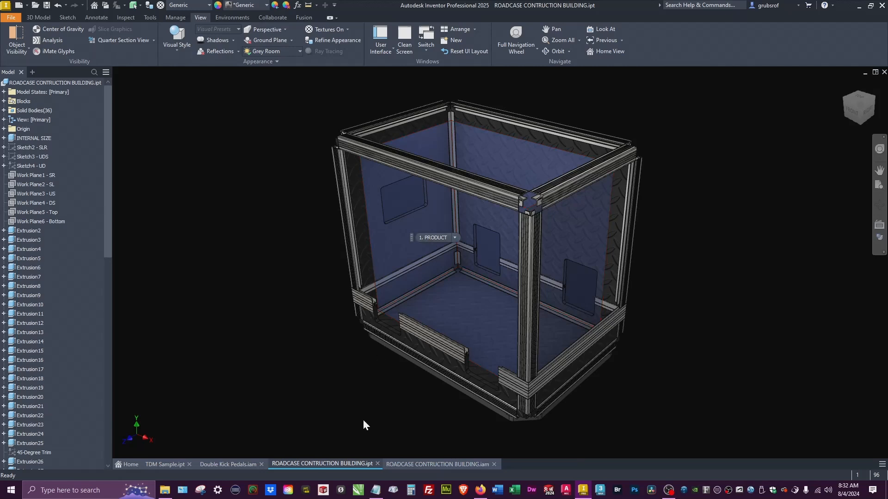
- View the road case assembly with casters, then return to TDM Sample.ipt
{"action": "left_click", "coordinate": [441, 464]}
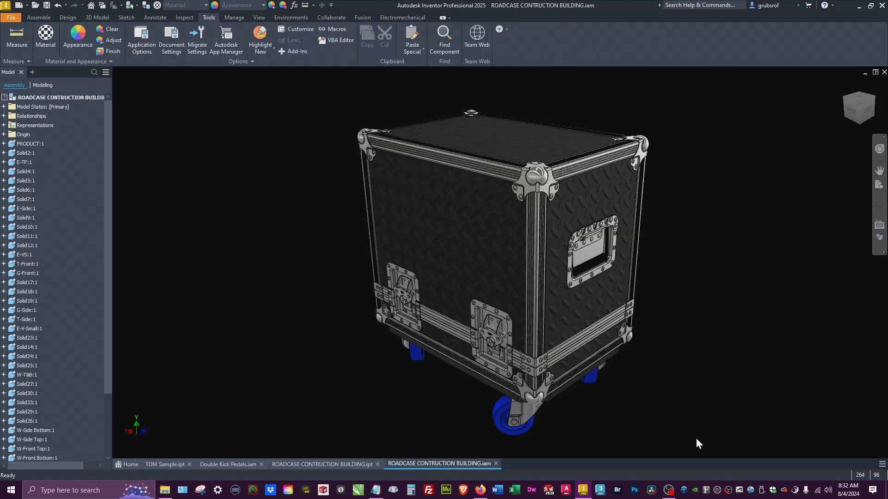
{"action": "mouse_move", "coordinate": [551, 379]}
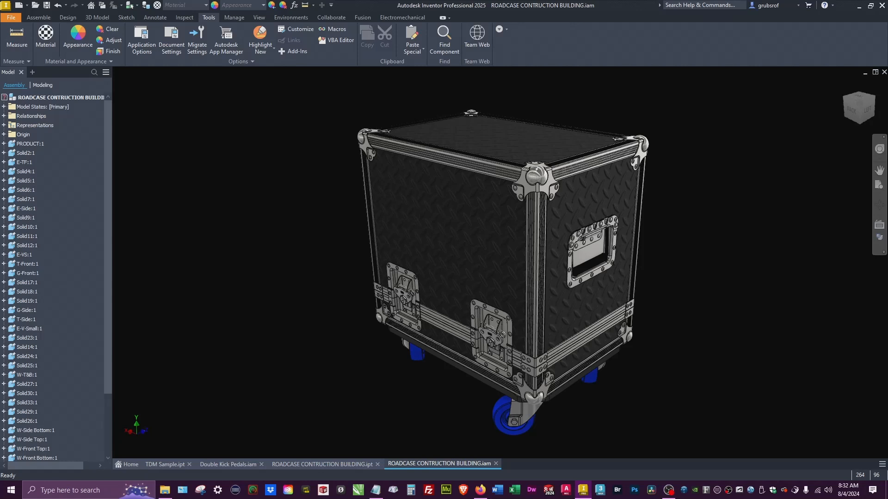
{"action": "mouse_move", "coordinate": [107, 447]}
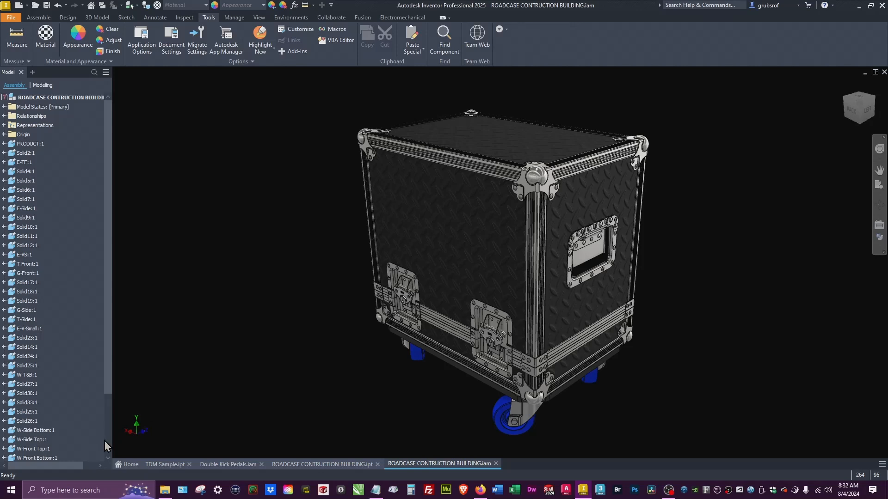
{"action": "left_click", "coordinate": [164, 464]}
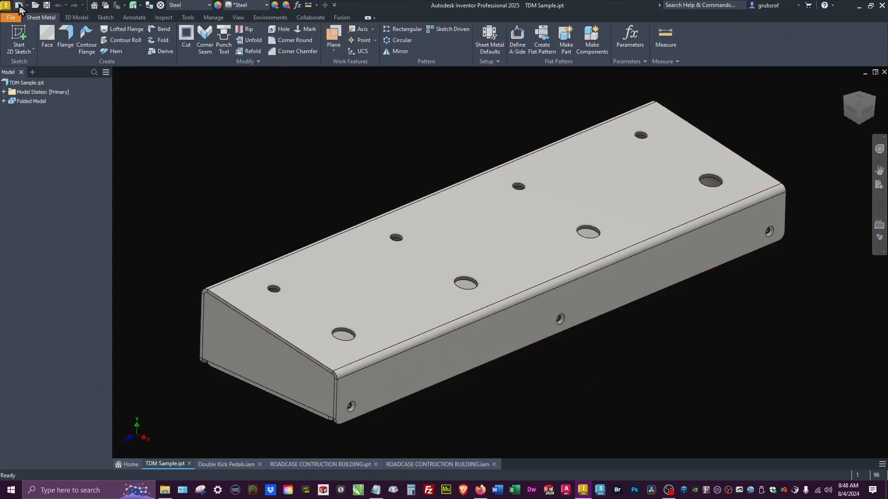
- Create a new Sheet Metal.ipt part with Use Thickness from Rule unchecked and thickness edited
{"action": "left_click", "coordinate": [18, 5]}
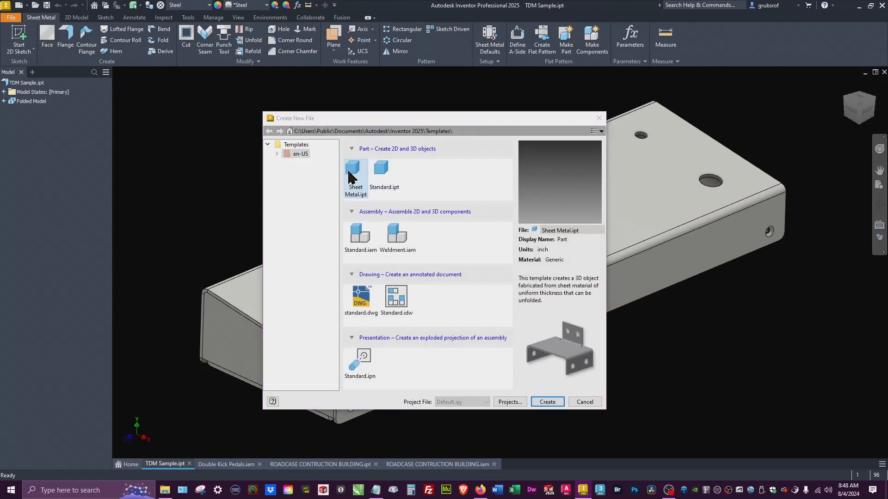
{"action": "left_click", "coordinate": [546, 401]}
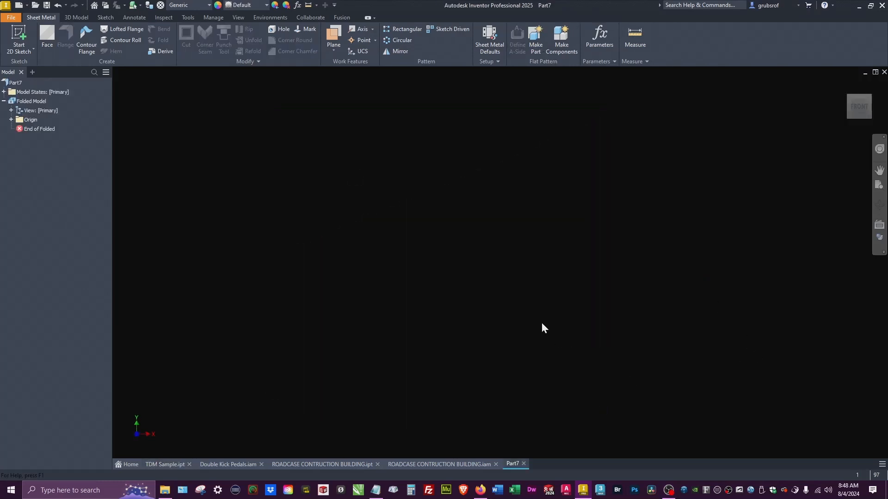
{"action": "left_click", "coordinate": [489, 40]}
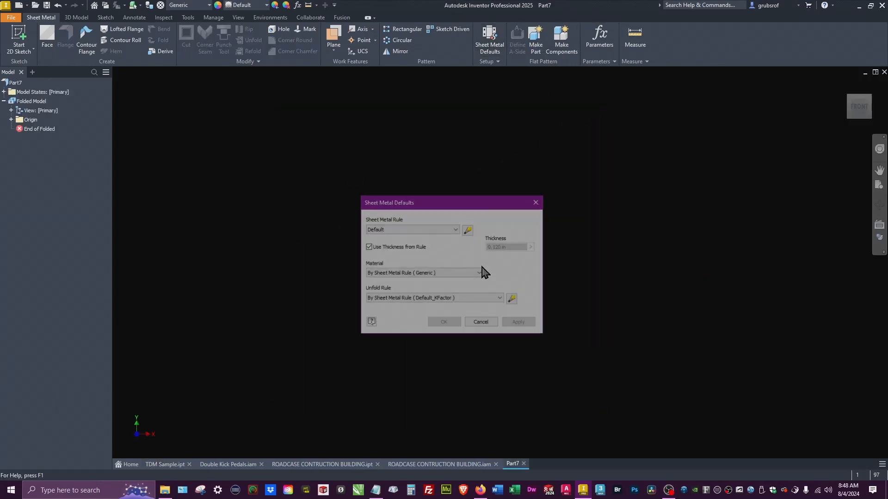
{"action": "left_click", "coordinate": [368, 246]}
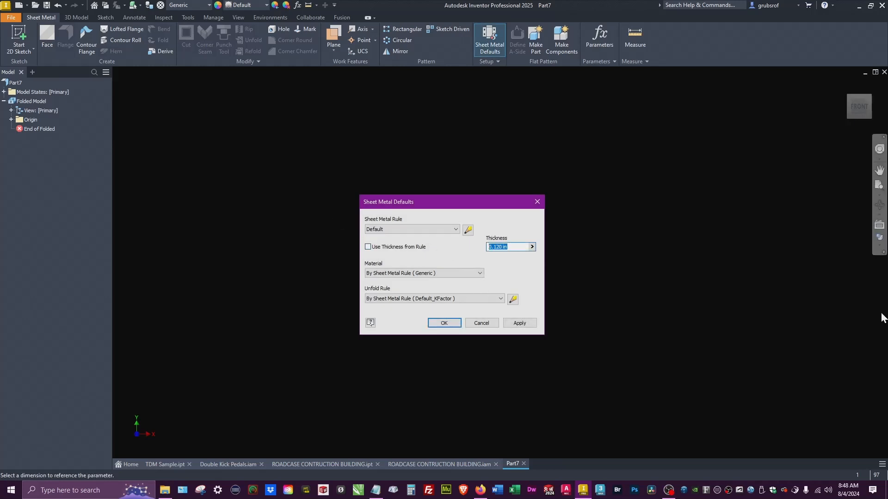
{"action": "type", "text": "."}
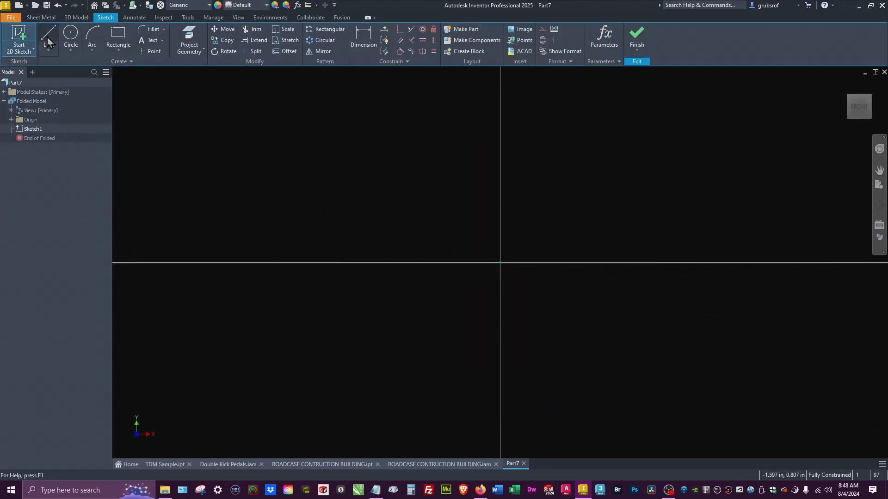
- Draw the slanted-top profile and dimension its back height as the 'back' parameter
{"action": "left_click", "coordinate": [48, 37]}
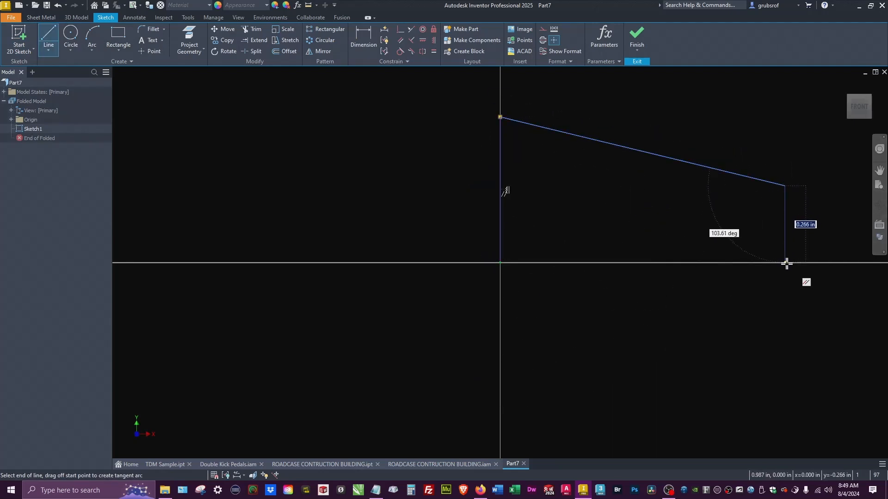
{"action": "left_click", "coordinate": [784, 262]}
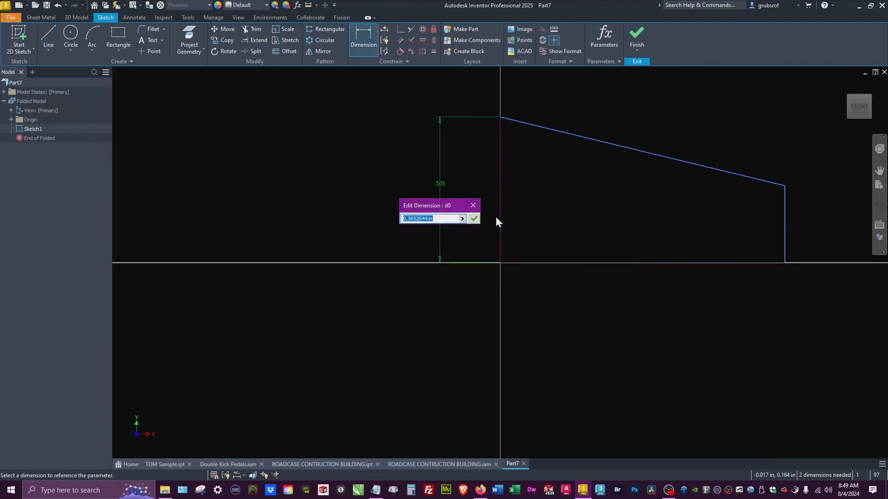
{"action": "type", "text": "back"}
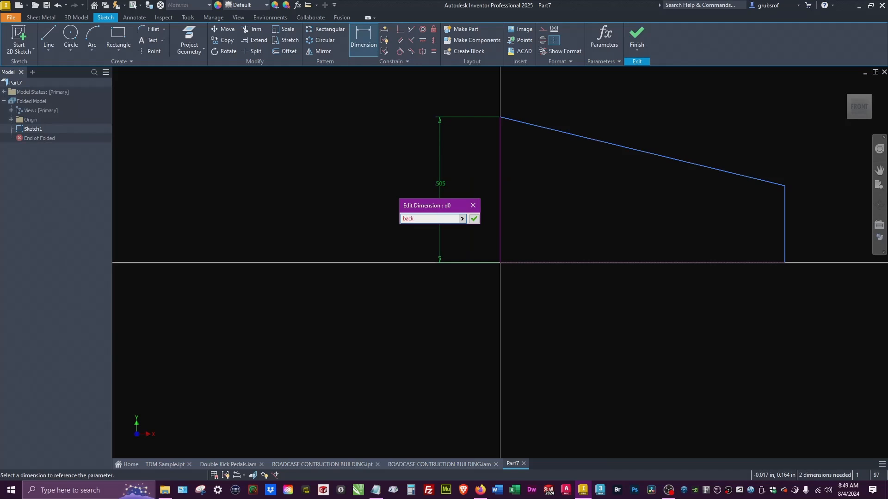
{"action": "left_click", "coordinate": [474, 219]}
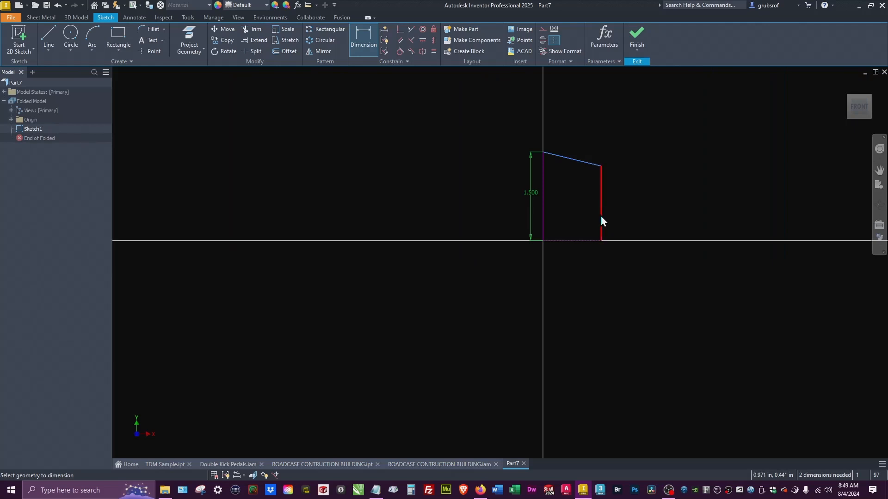
- Dimension the front height as 'front' = 1 and the top depth as 'dep'
{"action": "left_click", "coordinate": [601, 204]}
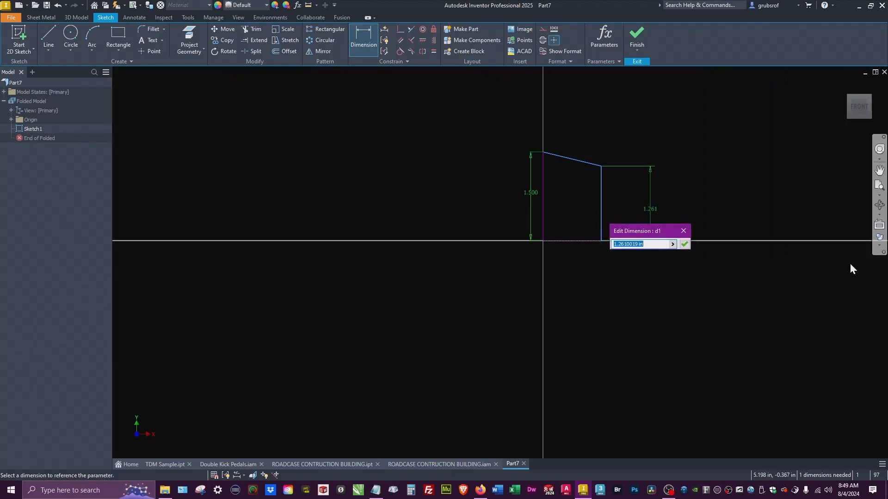
{"action": "type", "text": "front"}
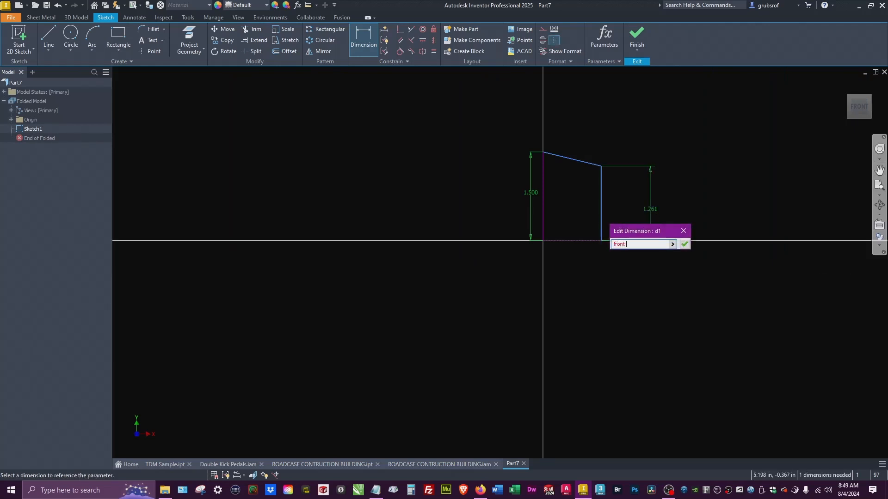
{"action": "type", "text": "= 1"}
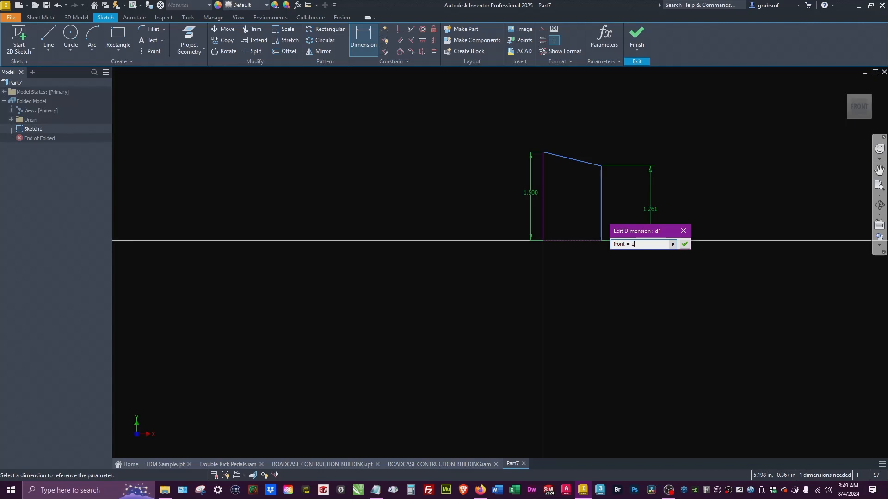
{"action": "left_click", "coordinate": [684, 245]}
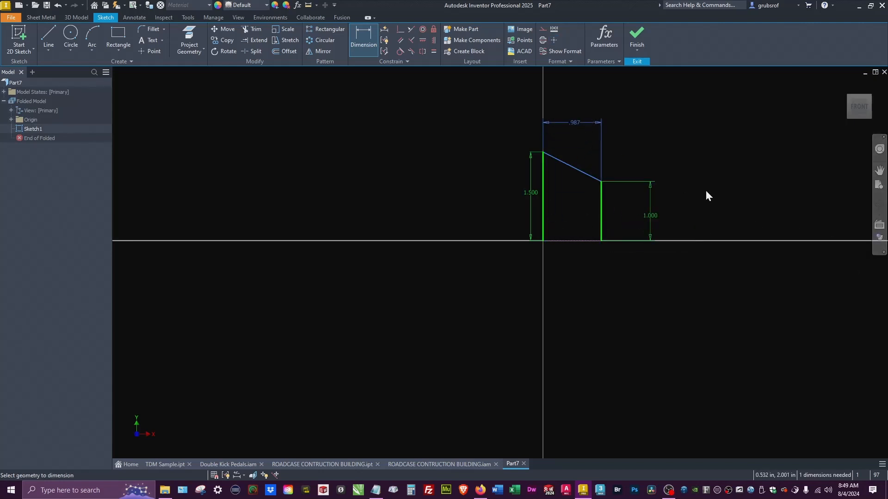
{"action": "left_click", "coordinate": [573, 122]}
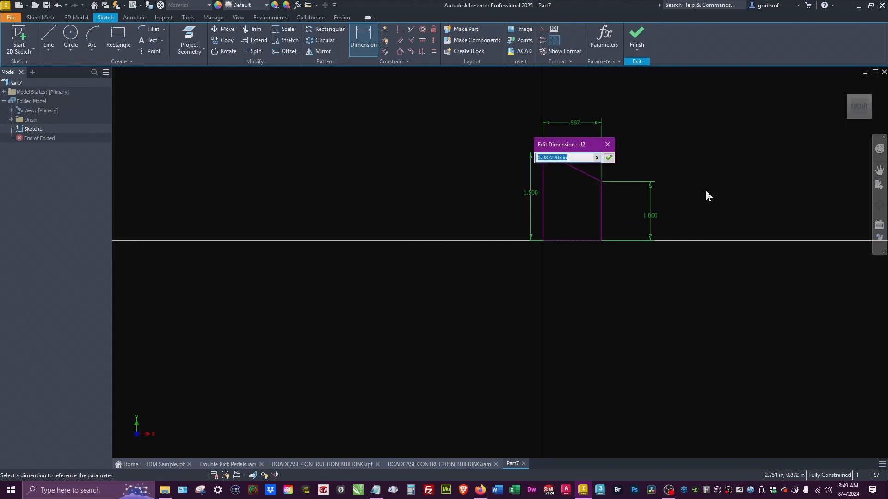
{"action": "type", "text": "dep"}
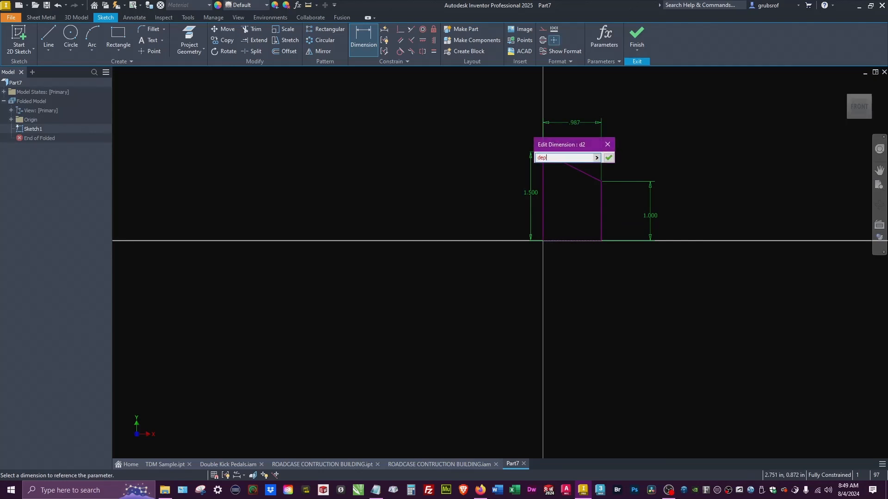
{"action": "left_click", "coordinate": [609, 157]}
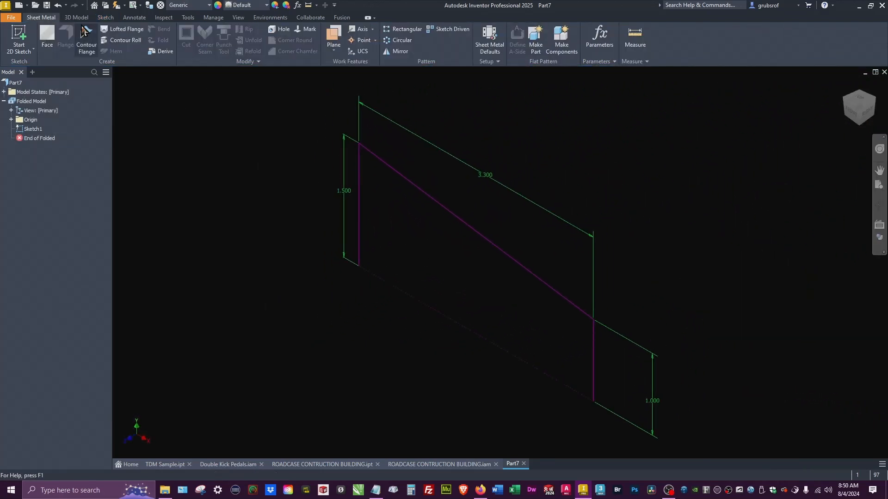
- Build a contour flange from the profile with width Distance A set to 'length'
{"action": "left_click", "coordinate": [86, 40]}
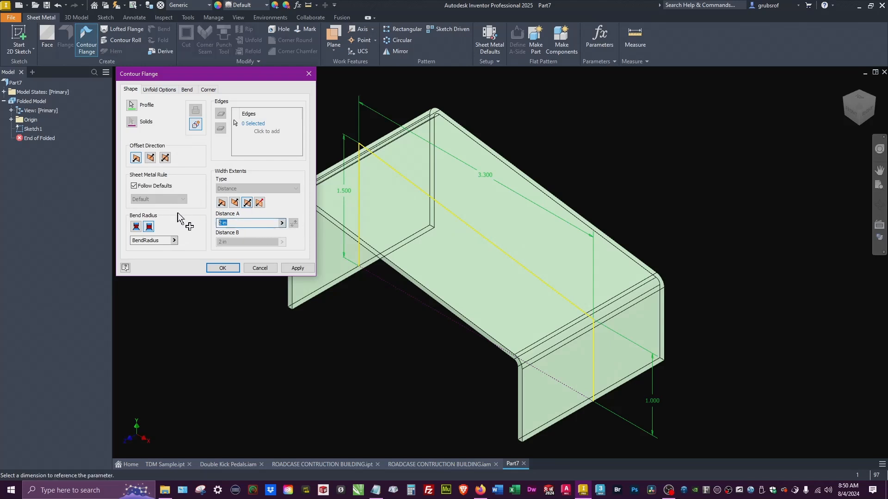
{"action": "mouse_move", "coordinate": [175, 221]}
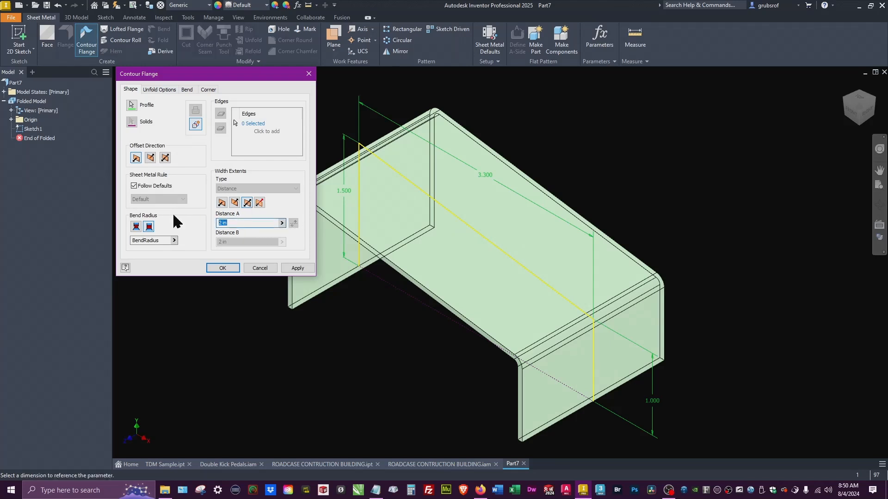
{"action": "type", "text": "length 11"}
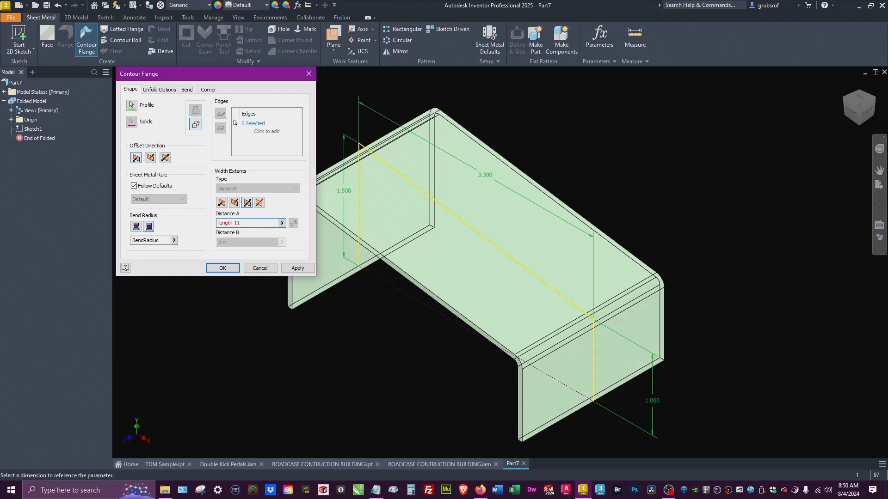
{"action": "triple_click", "coordinate": [247, 222]}
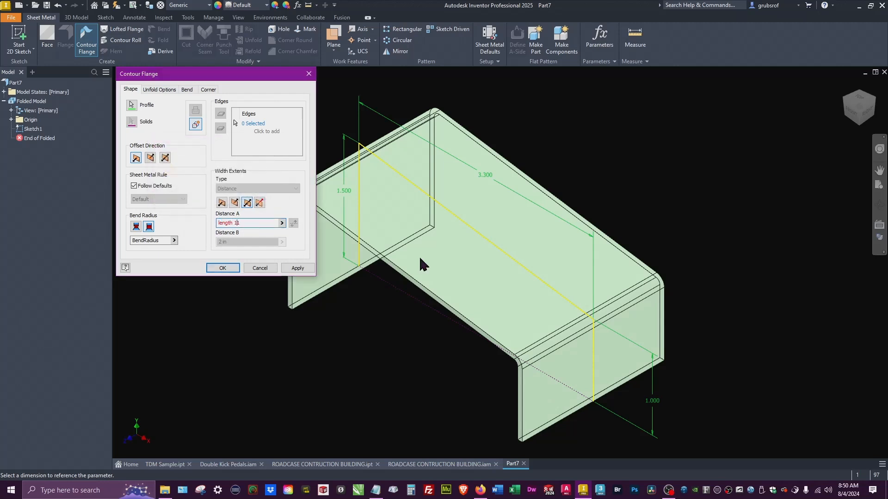
{"action": "type", "text": "1"}
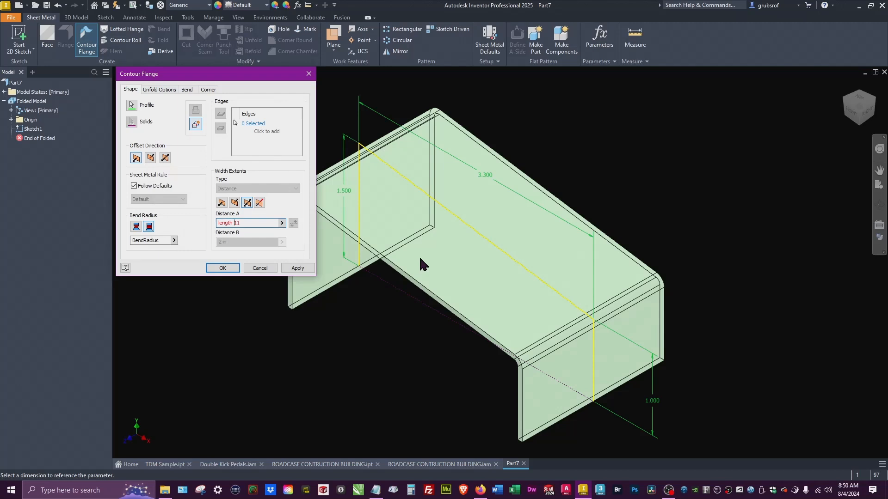
{"action": "left_click", "coordinate": [222, 268]}
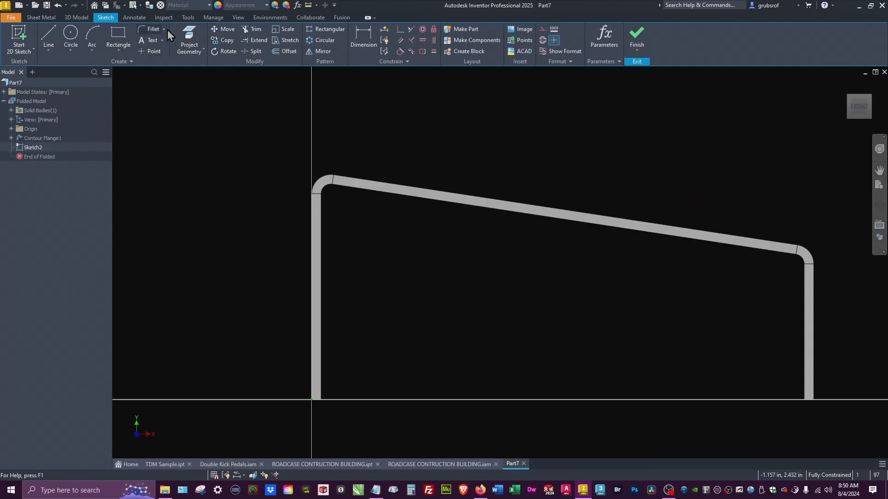
- Project the flange's inner edges into Sketch2 and draw the bottom closing line
{"action": "left_click", "coordinate": [189, 41]}
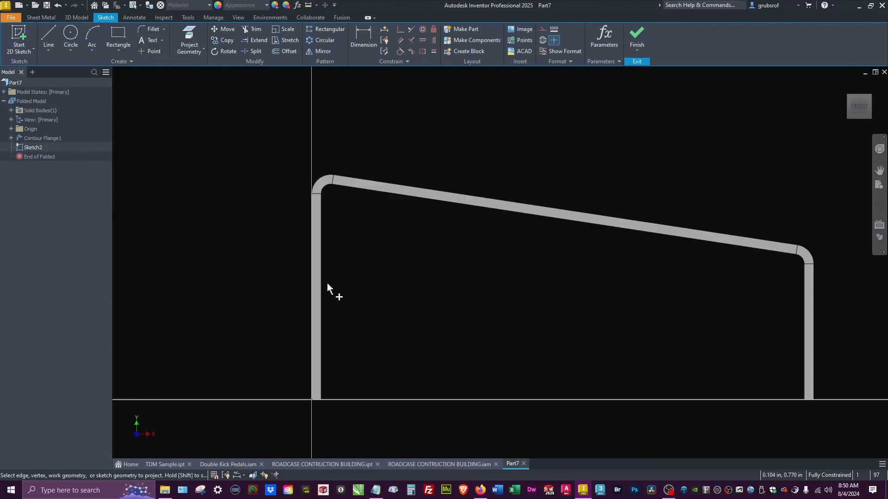
{"action": "left_click", "coordinate": [320, 283]}
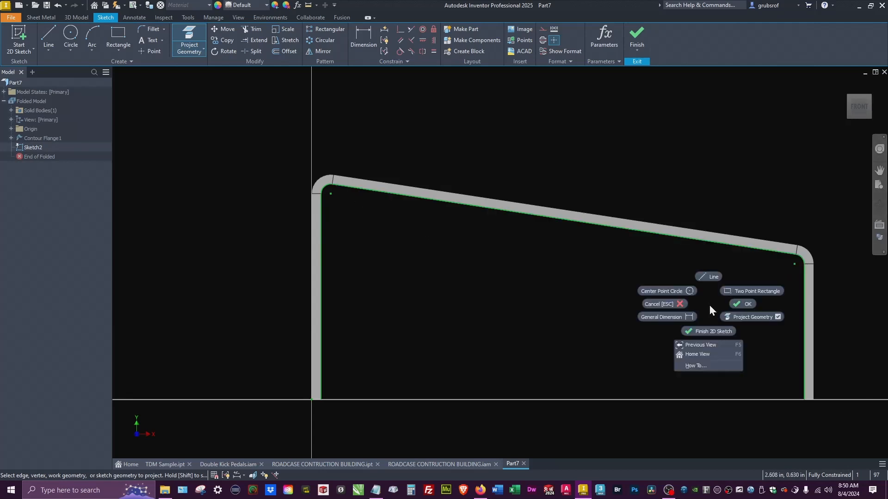
{"action": "right_click", "coordinate": [563, 276]}
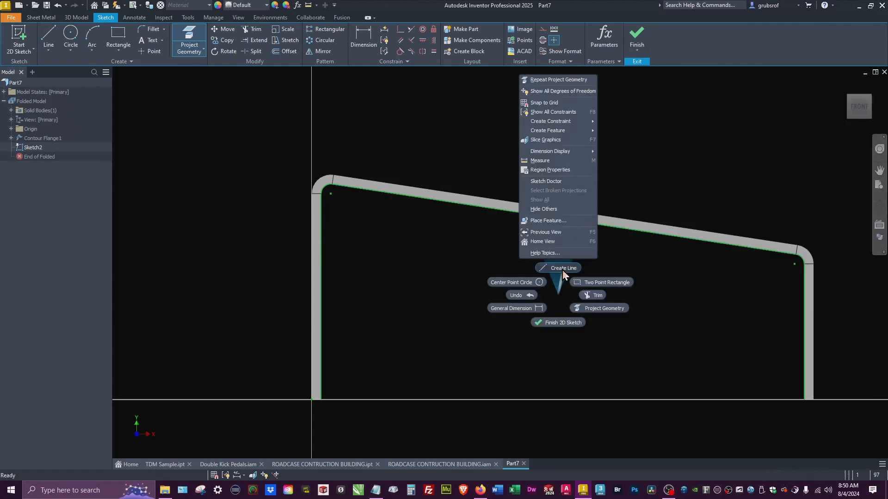
{"action": "left_click", "coordinate": [561, 268]}
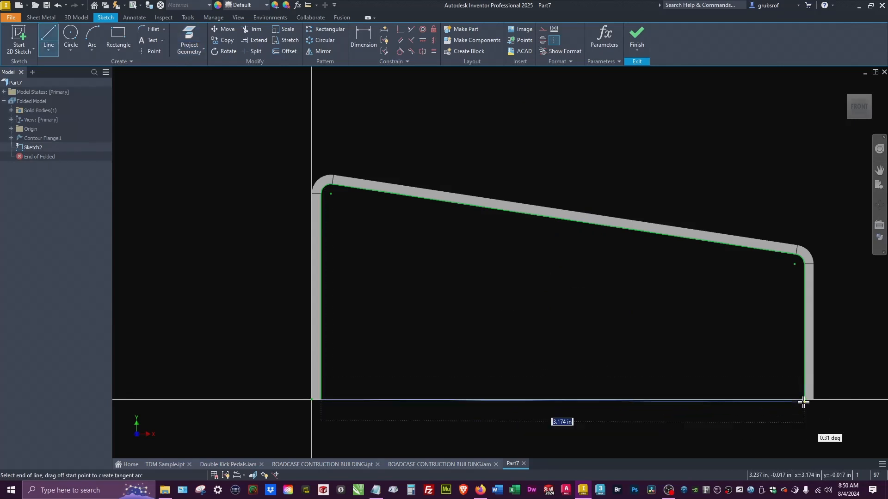
{"action": "right_click", "coordinate": [804, 402]}
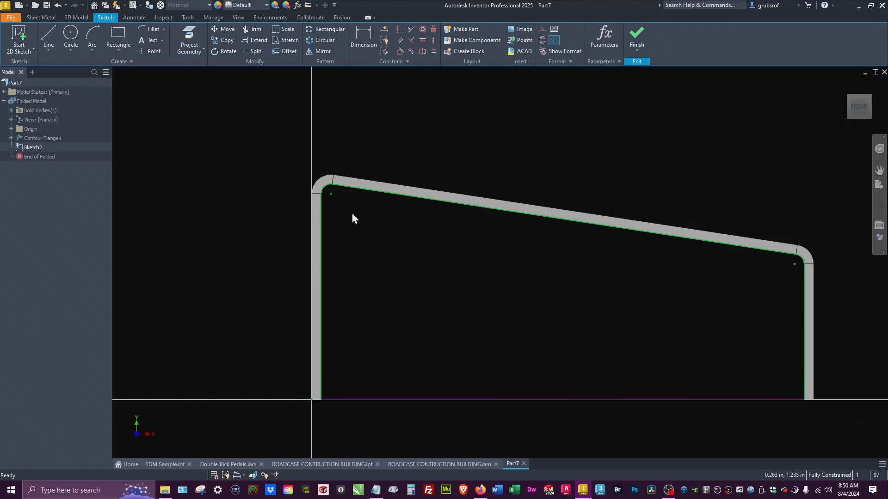
{"action": "mouse_move", "coordinate": [369, 317]}
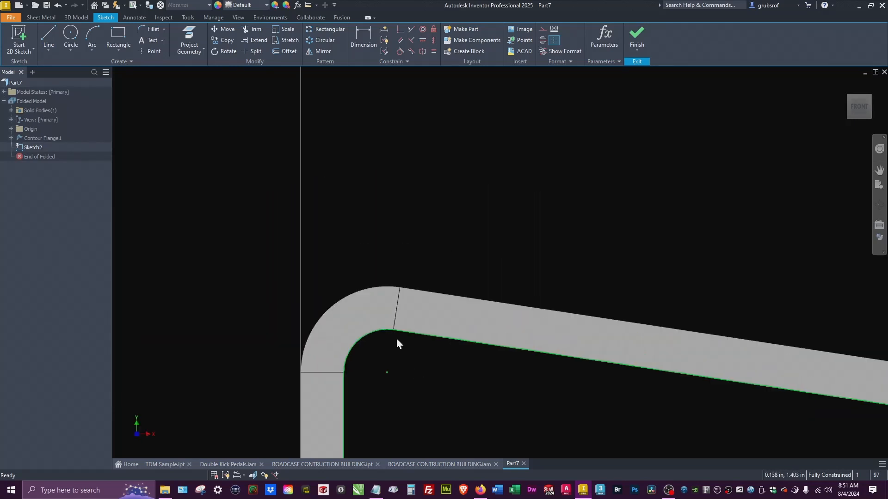
{"action": "mouse_move", "coordinate": [394, 349]}
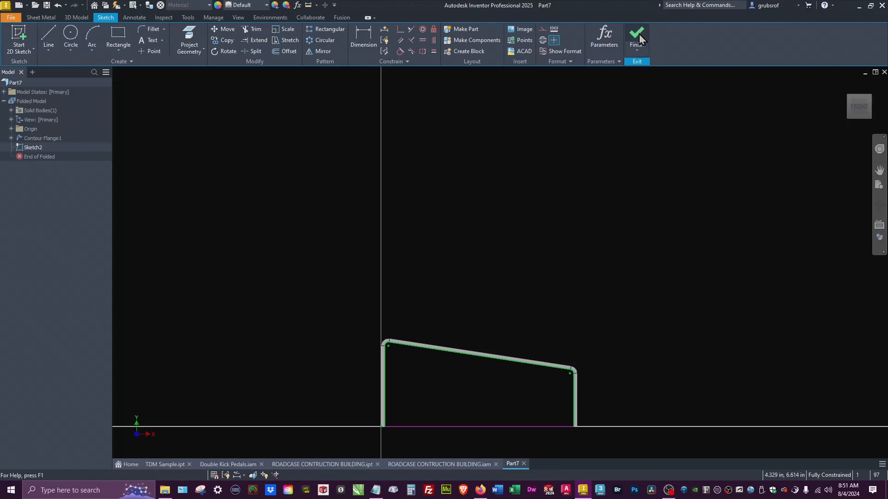
- Finish Sketch2 and create a Face end panel from it, adjusting thickness direction
{"action": "left_click", "coordinate": [635, 34]}
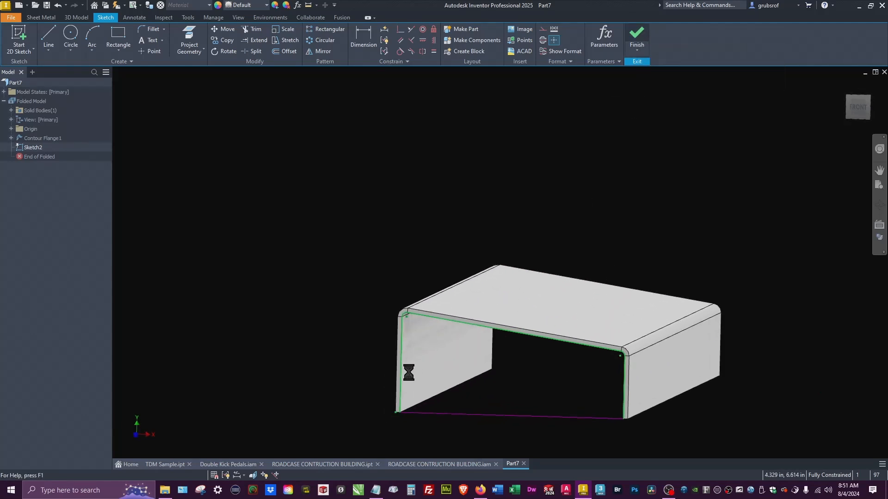
{"action": "left_click", "coordinate": [636, 33]}
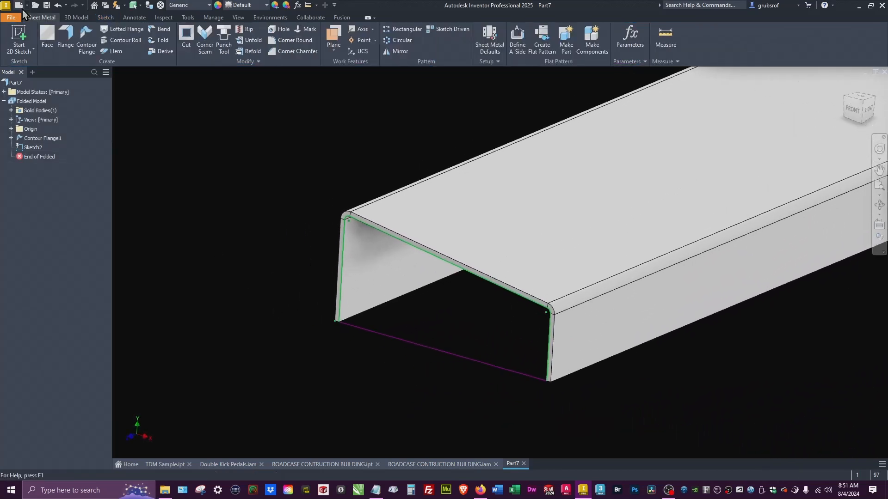
{"action": "left_click", "coordinate": [48, 40]}
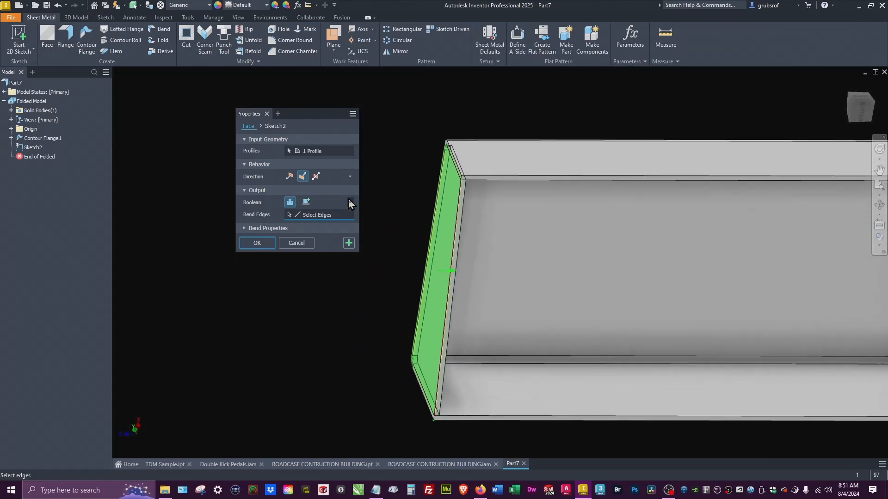
{"action": "left_click", "coordinate": [290, 177]}
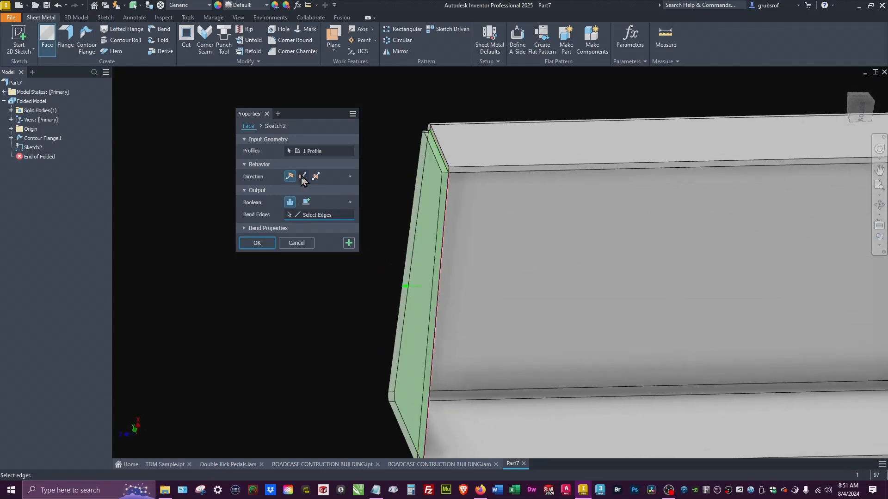
{"action": "left_click", "coordinate": [303, 176]}
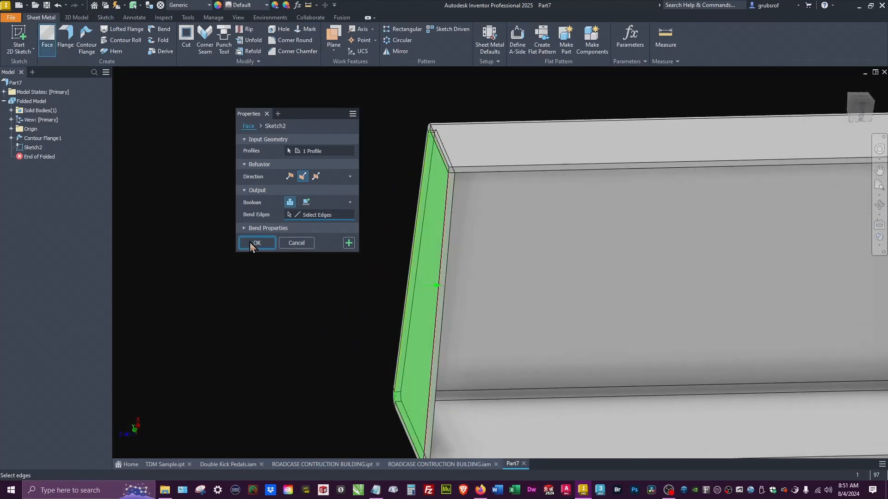
{"action": "left_click", "coordinate": [256, 243]}
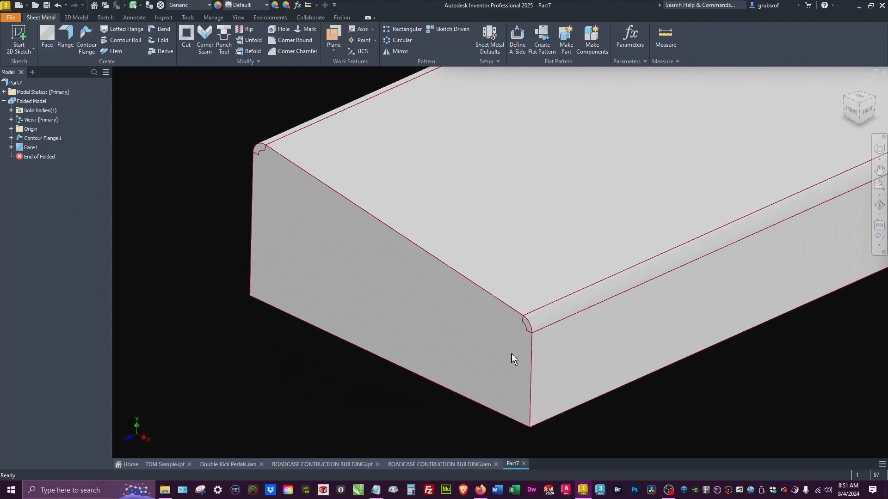
- Edit Face1 and change its Boolean to New Solid, creating Solid2
{"action": "left_click", "coordinate": [48, 245]}
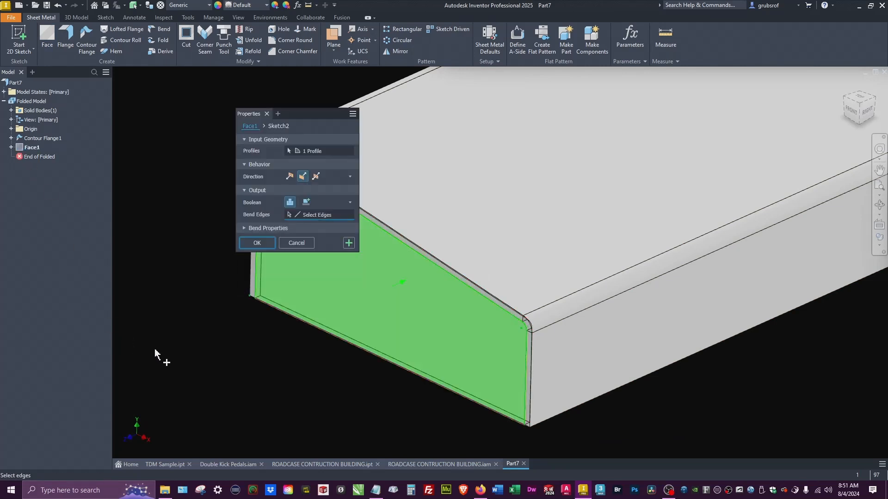
{"action": "mouse_move", "coordinate": [195, 244]}
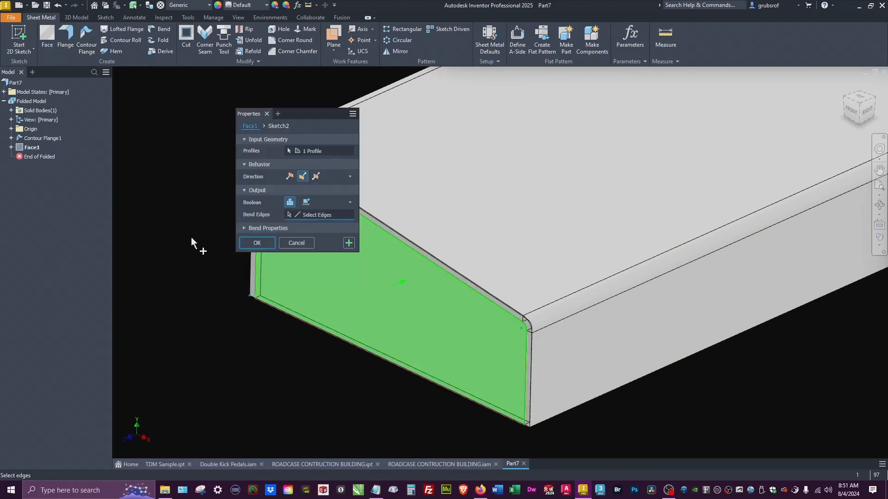
{"action": "mouse_move", "coordinate": [326, 220]}
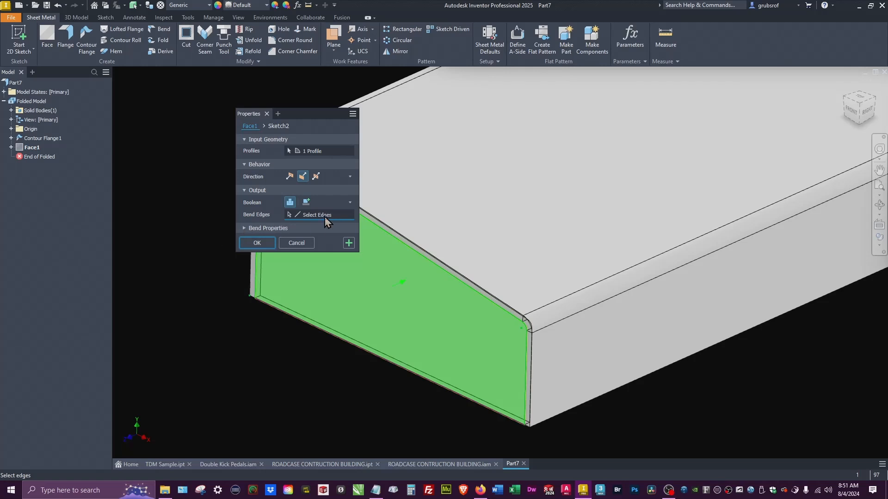
{"action": "mouse_move", "coordinate": [307, 202]}
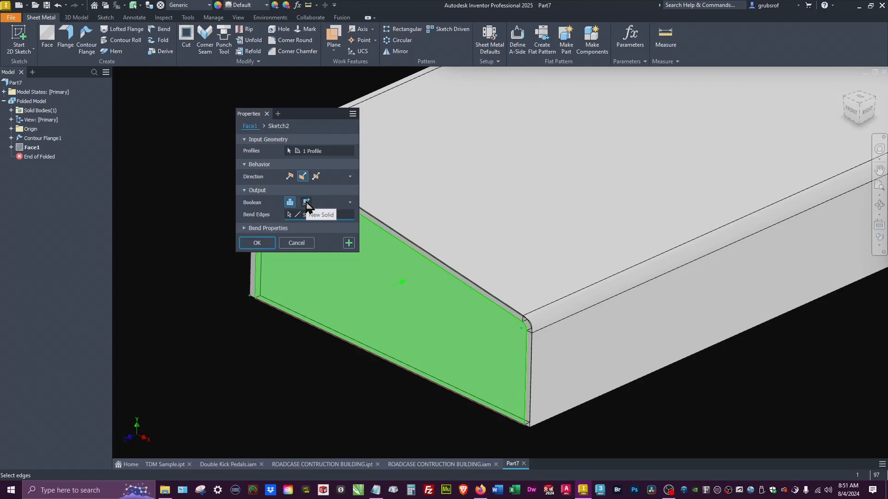
{"action": "left_click", "coordinate": [306, 202]}
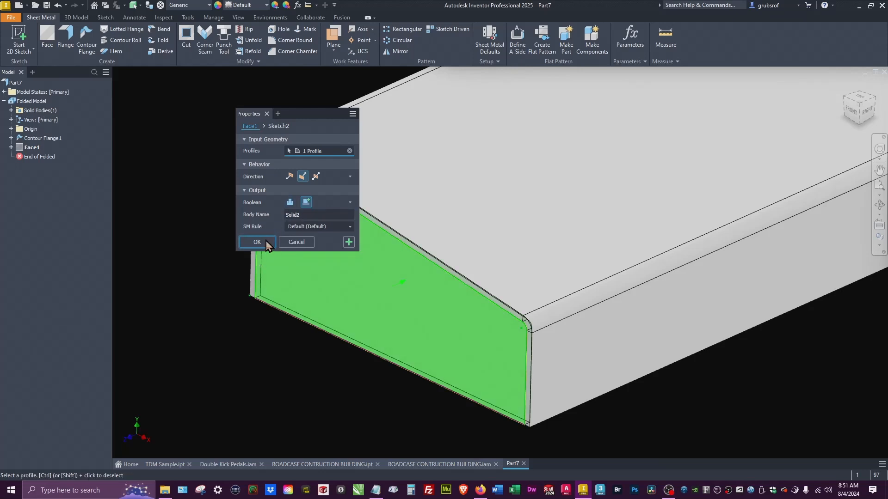
{"action": "left_click", "coordinate": [257, 242]}
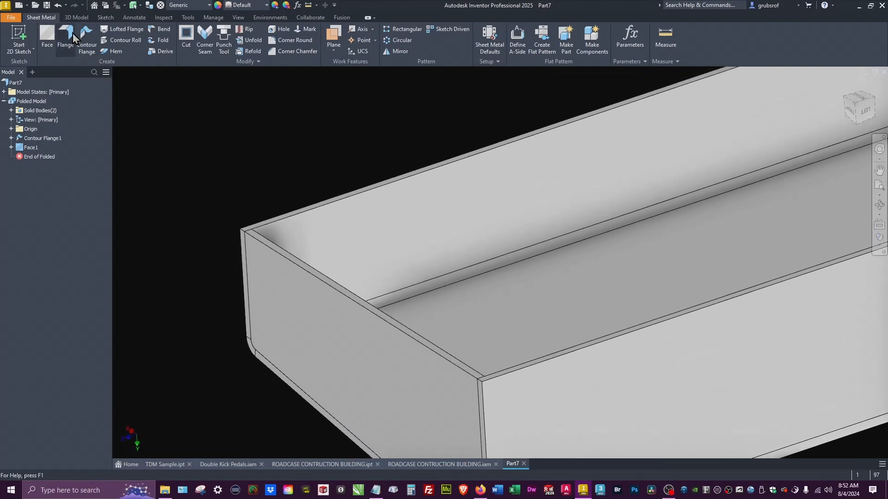
- Add a flange on the long top edge with distance length/2
{"action": "left_click", "coordinate": [65, 40]}
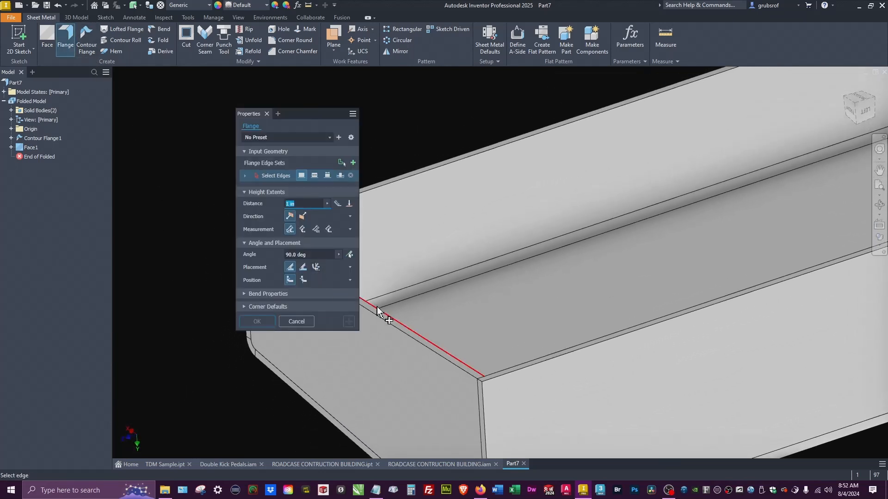
{"action": "left_click", "coordinate": [419, 340]}
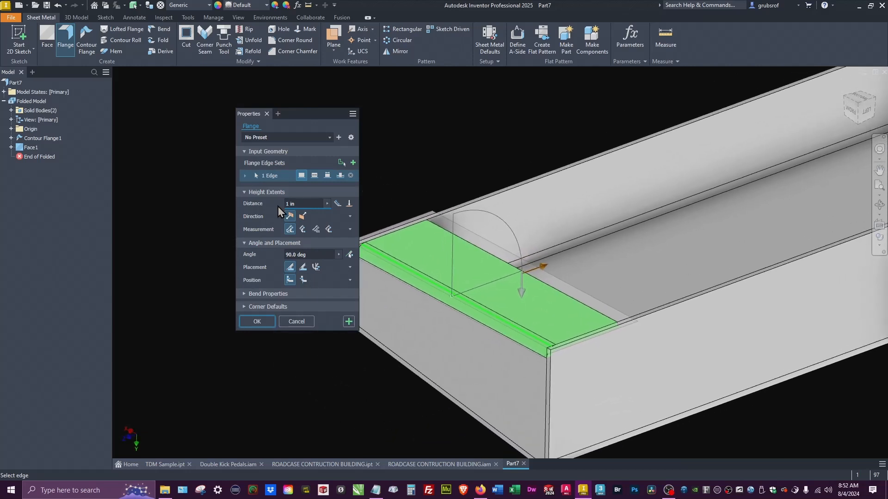
{"action": "left_click", "coordinate": [305, 204]}
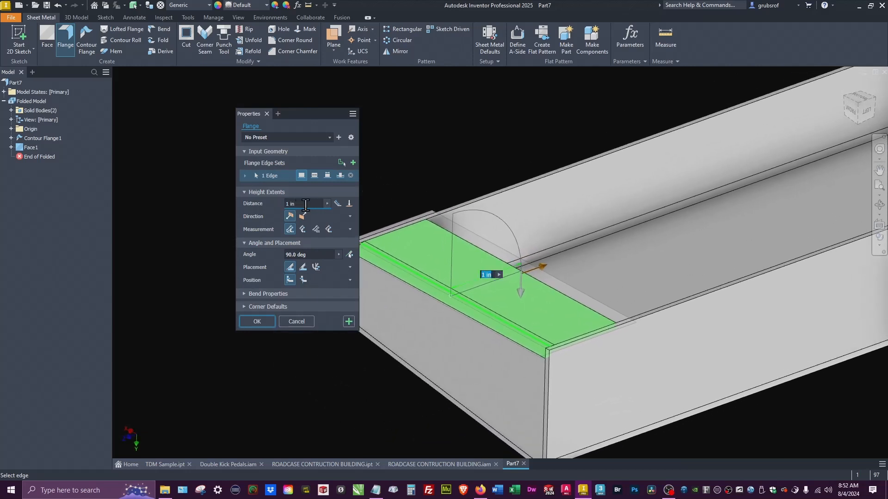
{"action": "mouse_move", "coordinate": [325, 211]}
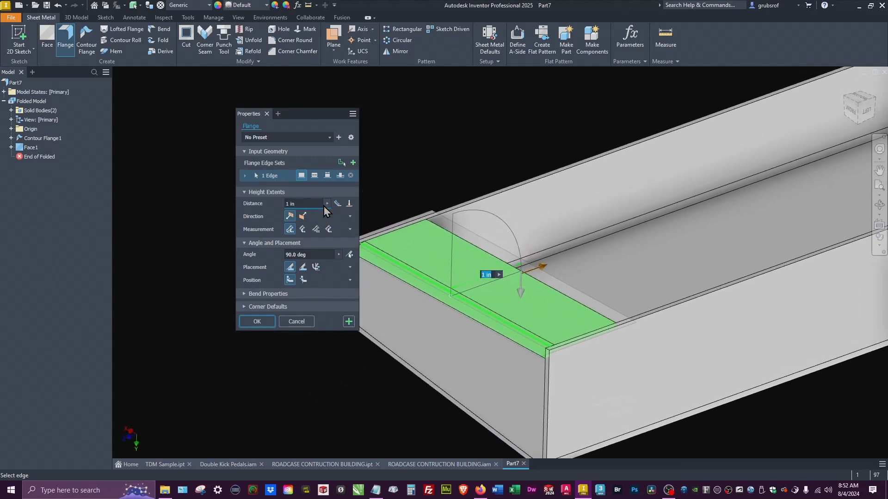
{"action": "left_click", "coordinate": [328, 203]}
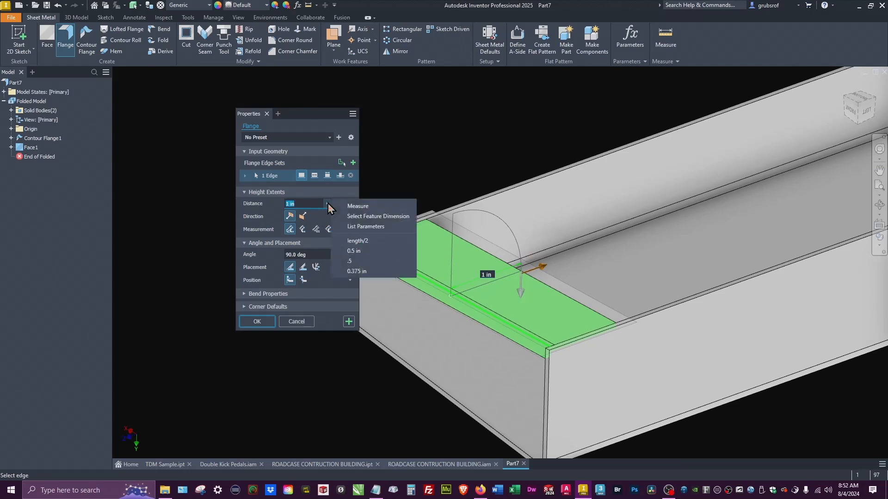
{"action": "mouse_move", "coordinate": [368, 240]}
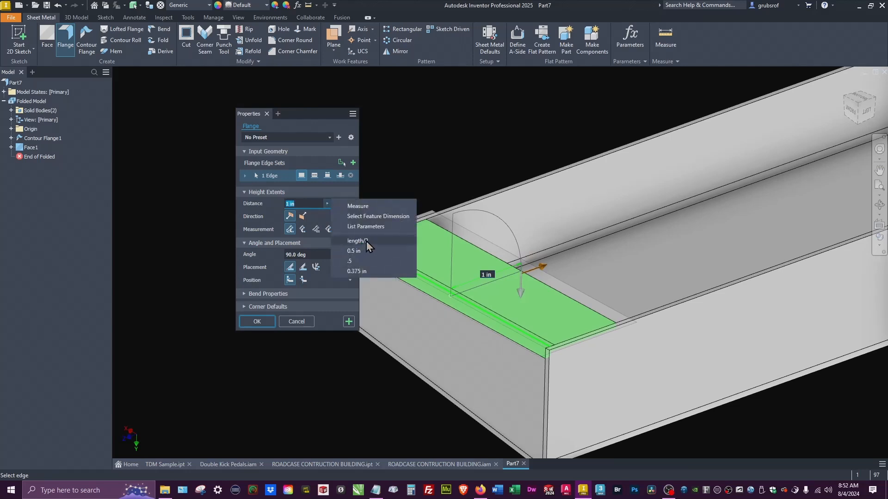
{"action": "mouse_move", "coordinate": [378, 250]}
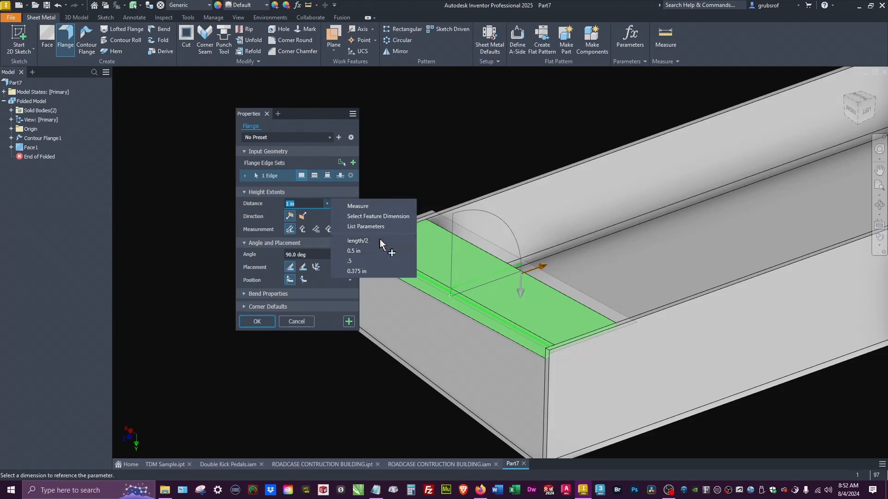
{"action": "left_click", "coordinate": [357, 240]}
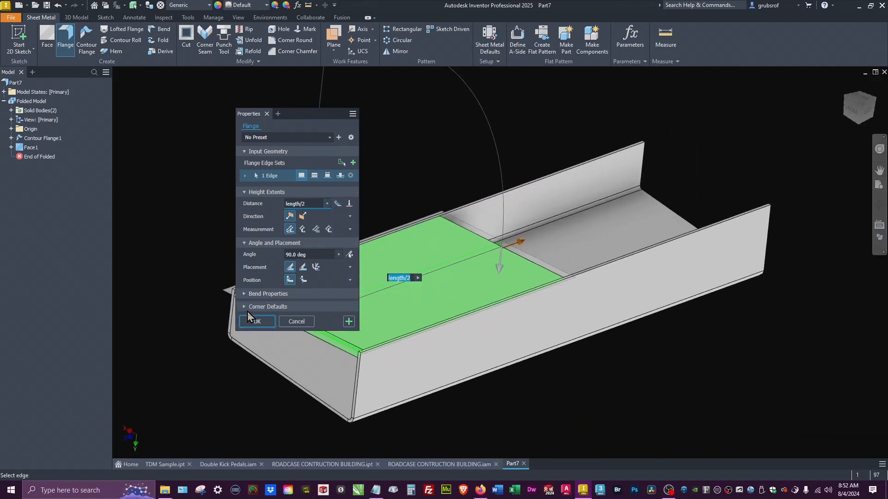
{"action": "left_click", "coordinate": [256, 321]}
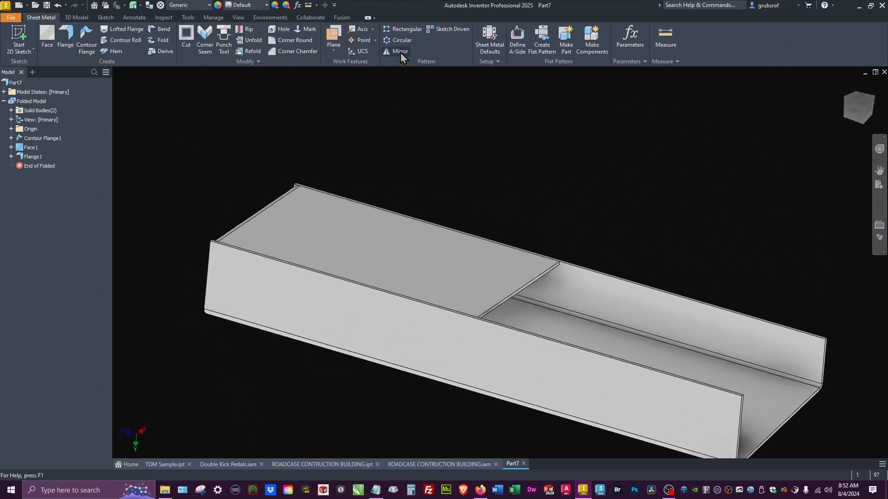
- Mirror the sheet metal solid body across the XY Plane to close the opposite end
{"action": "left_click", "coordinate": [400, 51]}
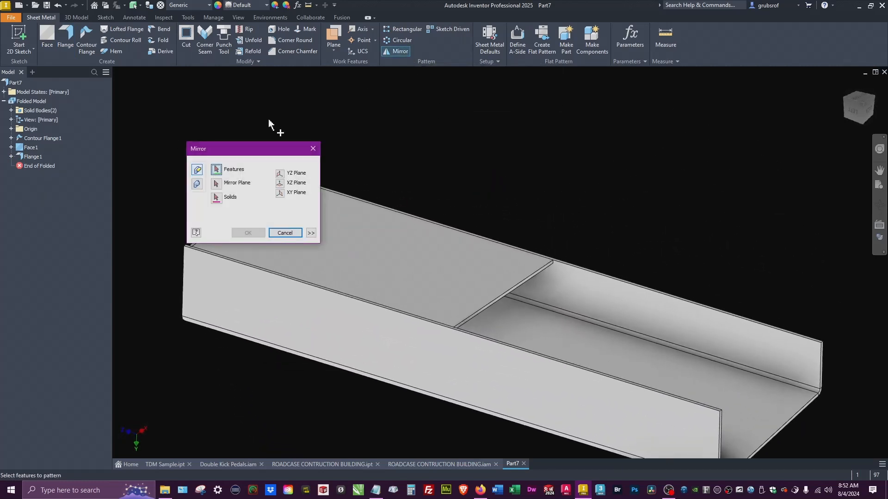
{"action": "mouse_move", "coordinate": [196, 184]}
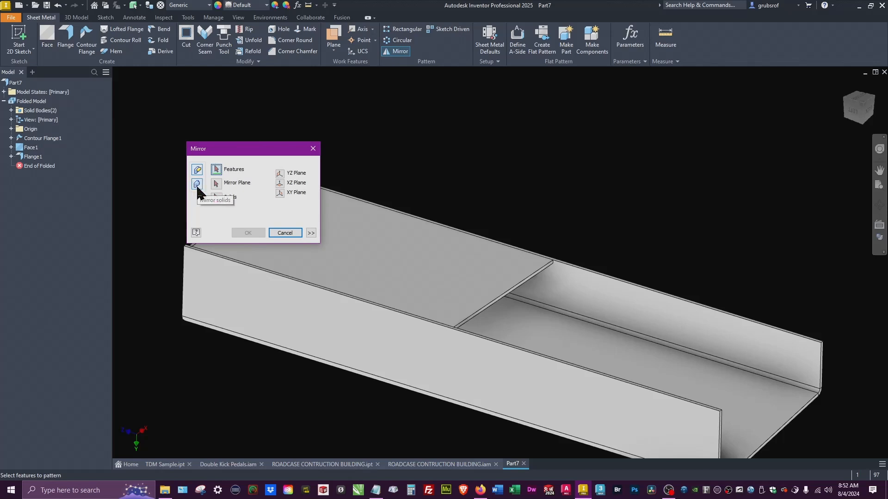
{"action": "left_click", "coordinate": [196, 184]}
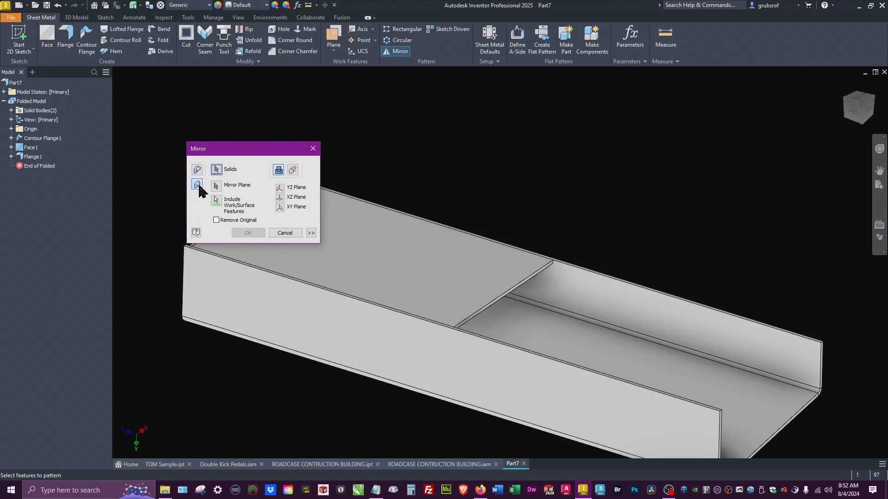
{"action": "left_click", "coordinate": [197, 169]}
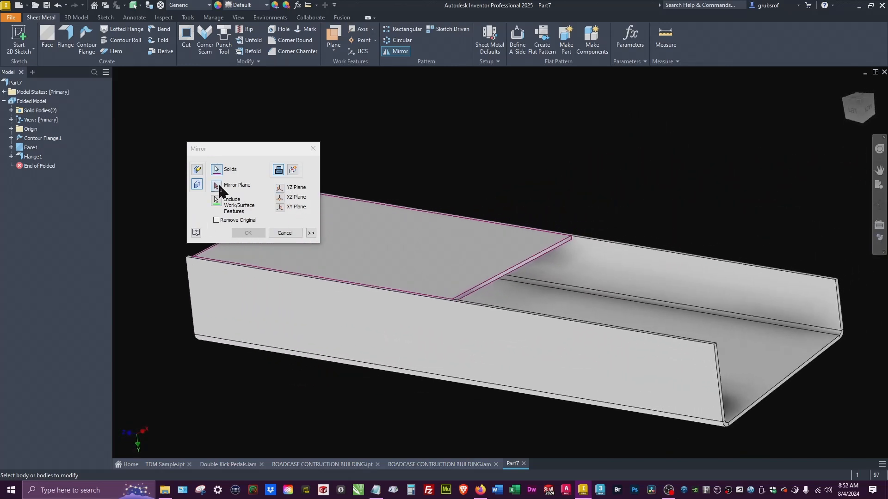
{"action": "left_click", "coordinate": [196, 184]}
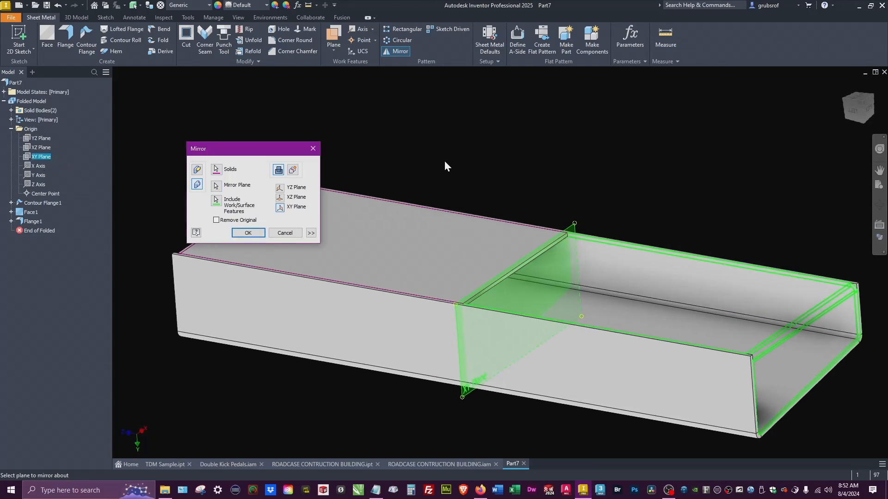
{"action": "left_click", "coordinate": [247, 232]}
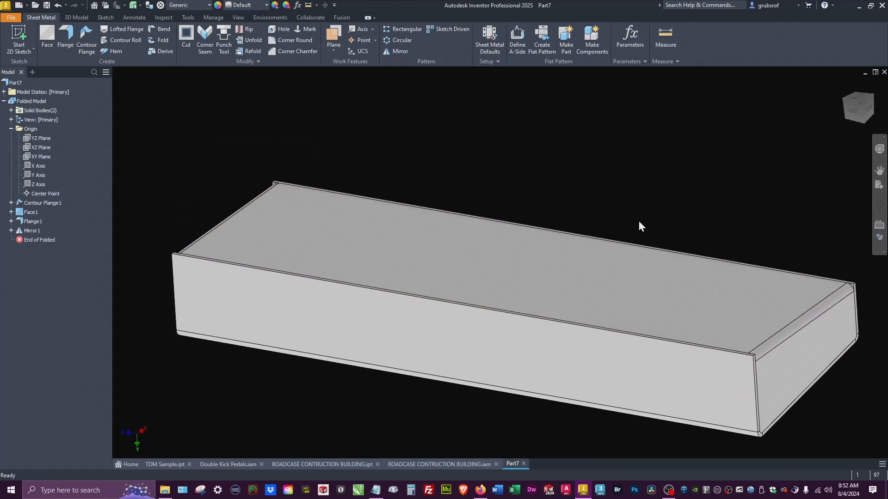
{"action": "scroll", "scroll_direction": "up", "scroll_amount": 3}
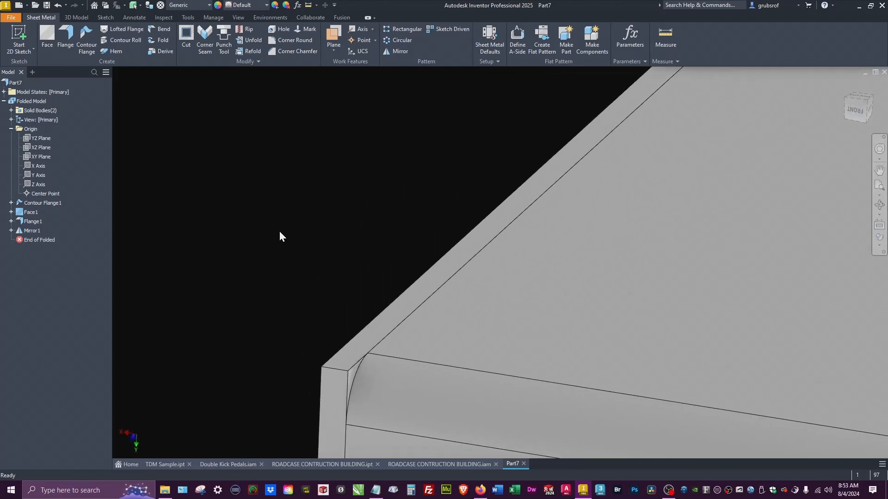
- Add flipped 0.5-inch lip flanges to the end edges at both open ends
{"action": "left_click", "coordinate": [65, 39]}
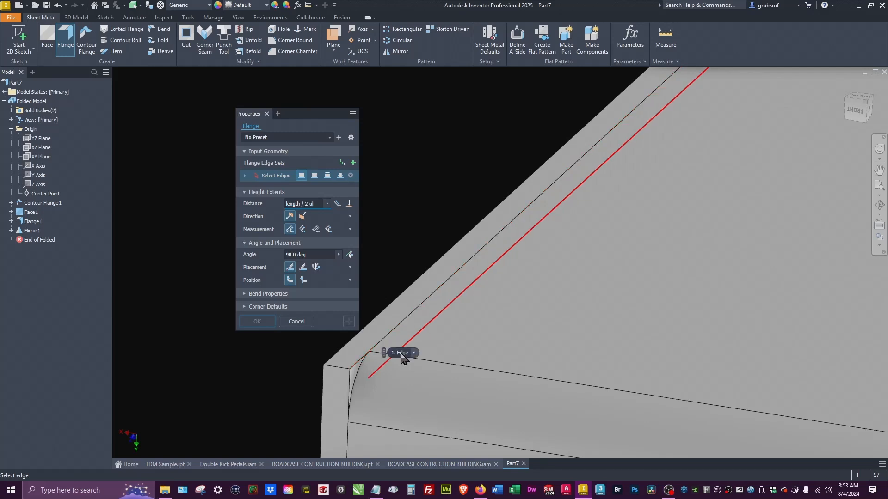
{"action": "left_click", "coordinate": [413, 353]}
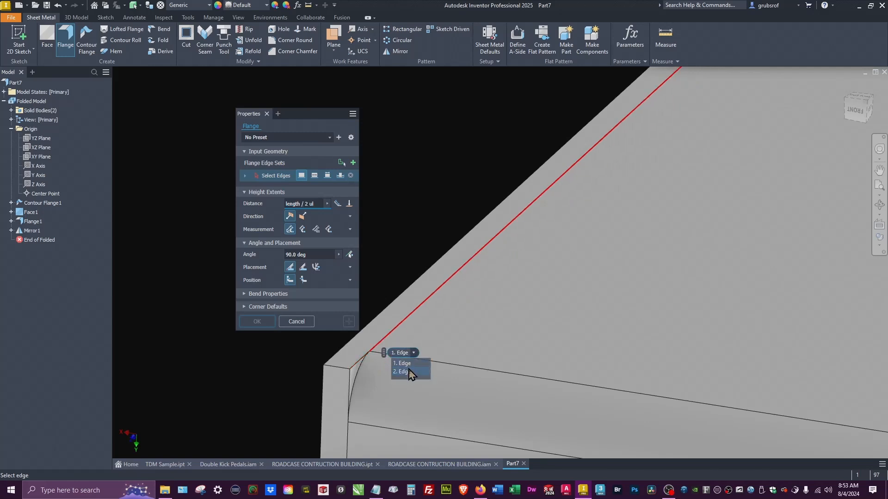
{"action": "left_click", "coordinate": [402, 363]}
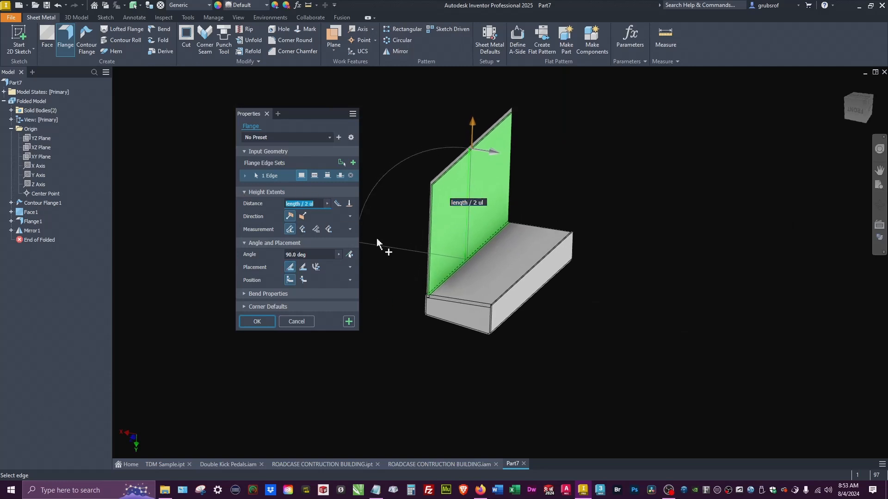
{"action": "type", "text": ".5"}
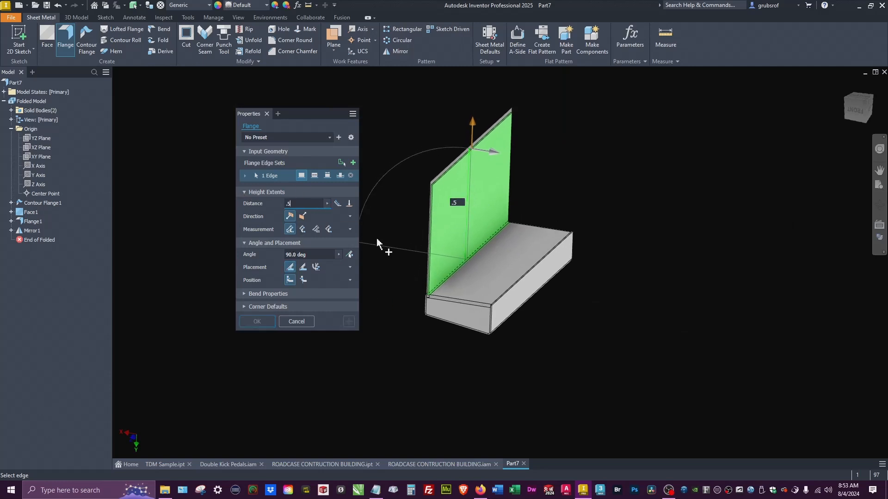
{"action": "left_click", "coordinate": [303, 216]}
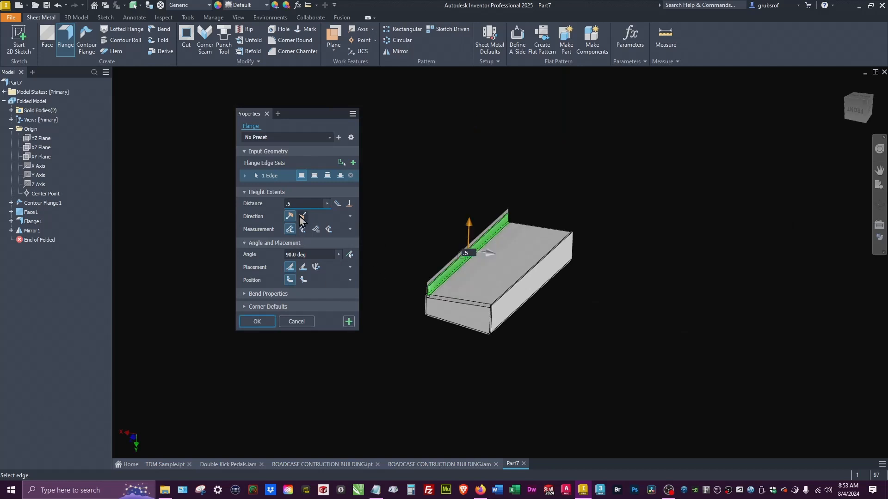
{"action": "left_click", "coordinate": [303, 216]}
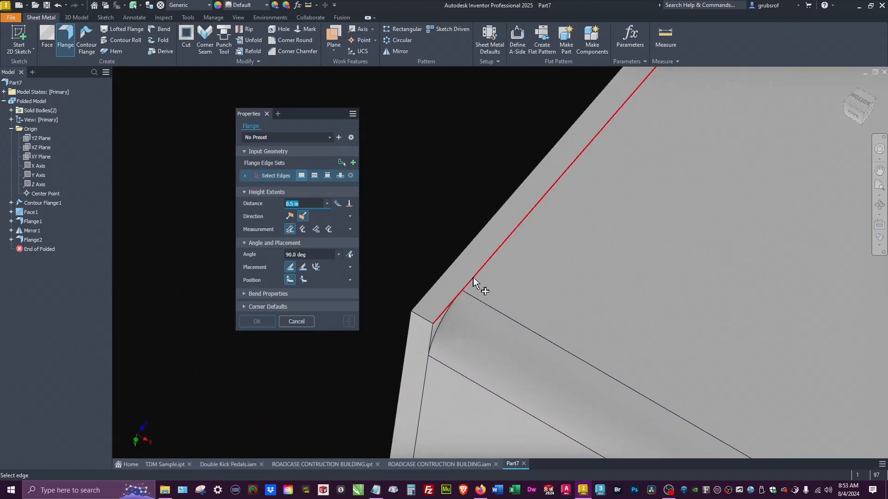
{"action": "left_click", "coordinate": [476, 283]}
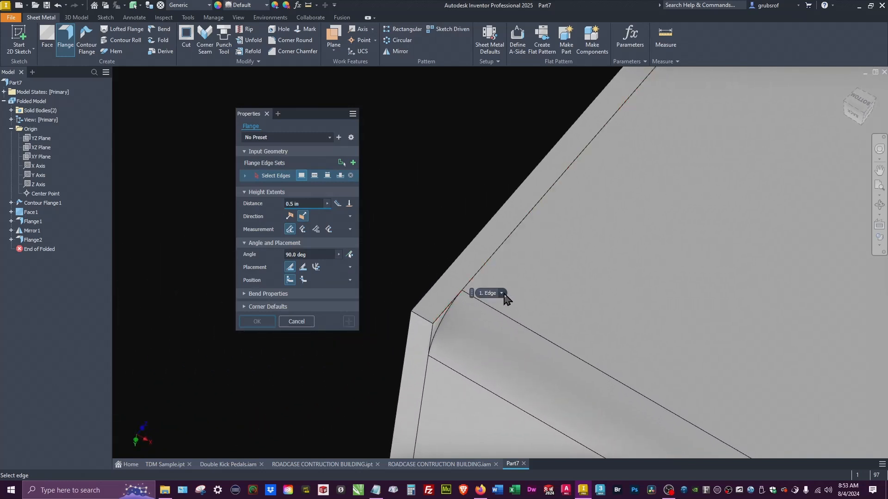
{"action": "left_click", "coordinate": [487, 293]}
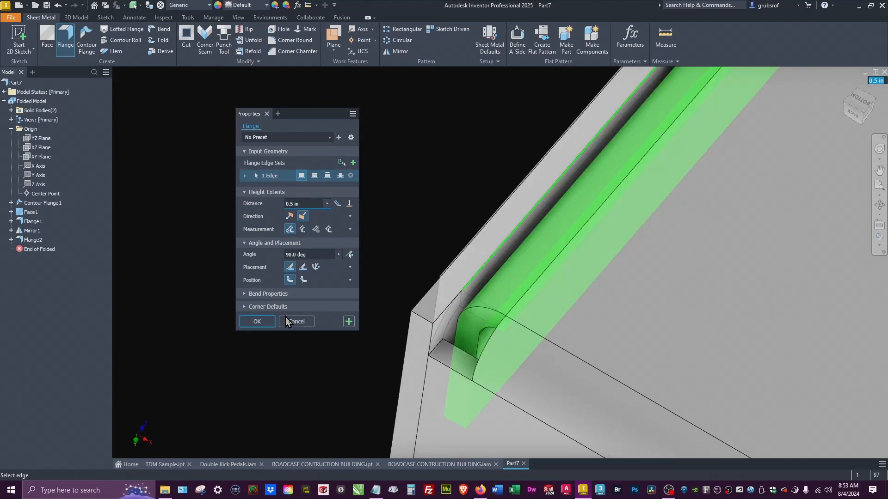
{"action": "left_click", "coordinate": [256, 321]}
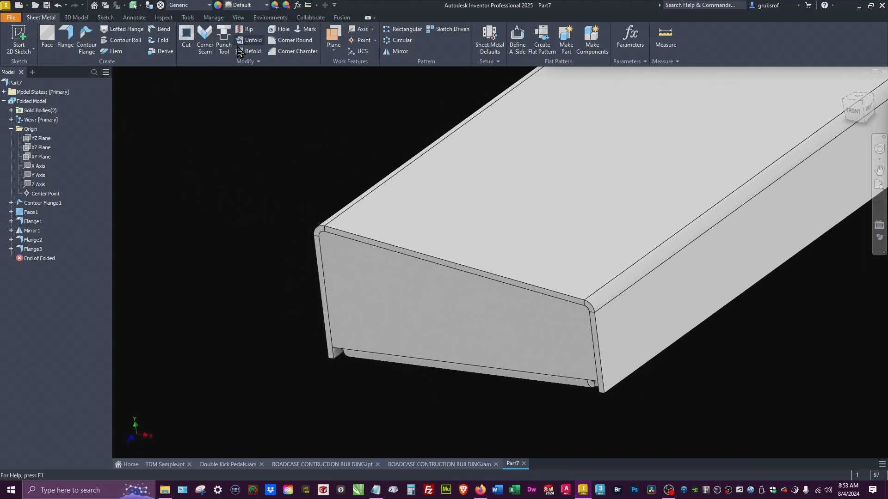
{"action": "left_click", "coordinate": [295, 40]}
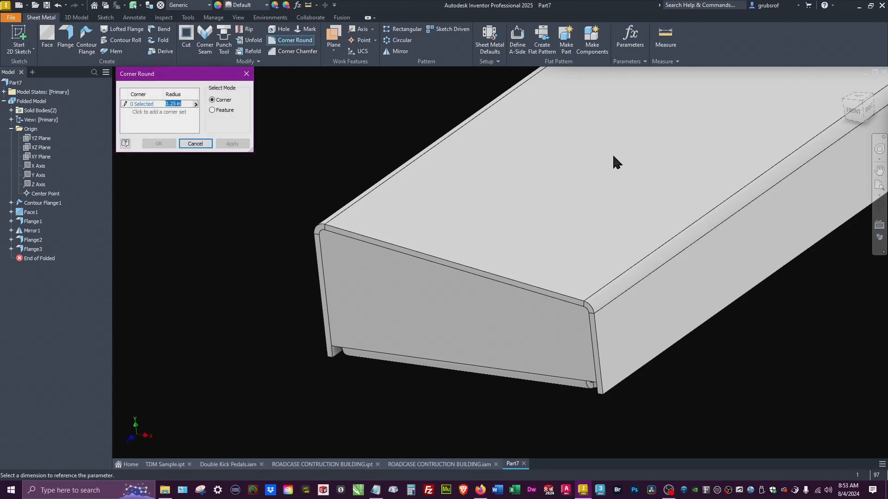
- Apply a .126 radius corner round to the three lip corners
{"action": "type", "text": ".126"}
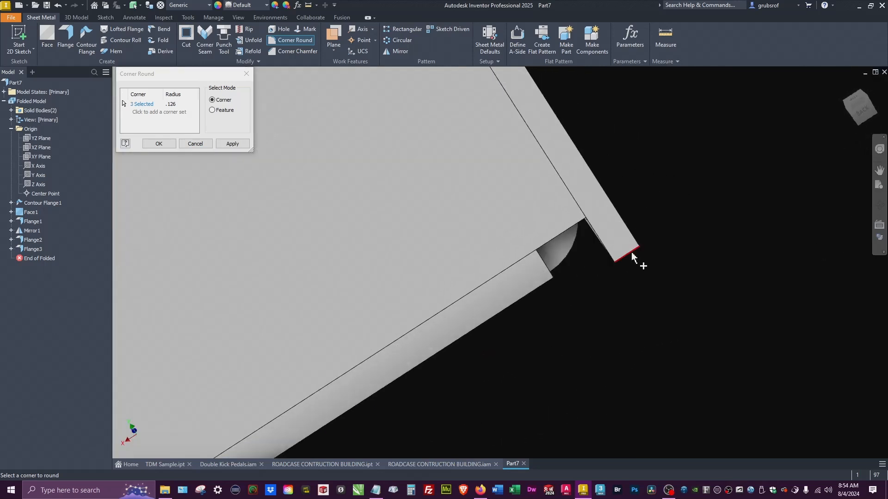
{"action": "left_click", "coordinate": [159, 144]}
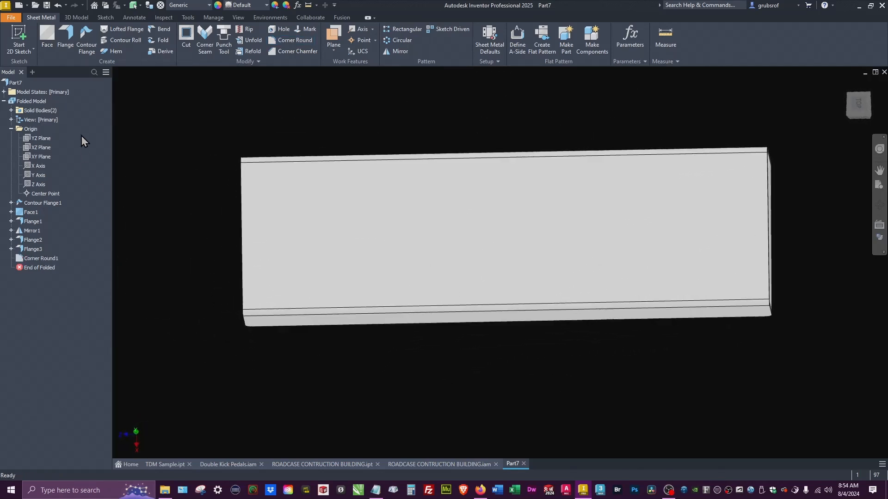
- Start a sketch on the enclosure face with a dividing centerline constrained to the lower line's midpoint
{"action": "left_click", "coordinate": [18, 40]}
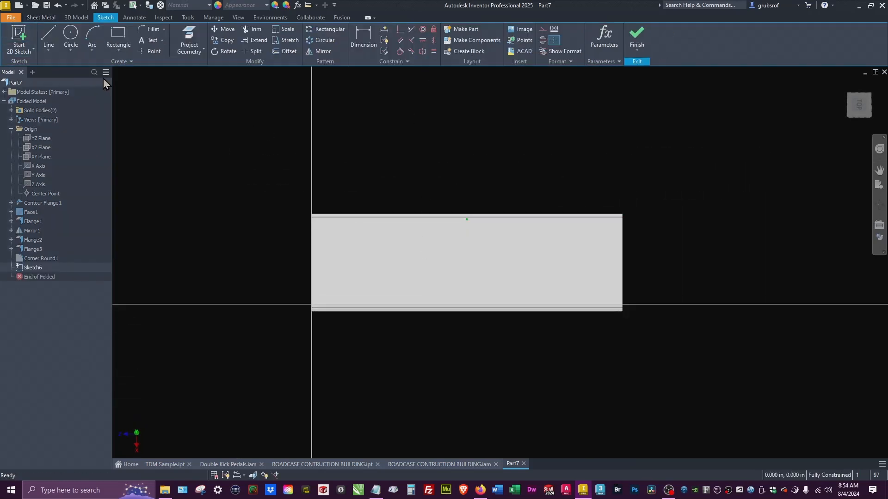
{"action": "left_click", "coordinate": [189, 40]}
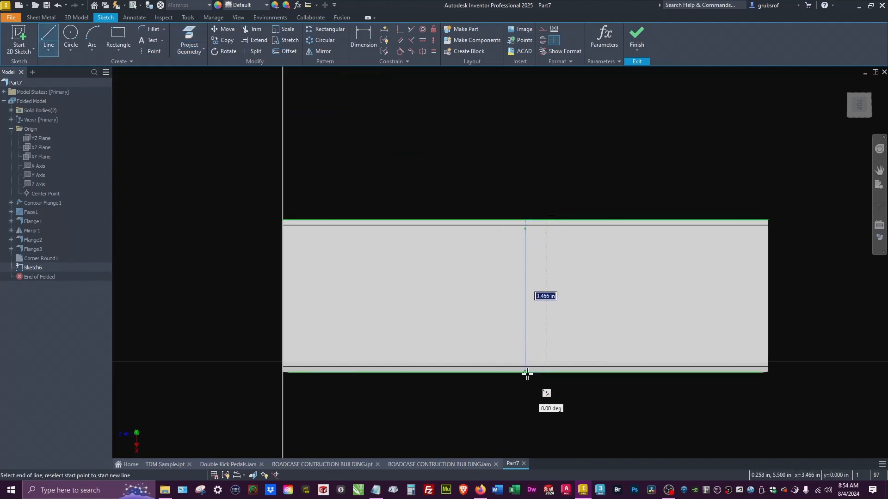
{"action": "right_click", "coordinate": [524, 374]}
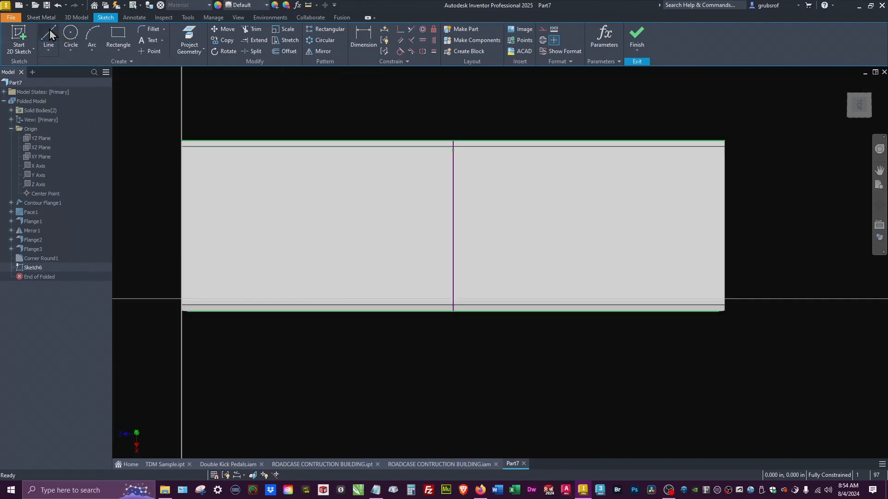
{"action": "left_click", "coordinate": [48, 37]}
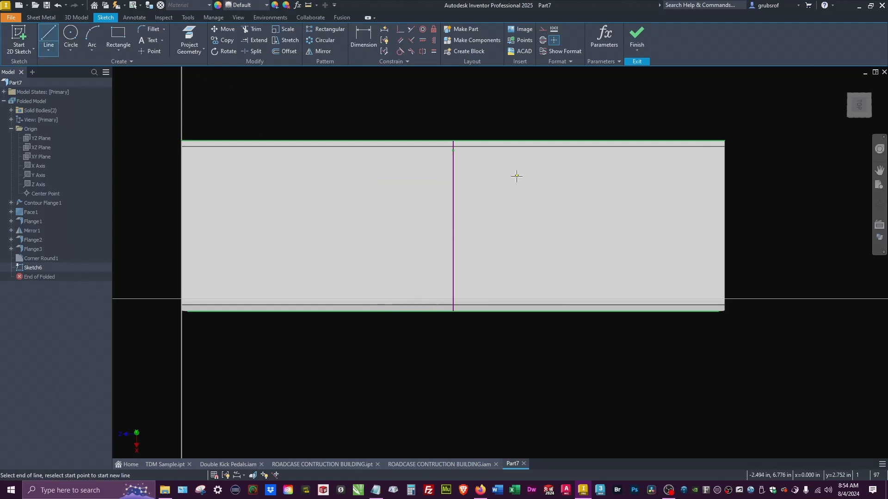
{"action": "left_click", "coordinate": [515, 176]}
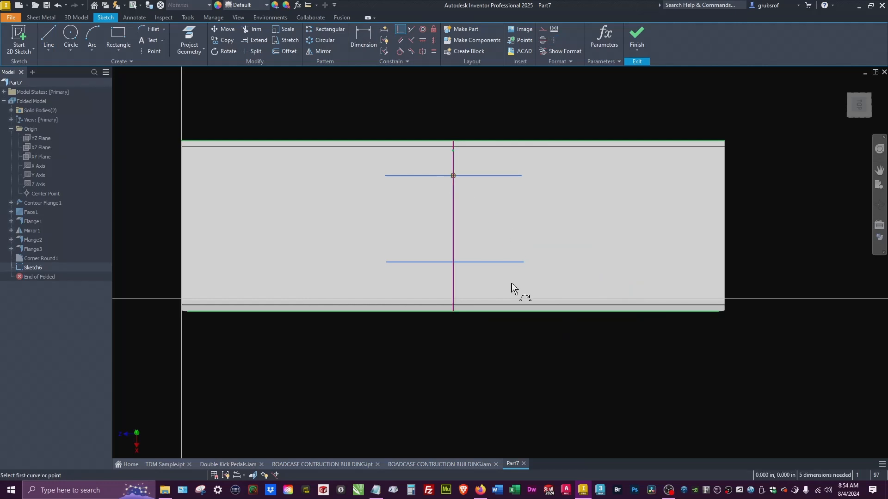
{"action": "left_click", "coordinate": [454, 262]}
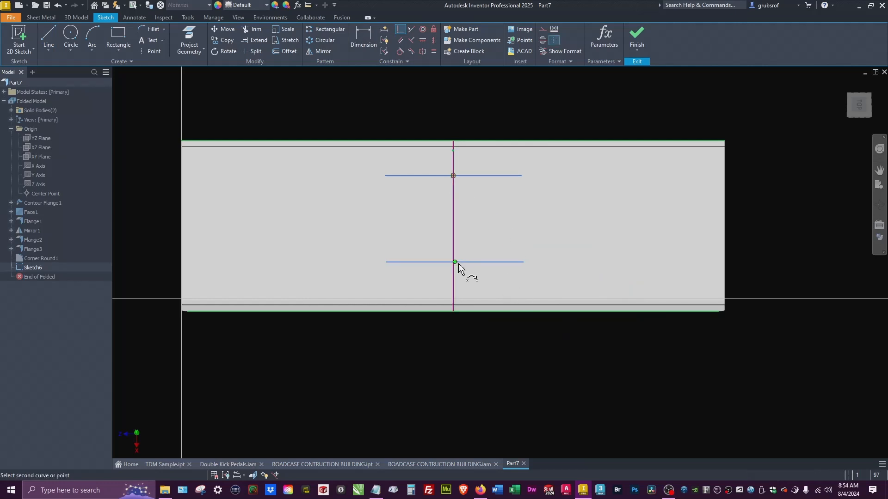
{"action": "right_click", "coordinate": [457, 268]}
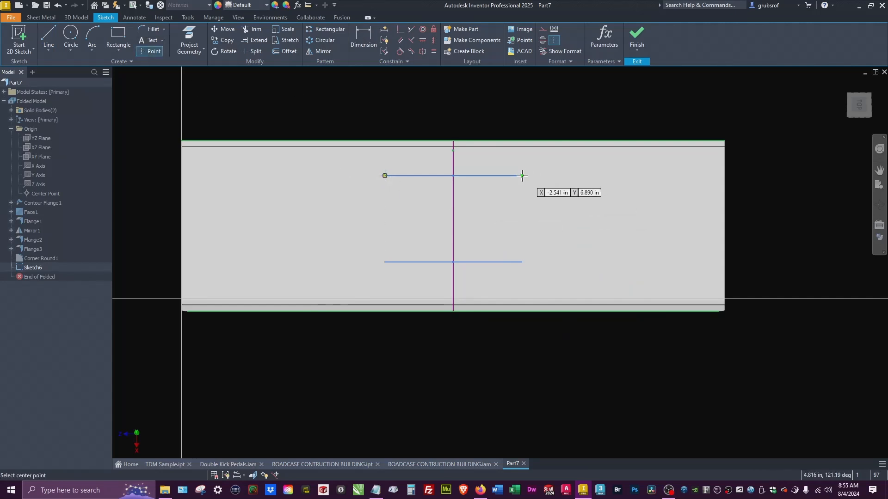
{"action": "mouse_move", "coordinate": [515, 263]}
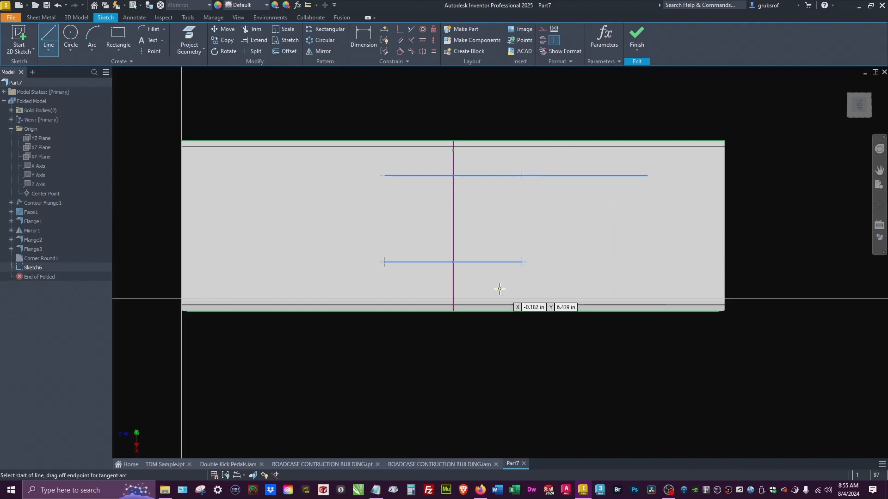
- Extend both hole-layout lines at each end and place hole centre points
{"action": "left_click", "coordinate": [522, 261]}
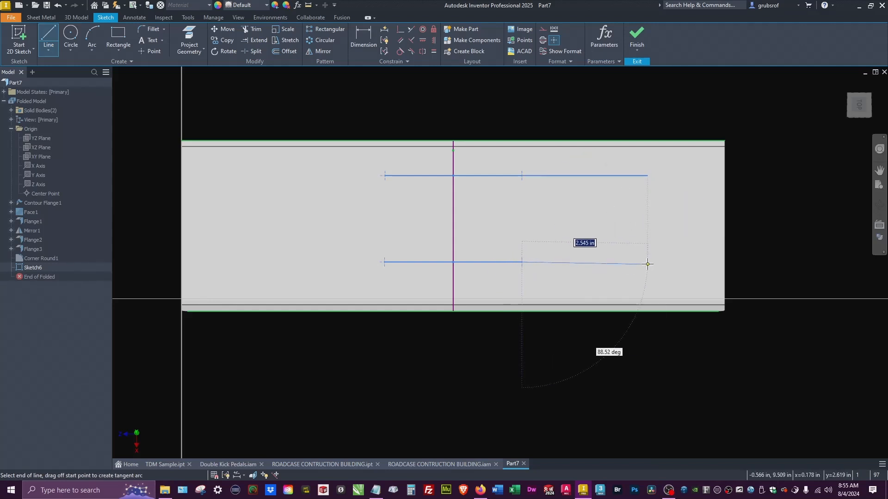
{"action": "right_click", "coordinate": [568, 234]}
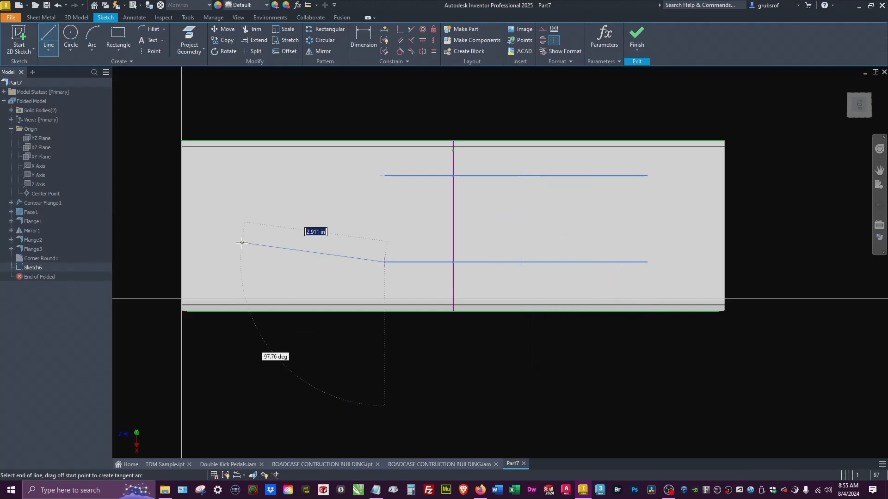
{"action": "right_click", "coordinate": [315, 225]}
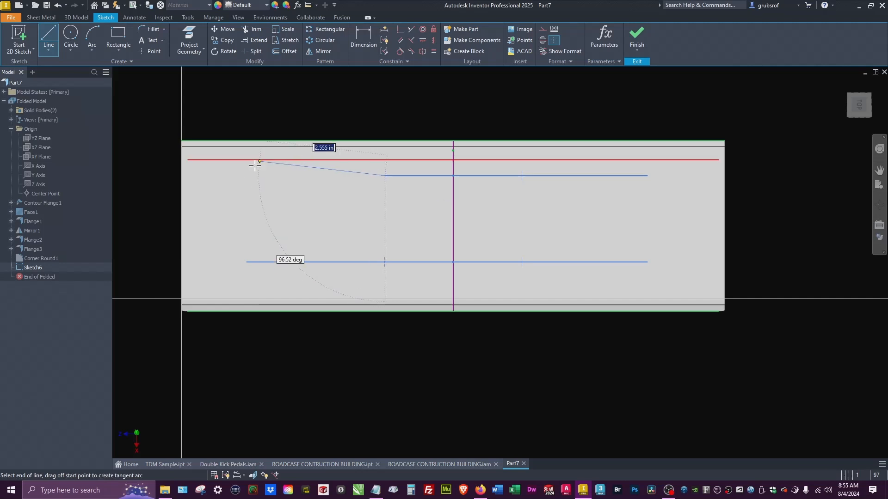
{"action": "right_click", "coordinate": [257, 164]}
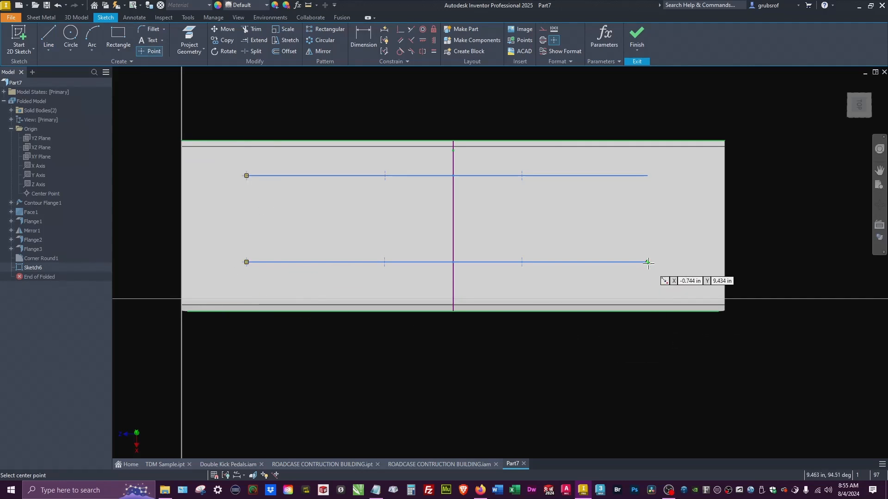
{"action": "right_click", "coordinate": [648, 262]}
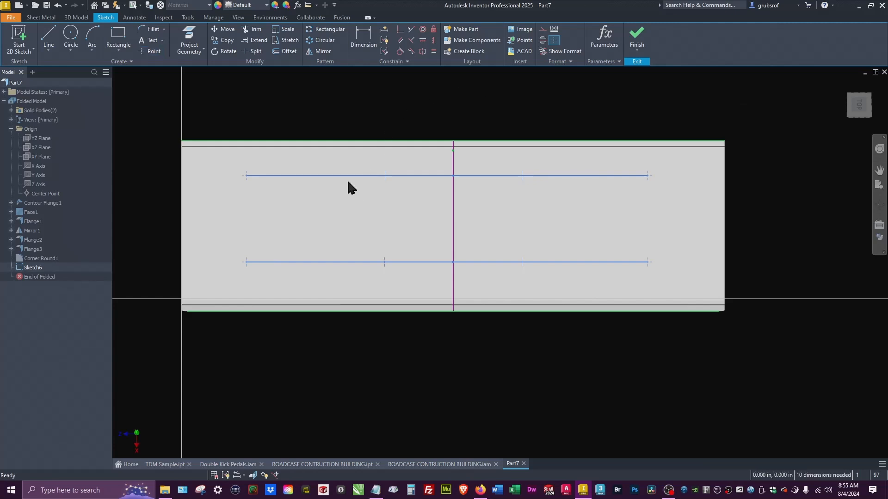
- Dimension the hole sketch with 3.000 spacing and .750 and 1.000 edge offsets, then finish
{"action": "left_click", "coordinate": [542, 176]}
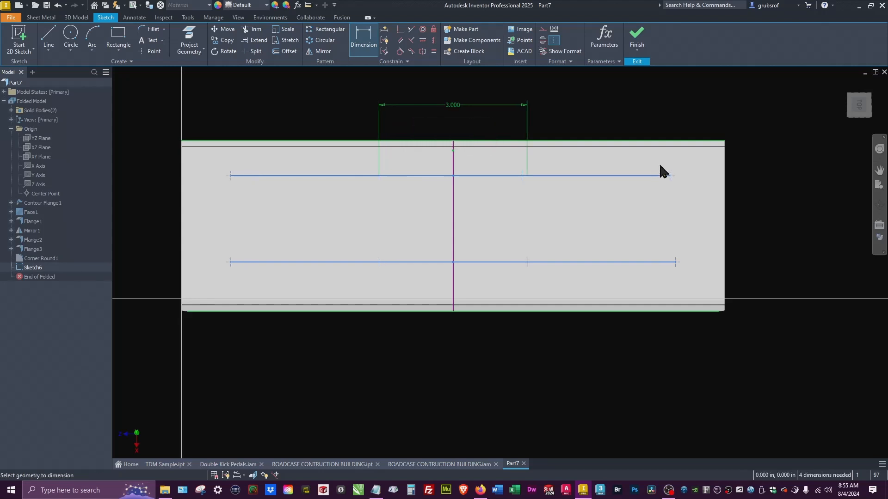
{"action": "left_click", "coordinate": [295, 176]}
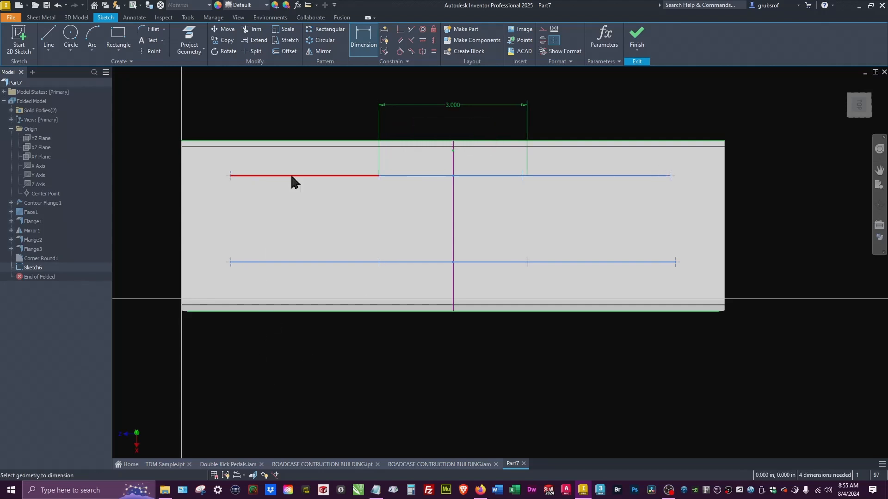
{"action": "left_click", "coordinate": [295, 176]}
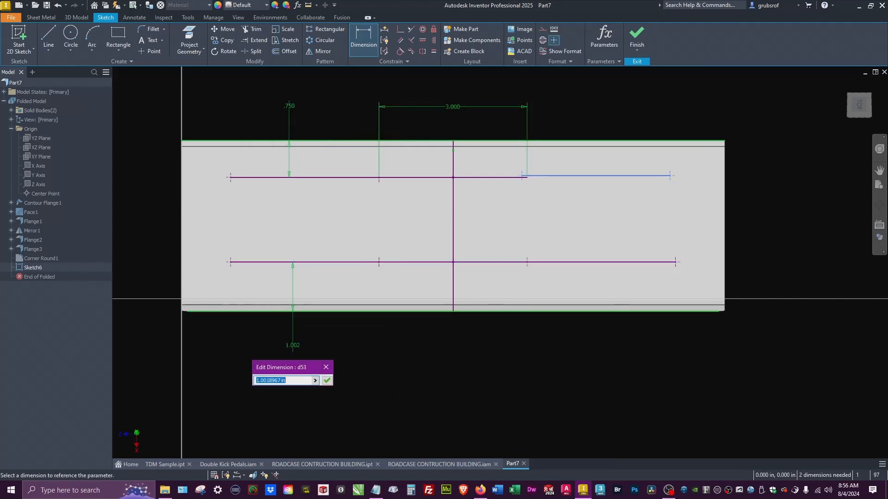
{"action": "left_click", "coordinate": [327, 380]}
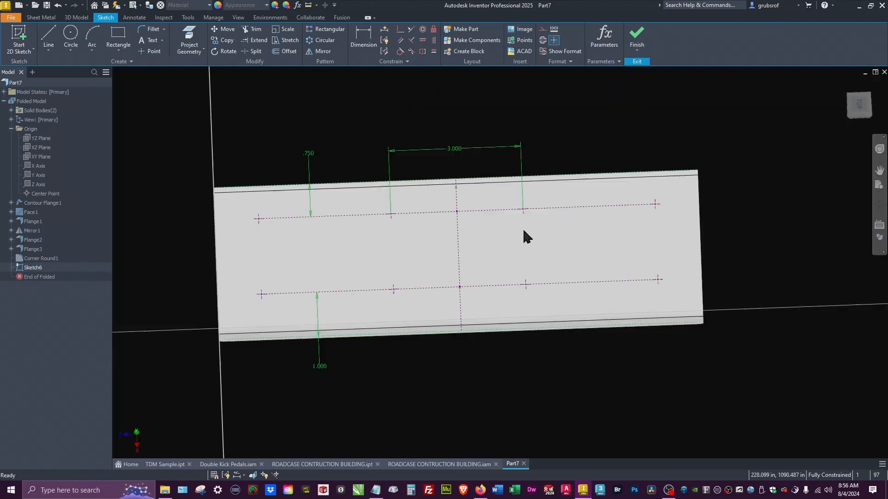
{"action": "left_click", "coordinate": [637, 39]}
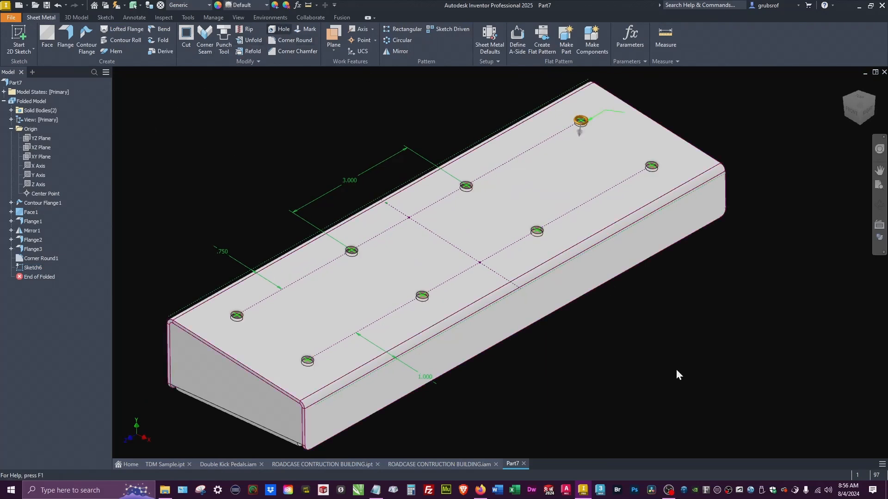
- Cut four holes along the first row of sketch points and make Sketch6 visible again
{"action": "left_click", "coordinate": [283, 29]}
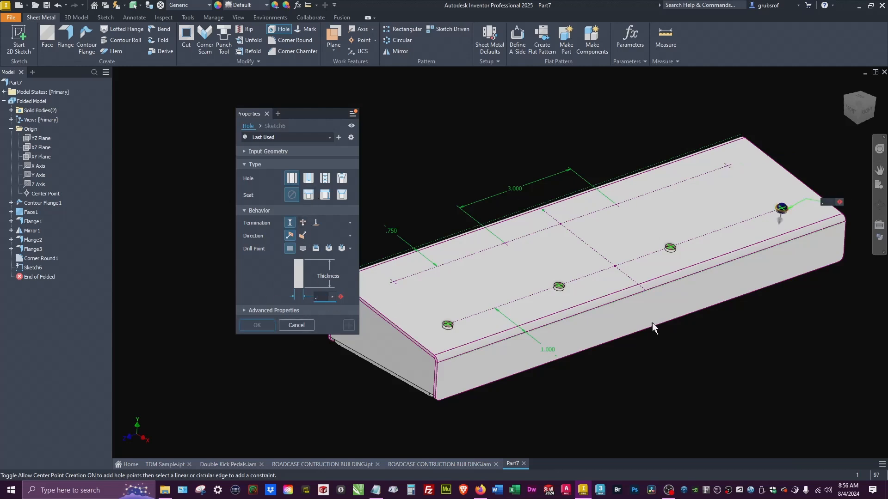
{"action": "left_click", "coordinate": [257, 325]}
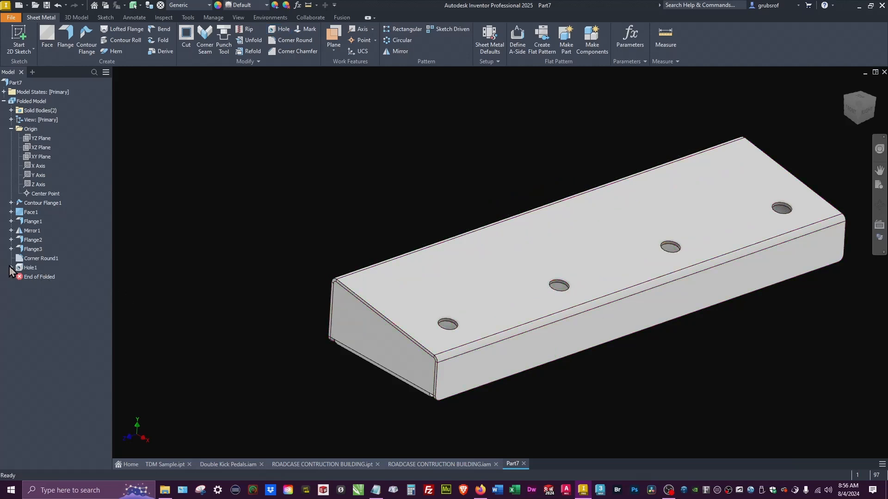
{"action": "right_click", "coordinate": [30, 267]}
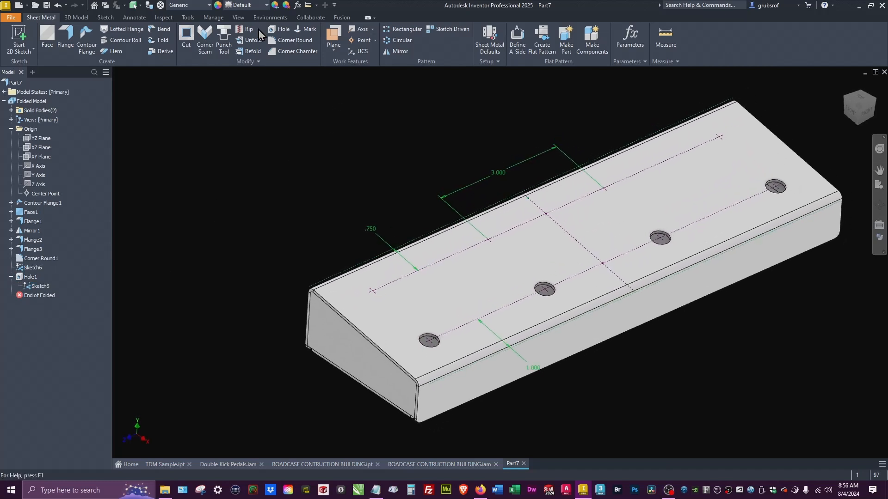
- Create Hole2 through the remaining row of four sketch points
{"action": "left_click", "coordinate": [283, 29]}
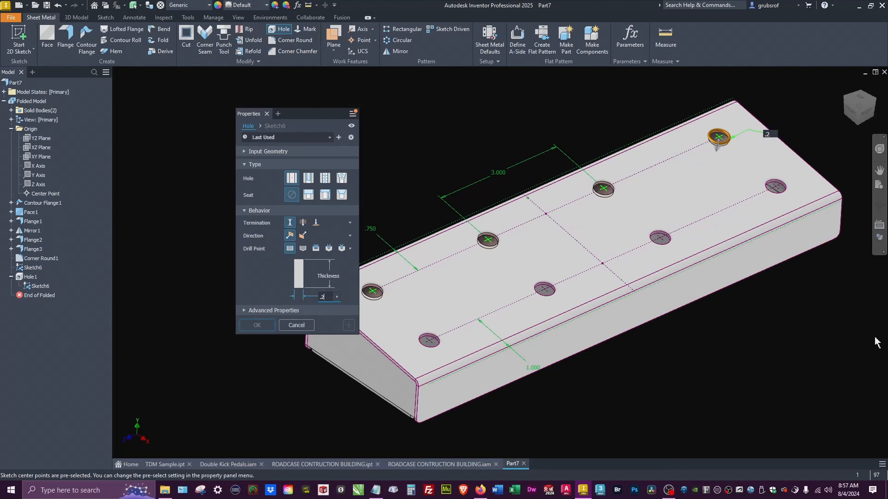
{"action": "left_click", "coordinate": [256, 325]}
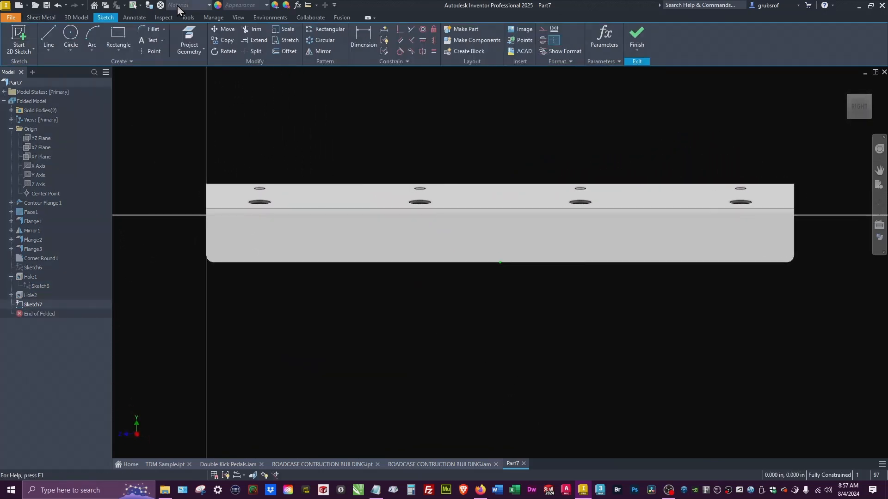
- Draw a horizontal hole line across the side wall in Sketch7
{"action": "left_click", "coordinate": [48, 36]}
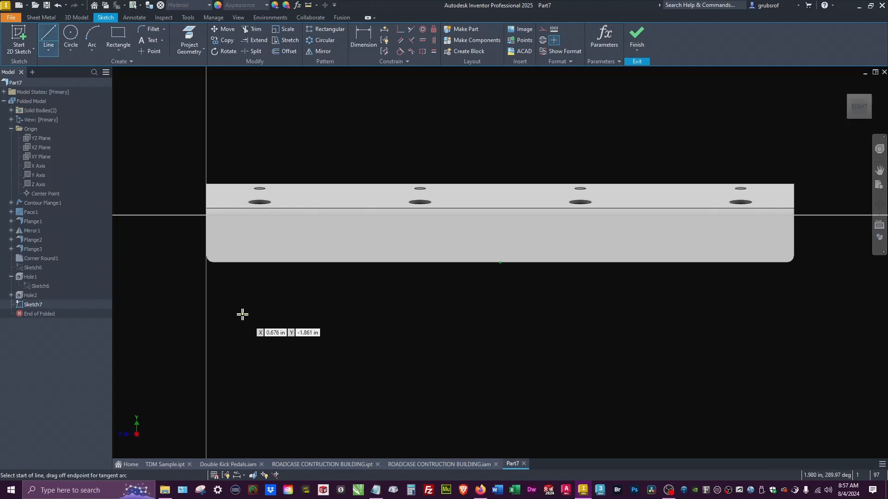
{"action": "left_click", "coordinate": [753, 315]}
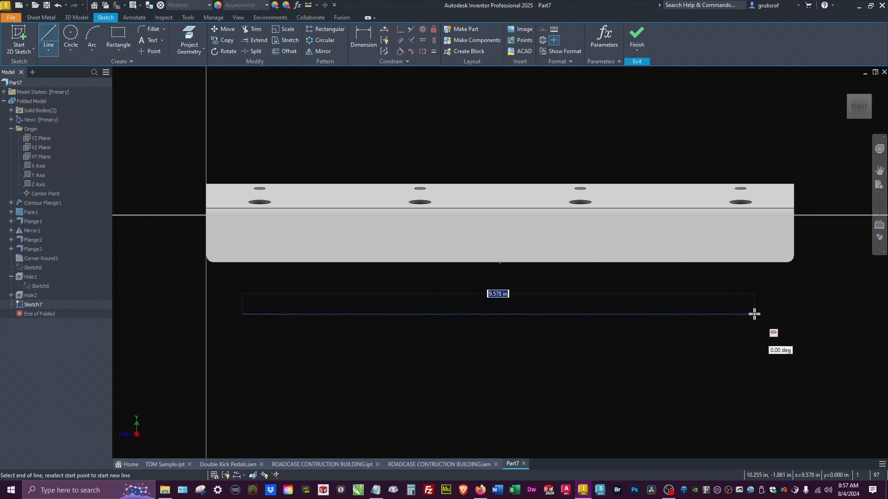
{"action": "left_click", "coordinate": [753, 314]}
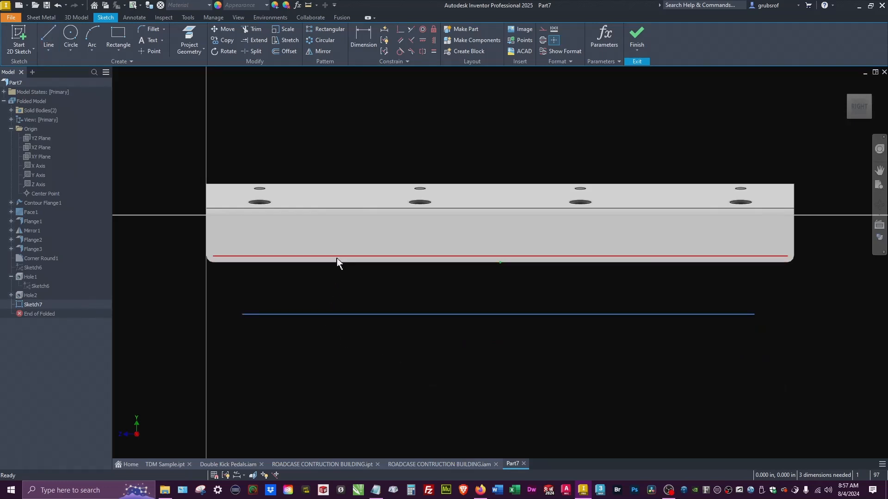
{"action": "mouse_move", "coordinate": [333, 281]}
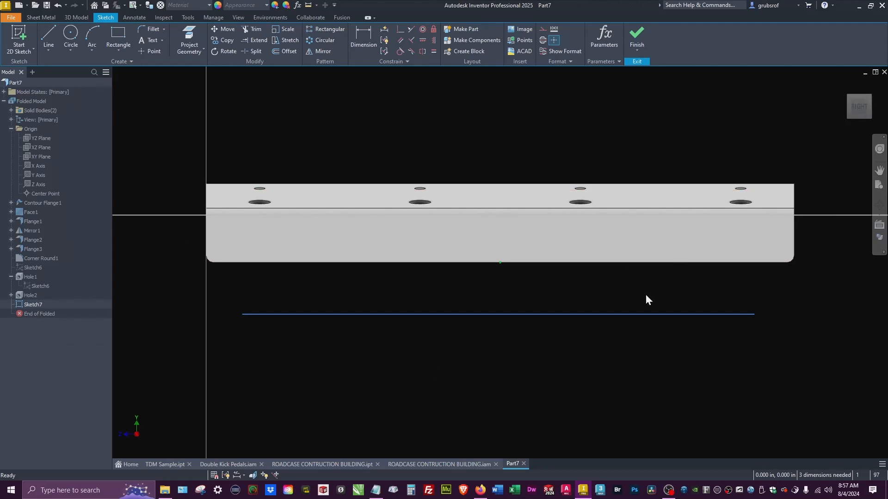
{"action": "mouse_move", "coordinate": [100, 297]}
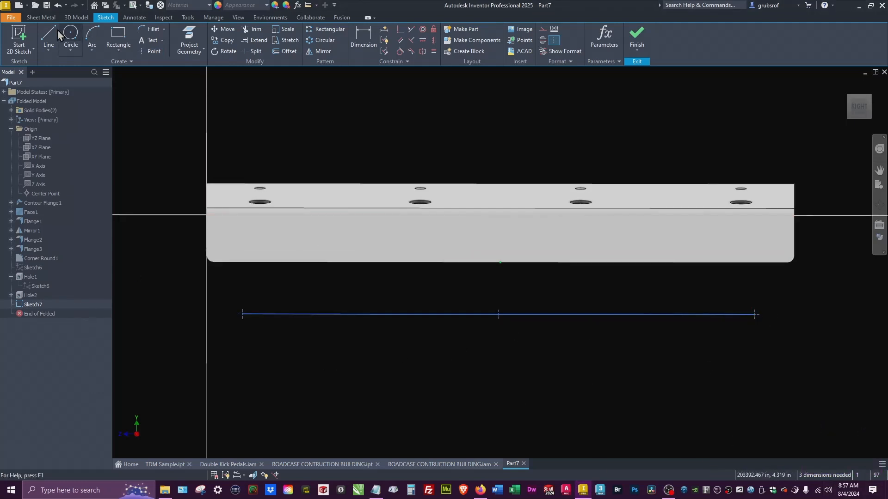
- Dimension the line .375 from the end and .250 from the bottom, then finish the sketch
{"action": "left_click", "coordinate": [48, 37]}
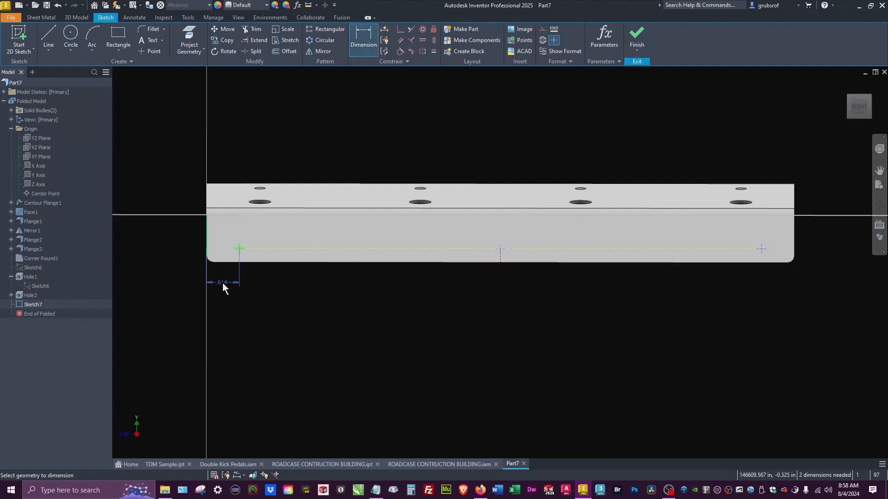
{"action": "left_click", "coordinate": [224, 282]}
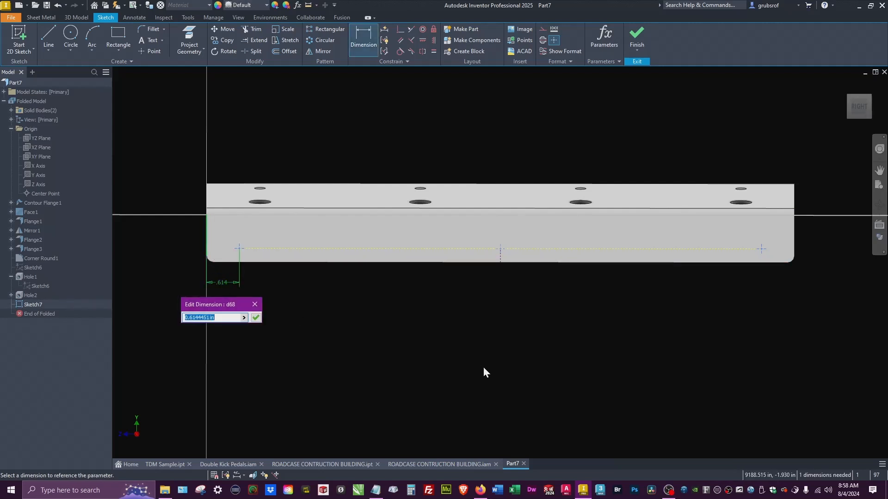
{"action": "type", "text": ".37"}
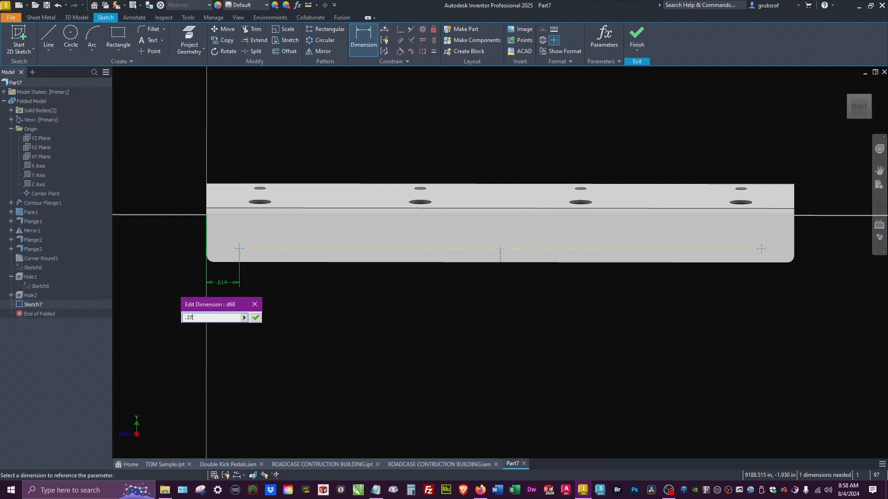
{"action": "left_click", "coordinate": [255, 317]}
{"action": "type", "text": ".25"}
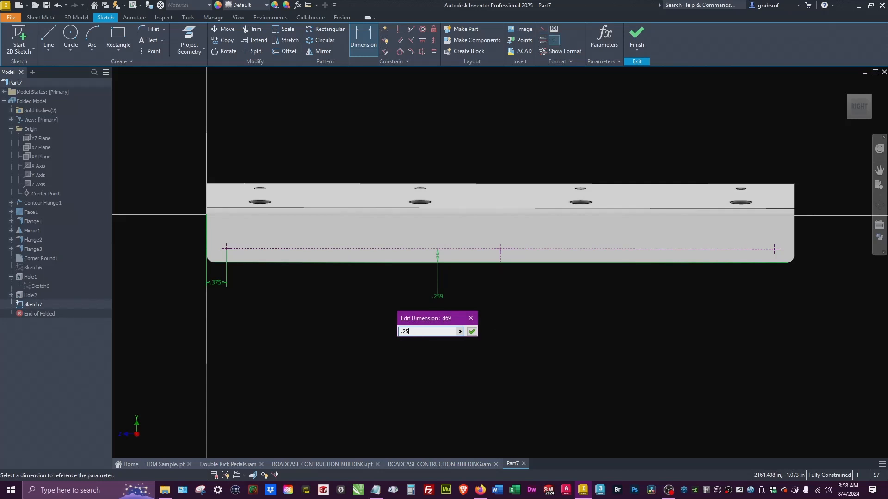
{"action": "left_click", "coordinate": [471, 331]}
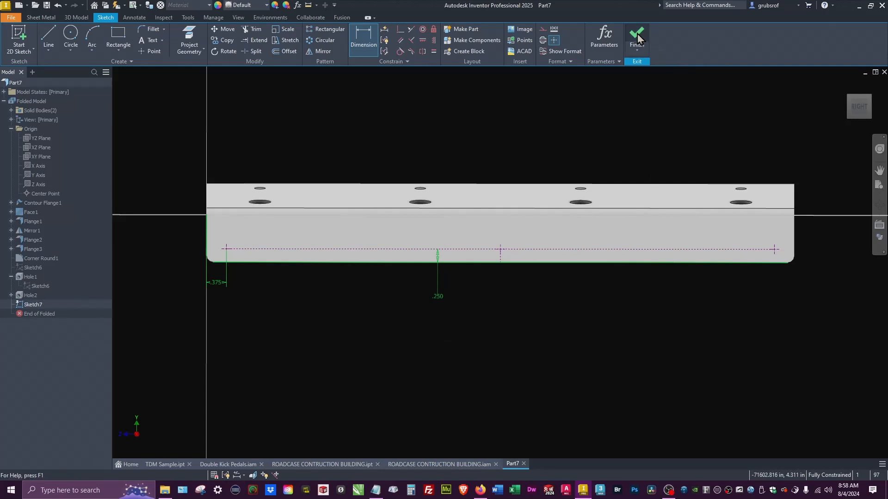
{"action": "left_click", "coordinate": [636, 33]}
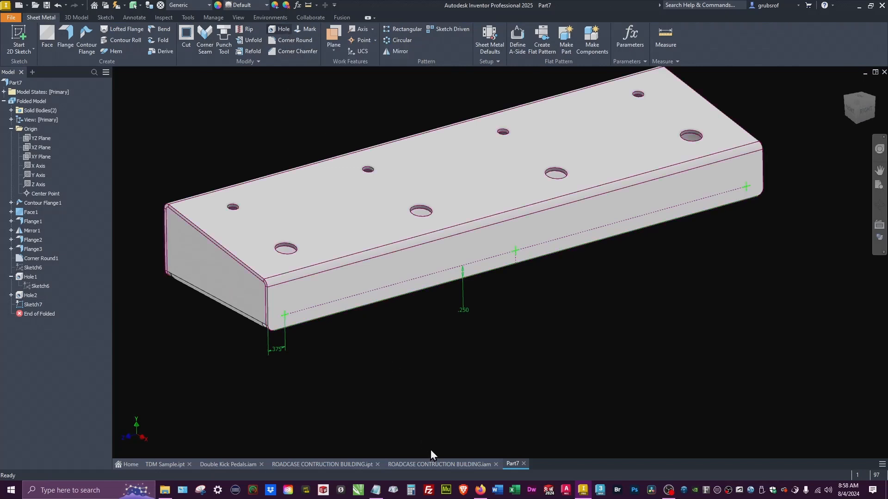
- Cut countersunk clearance holes for #3 flat-head machine screws at the front-wall sketch points
{"action": "left_click", "coordinate": [282, 29]}
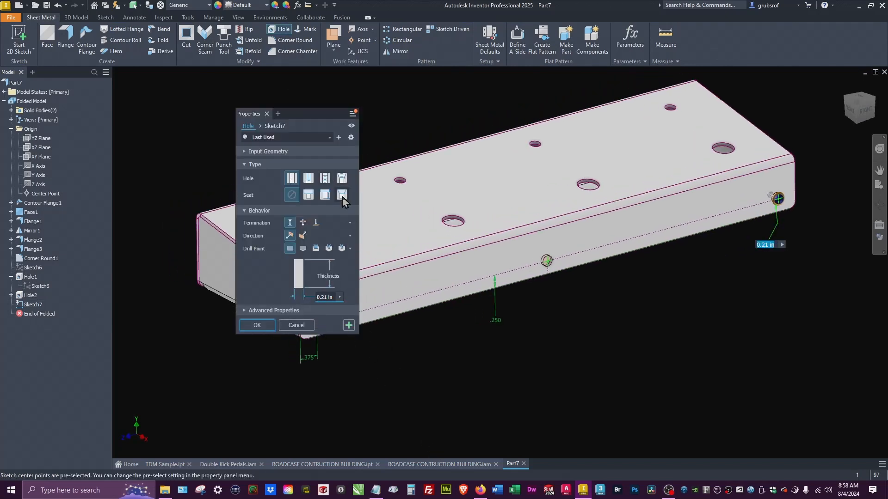
{"action": "left_click", "coordinate": [341, 194]}
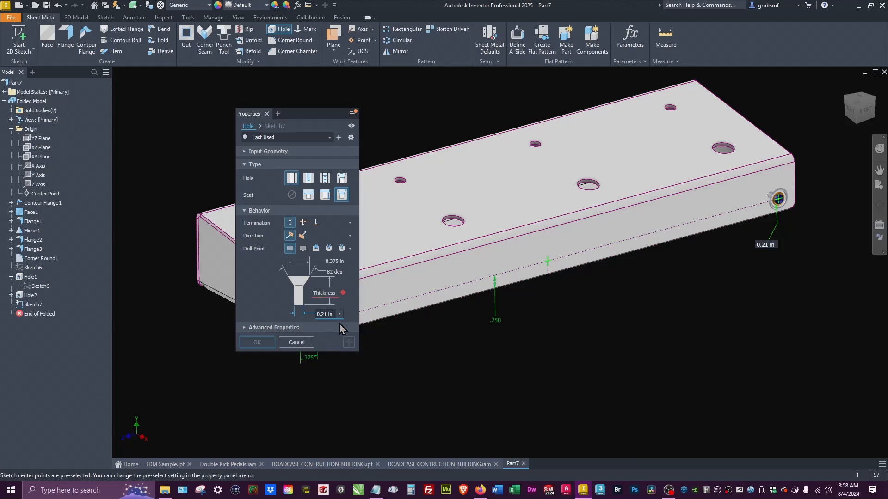
{"action": "mouse_move", "coordinate": [311, 165]}
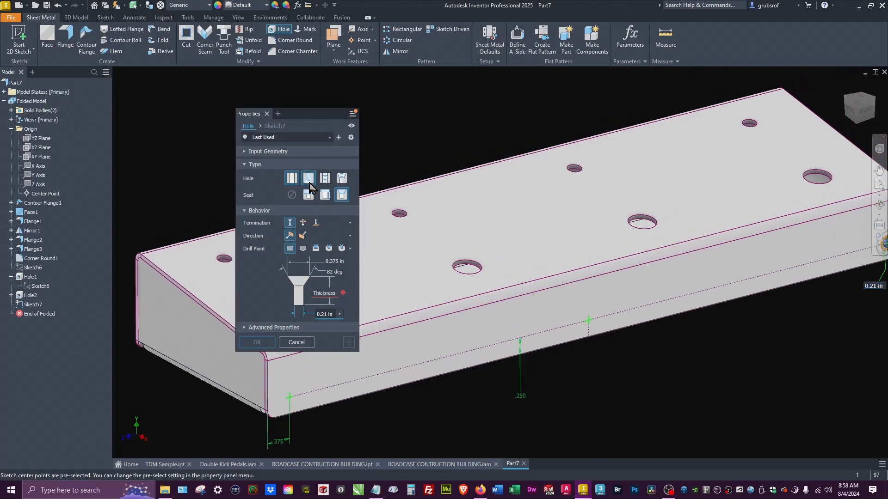
{"action": "left_click", "coordinate": [308, 177]}
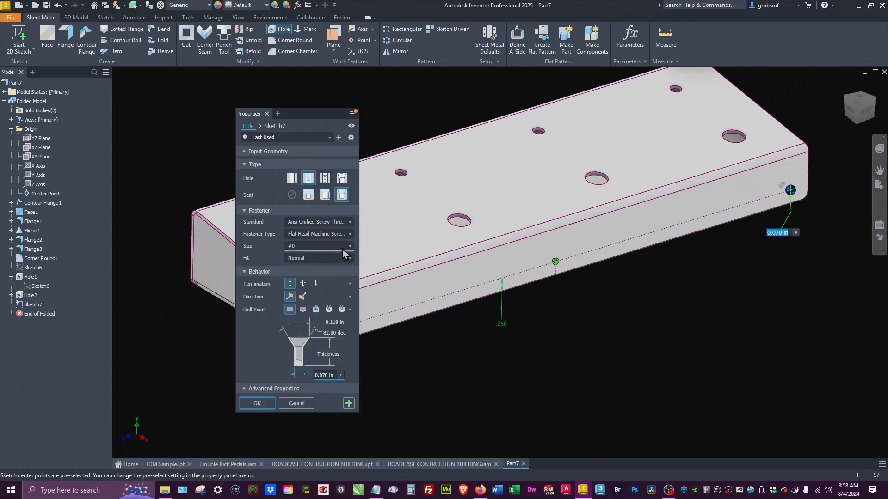
{"action": "left_click", "coordinate": [350, 245]}
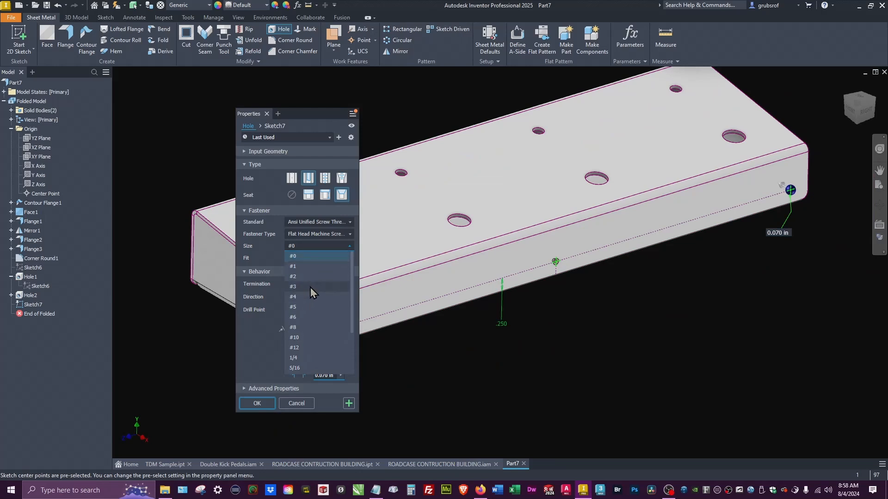
{"action": "left_click", "coordinate": [293, 286]}
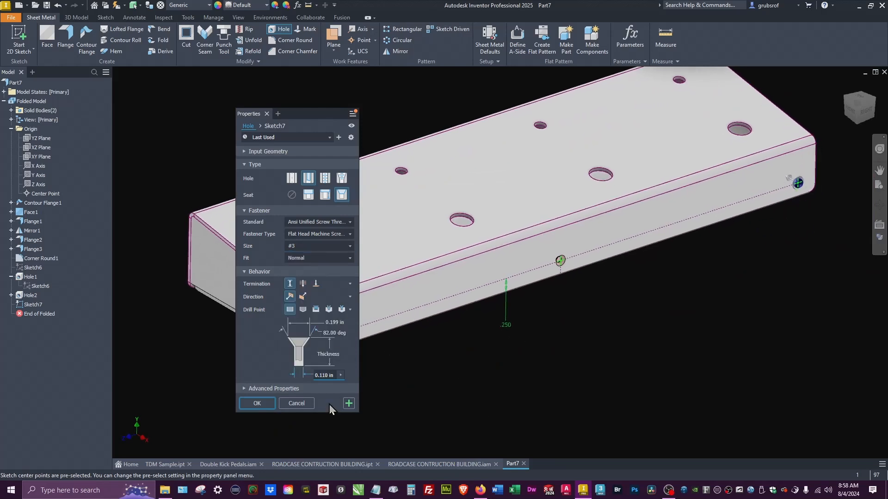
{"action": "left_click", "coordinate": [257, 404]}
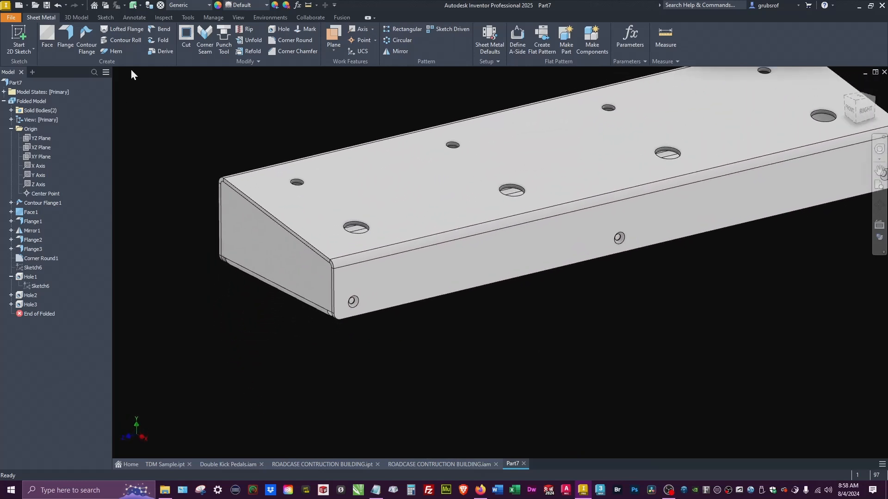
- Create Sketch8 on the front face with projected countersunk hole edges and centre points
{"action": "left_click", "coordinate": [19, 37]}
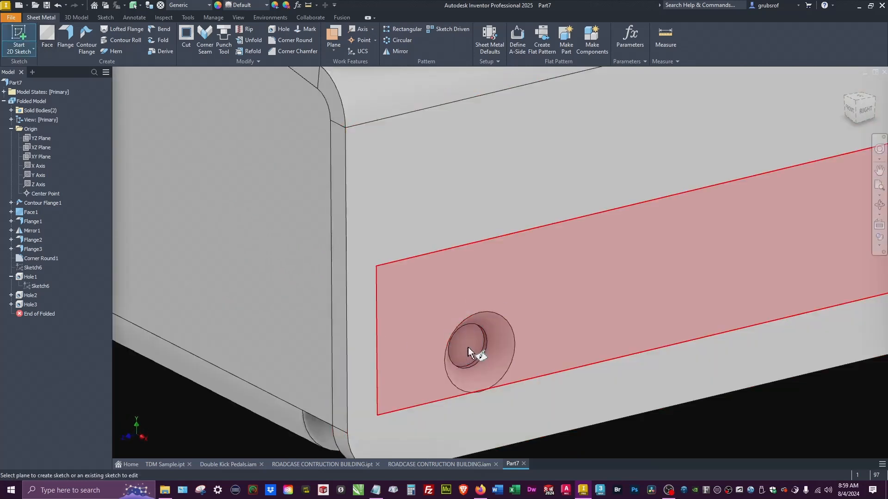
{"action": "left_click", "coordinate": [481, 351]}
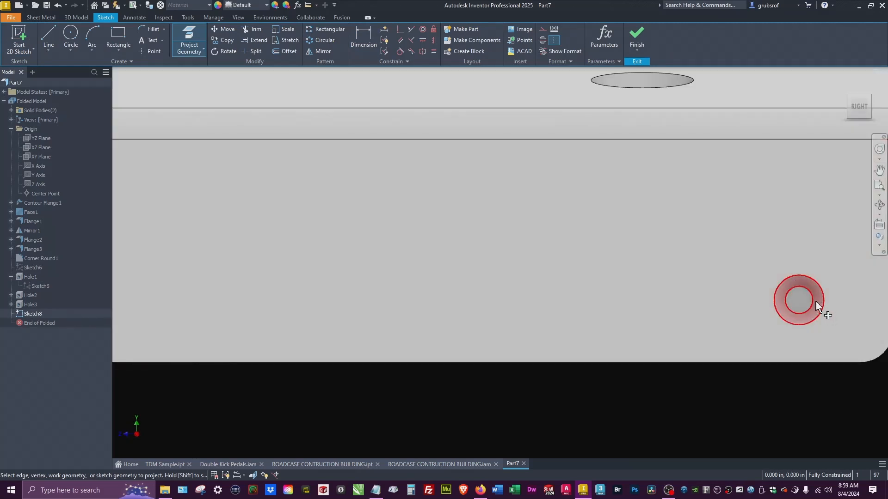
{"action": "right_click", "coordinate": [799, 300]}
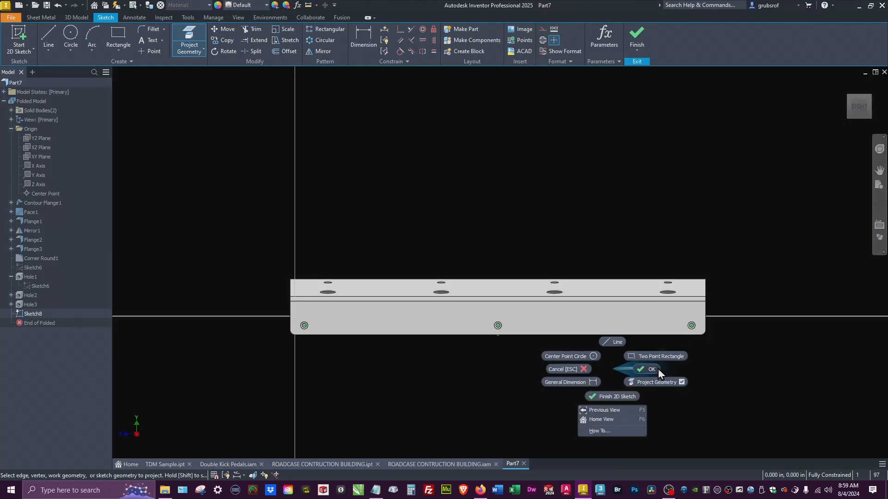
{"action": "left_click", "coordinate": [651, 369]}
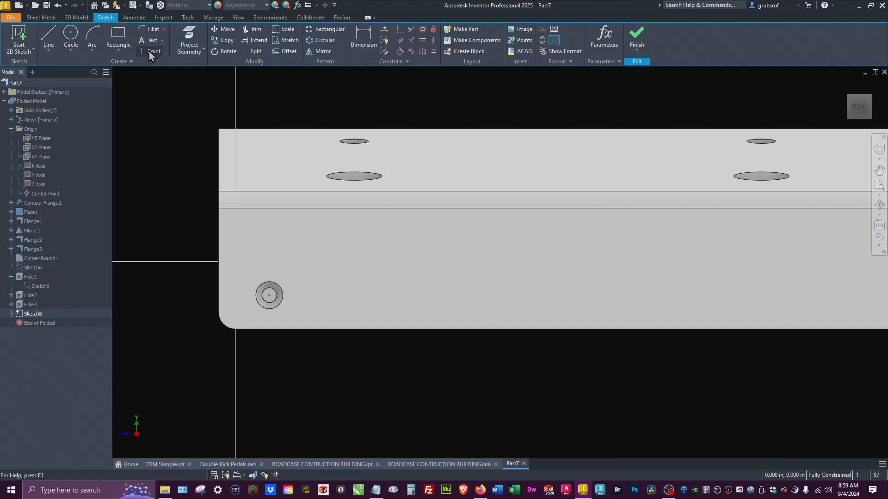
{"action": "left_click", "coordinate": [153, 51]}
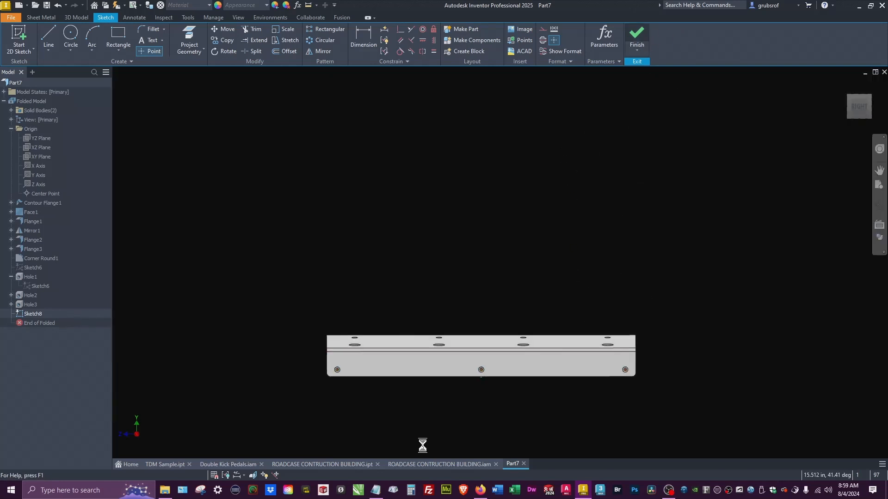
{"action": "left_click", "coordinate": [636, 33]}
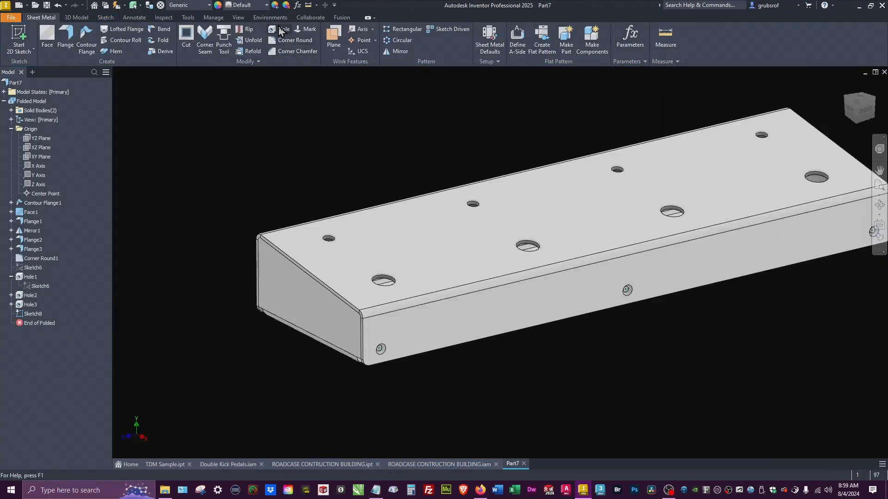
- Place seatless 4-40 UNC tapped holes, 0.224 in deep, at Sketch8's front points
{"action": "left_click", "coordinate": [282, 29]}
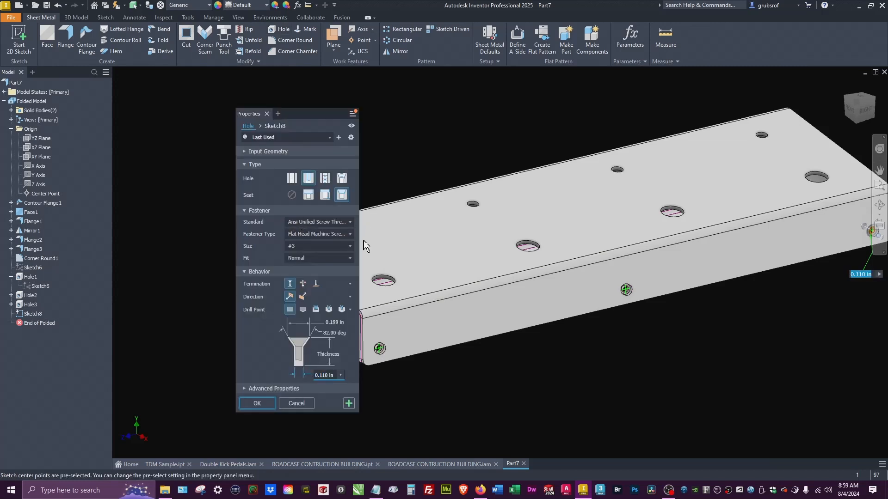
{"action": "mouse_move", "coordinate": [318, 323]}
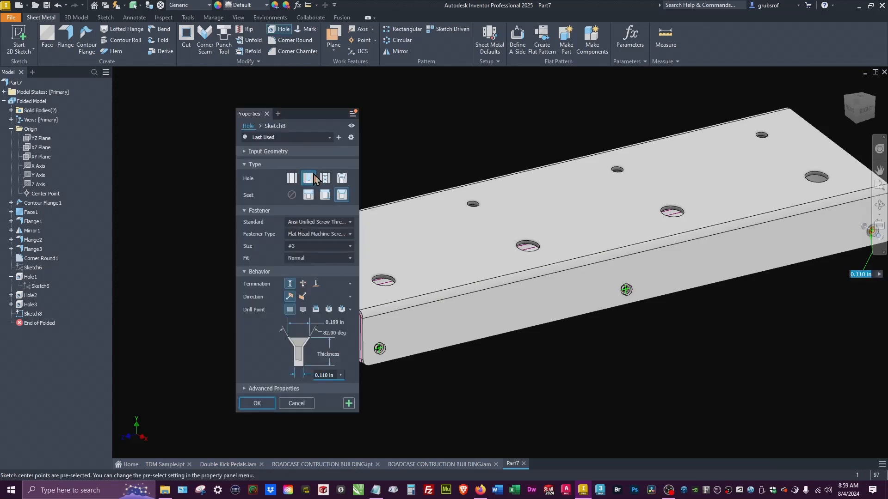
{"action": "left_click", "coordinate": [324, 177]}
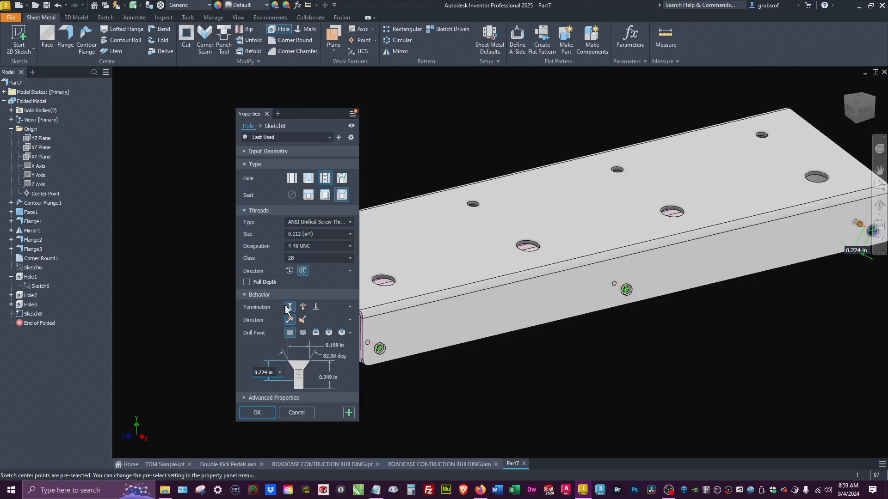
{"action": "mouse_move", "coordinate": [292, 195]}
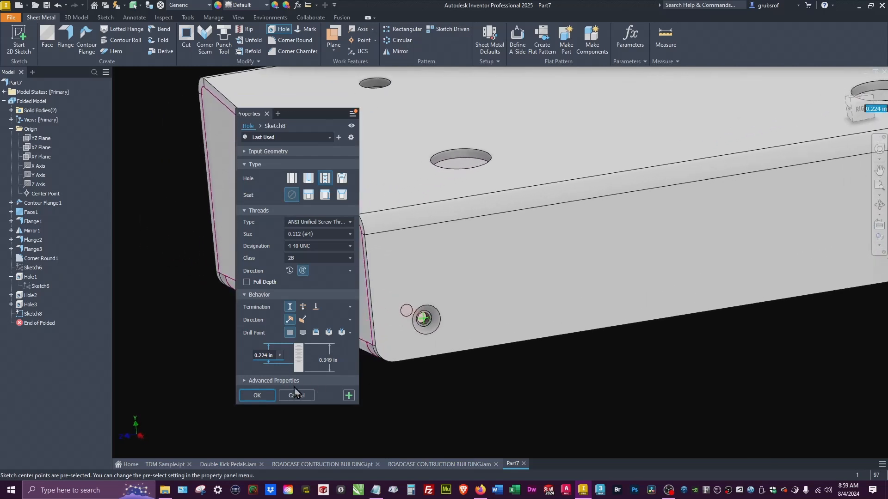
{"action": "left_click", "coordinate": [257, 396]}
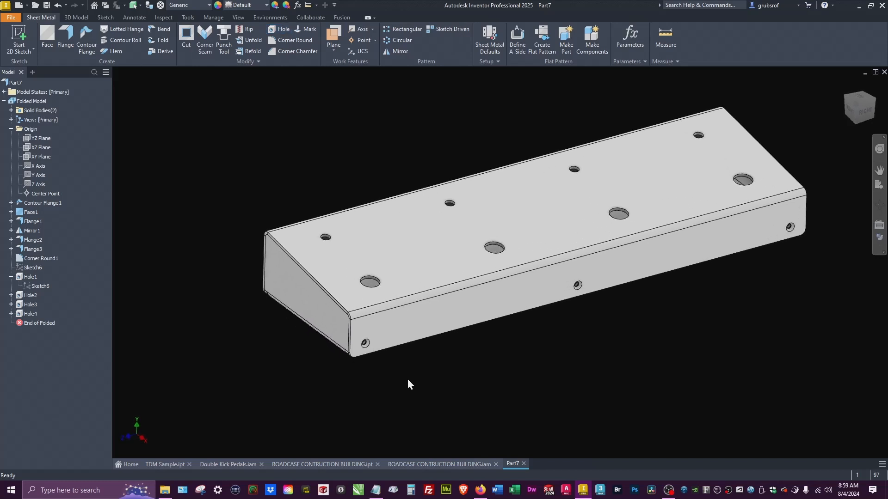
{"action": "mouse_move", "coordinate": [316, 126]}
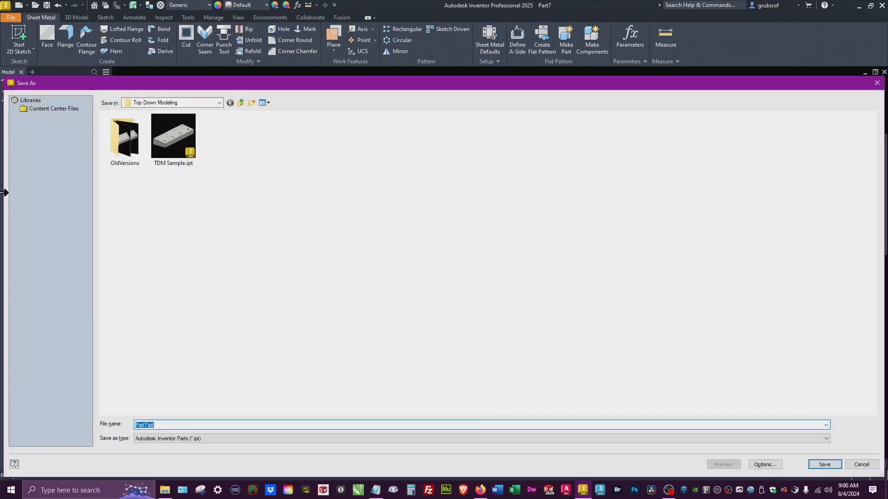
{"action": "mouse_move", "coordinate": [156, 257]}
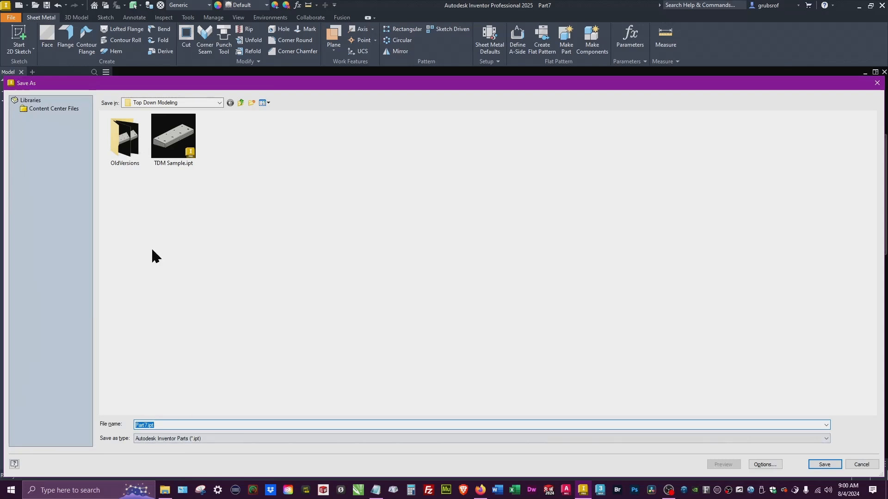
{"action": "mouse_move", "coordinate": [211, 468]}
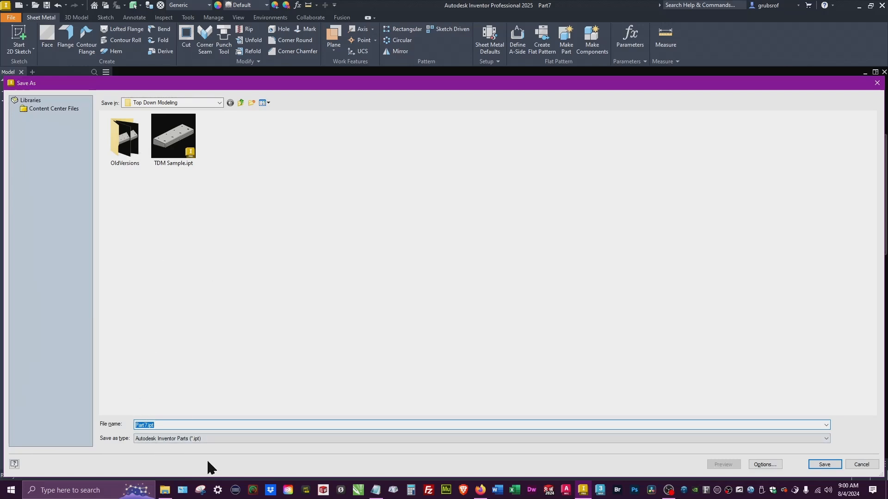
- Save the hole-finished enclosure under the file name TDM in Top Down Modeling
{"action": "type", "text": "TDM"}
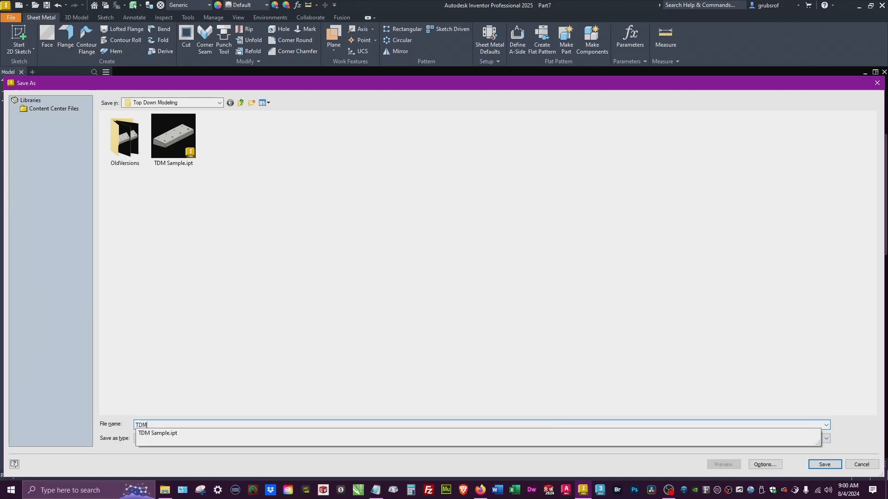
{"action": "left_click", "coordinate": [823, 464]}
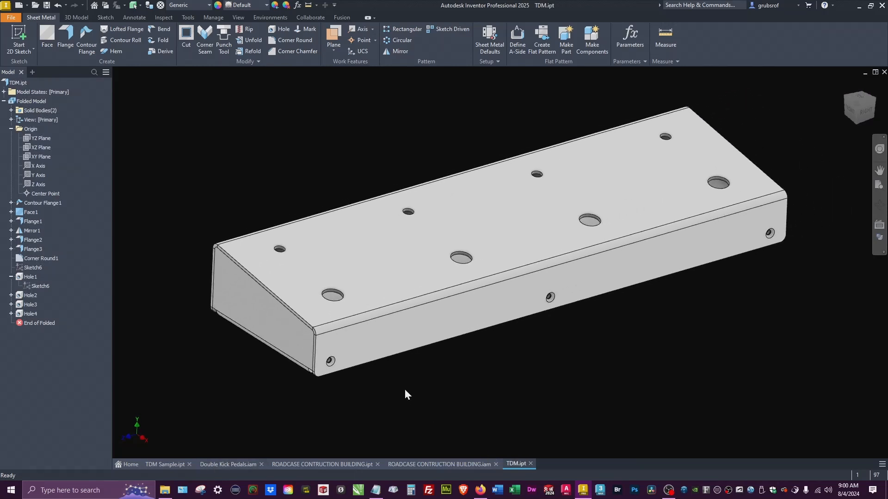
{"action": "mouse_move", "coordinate": [366, 379]}
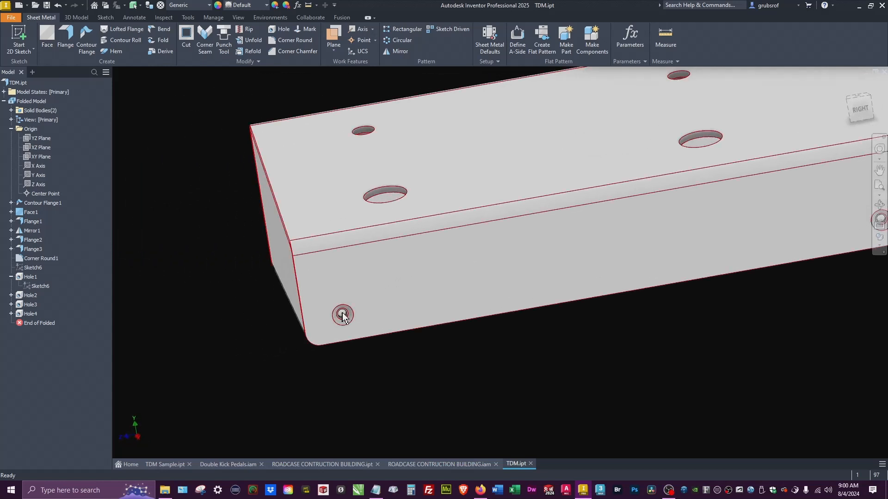
{"action": "mouse_move", "coordinate": [348, 323]}
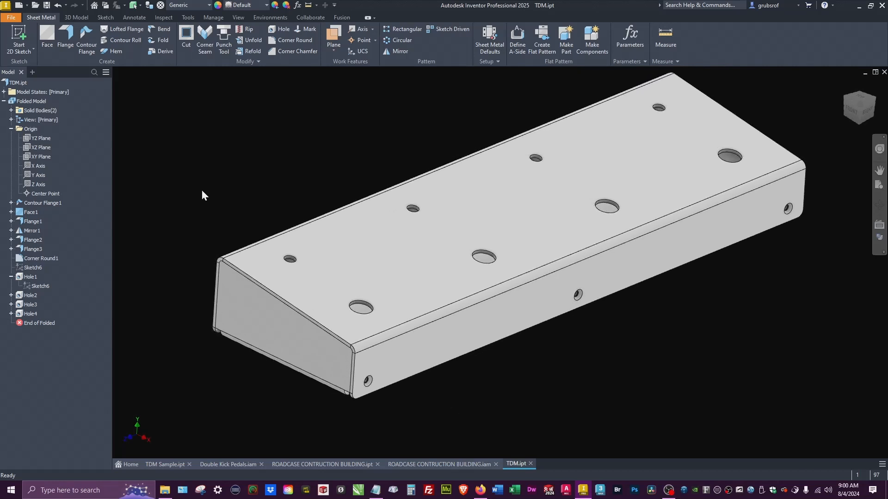
{"action": "mouse_move", "coordinate": [192, 214]}
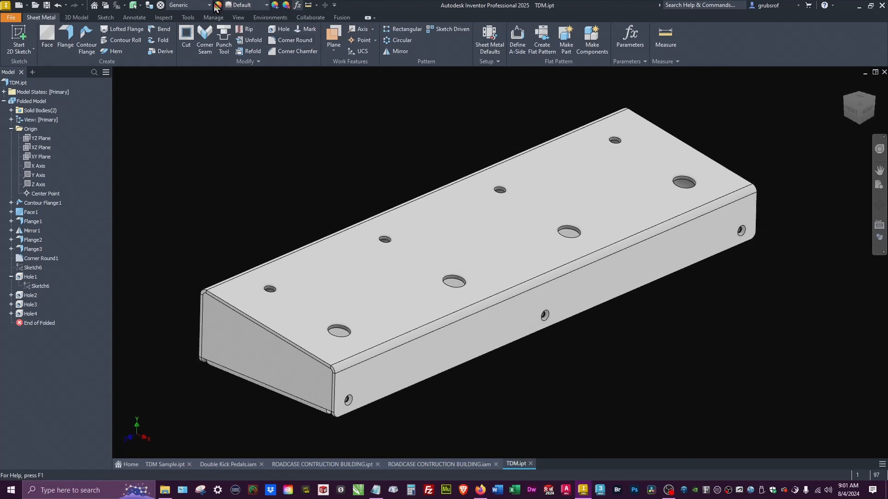
- Rename the first solid body to TDM Top through its Properties
{"action": "left_click", "coordinate": [142, 6]}
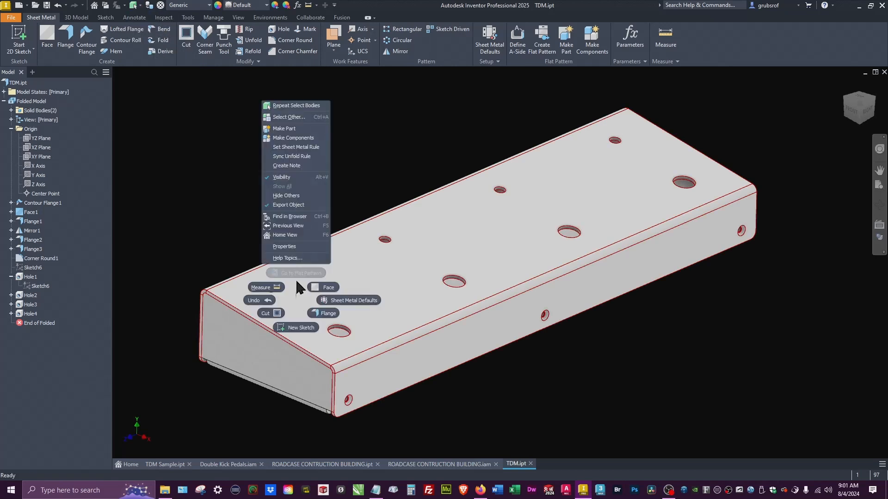
{"action": "left_click", "coordinate": [284, 246]}
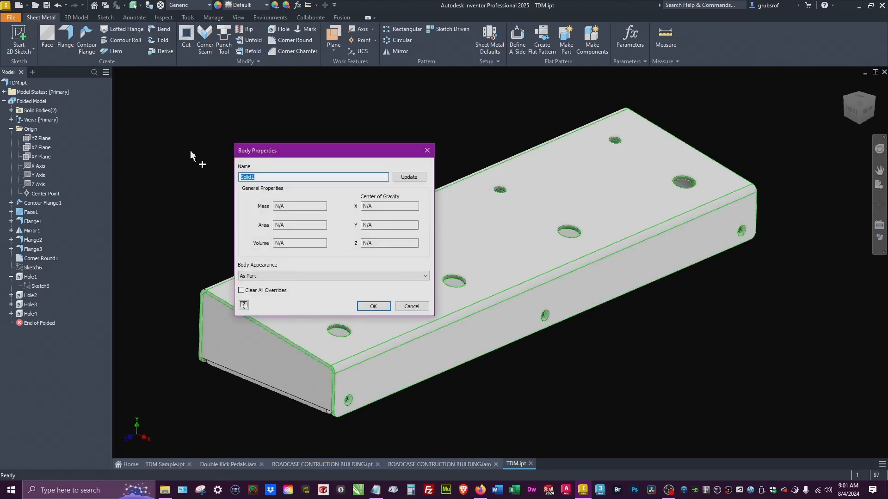
{"action": "mouse_move", "coordinate": [314, 177]}
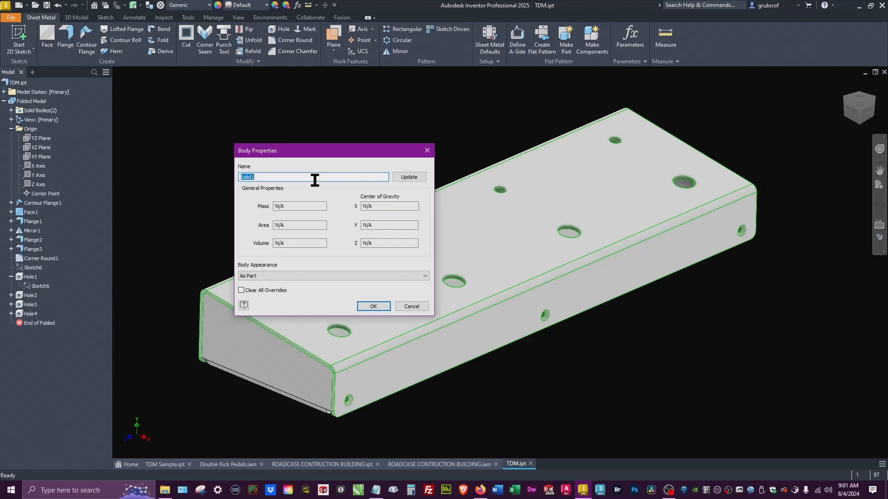
{"action": "type", "text": "TDM"}
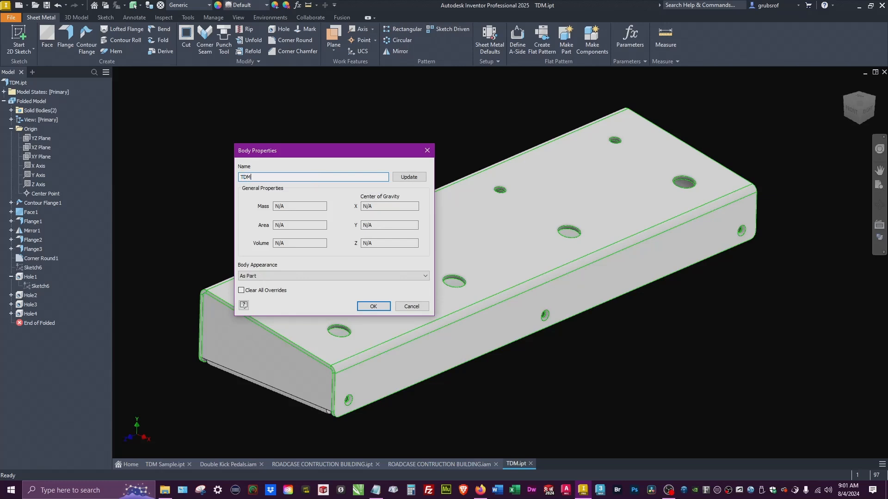
{"action": "type", "text": "Top"}
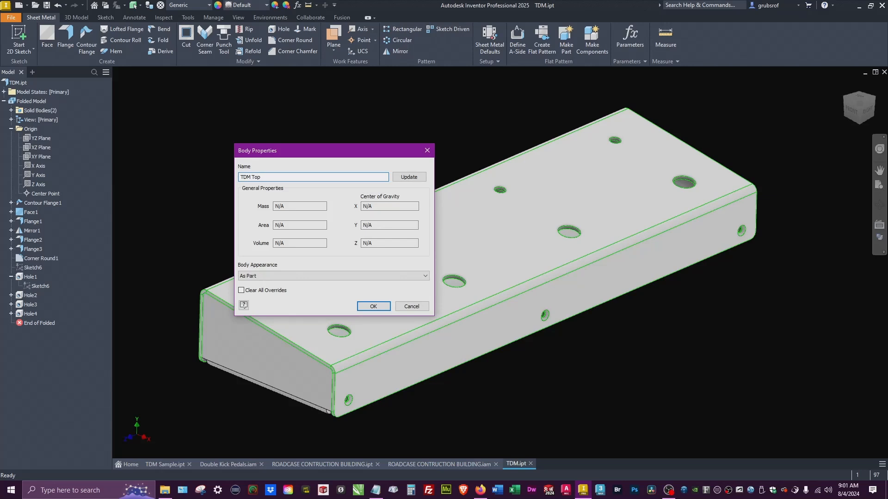
{"action": "left_click", "coordinate": [373, 306]}
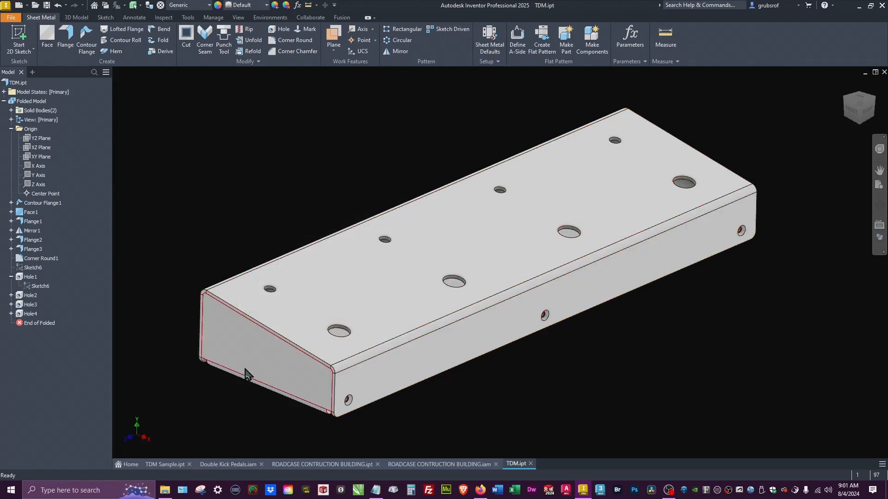
{"action": "mouse_move", "coordinate": [429, 235]}
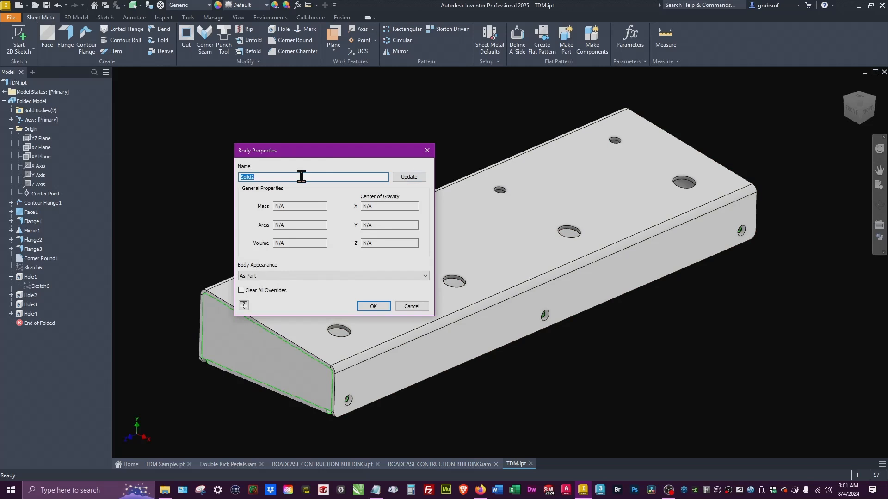
- Rename the second solid body to TDM Bottom and calculate its mass properties
{"action": "type", "text": "TDM"}
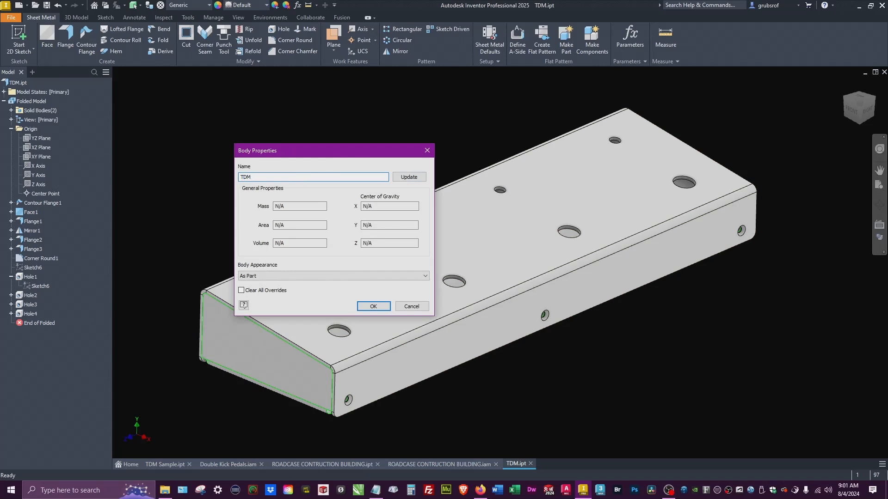
{"action": "type", "text": "Bo"}
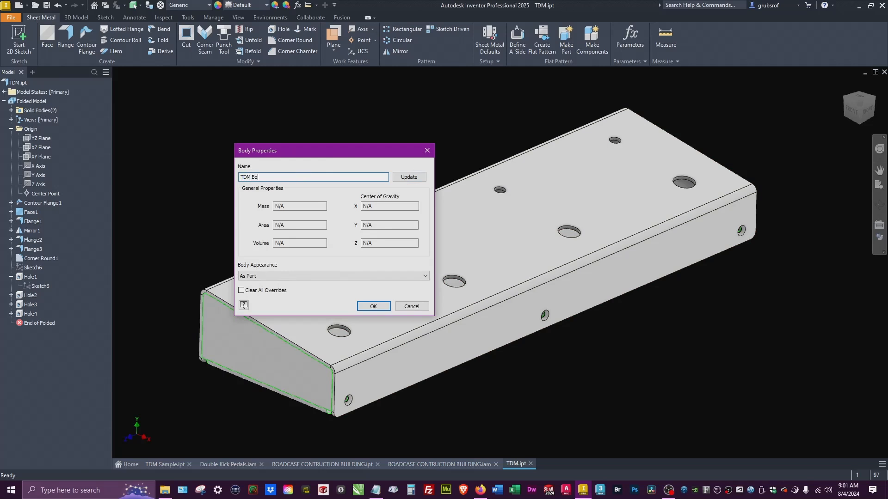
{"action": "type", "text": "ttom"}
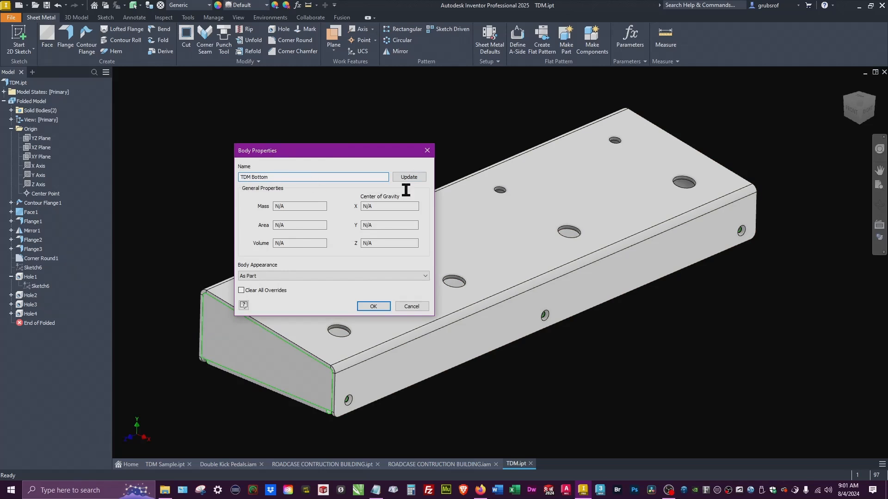
{"action": "left_click", "coordinate": [408, 177]}
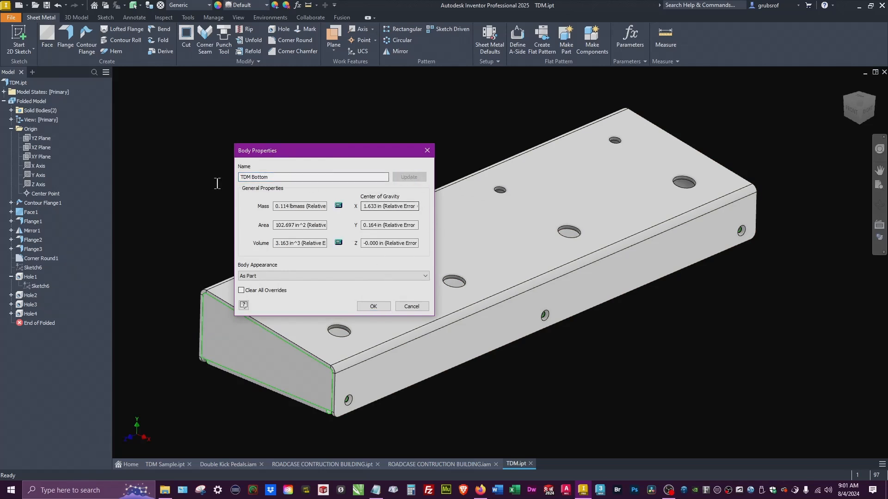
{"action": "mouse_move", "coordinate": [371, 266]}
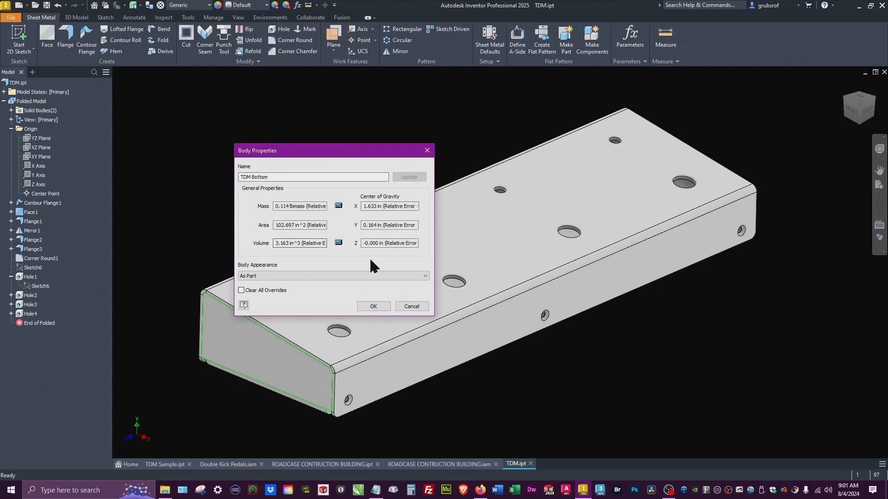
{"action": "left_click", "coordinate": [373, 306]}
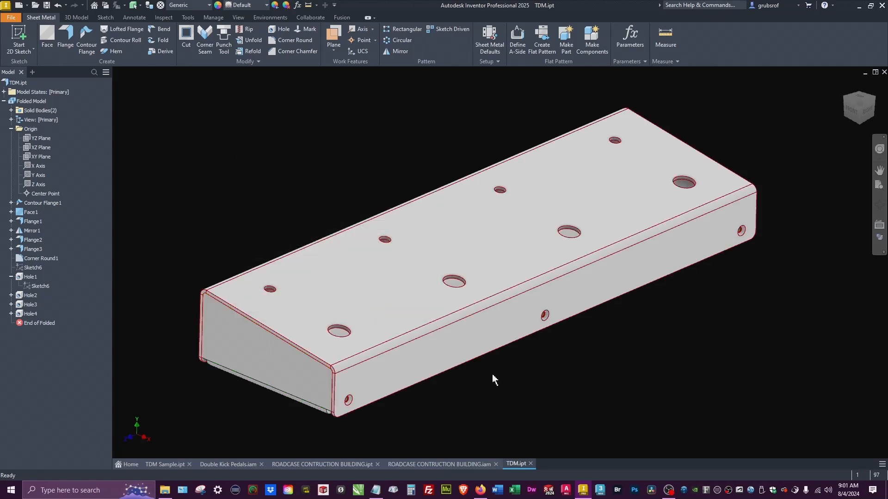
{"action": "left_click", "coordinate": [633, 369]}
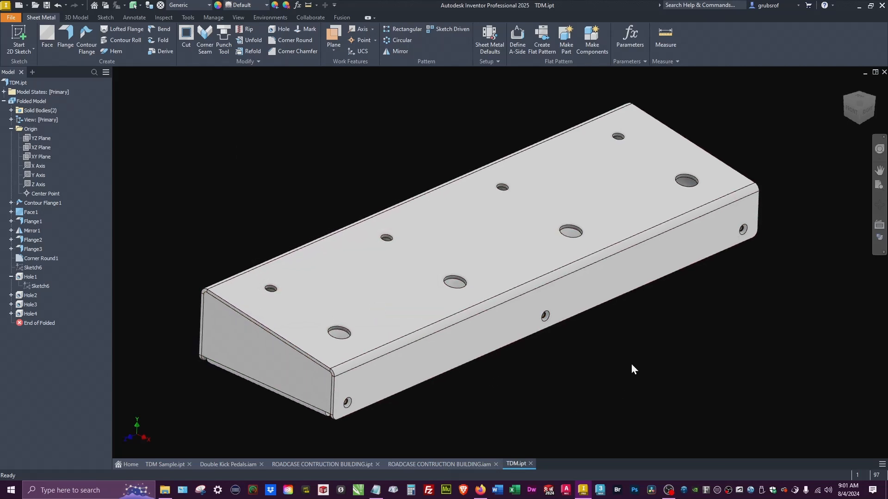
{"action": "mouse_move", "coordinate": [602, 413]}
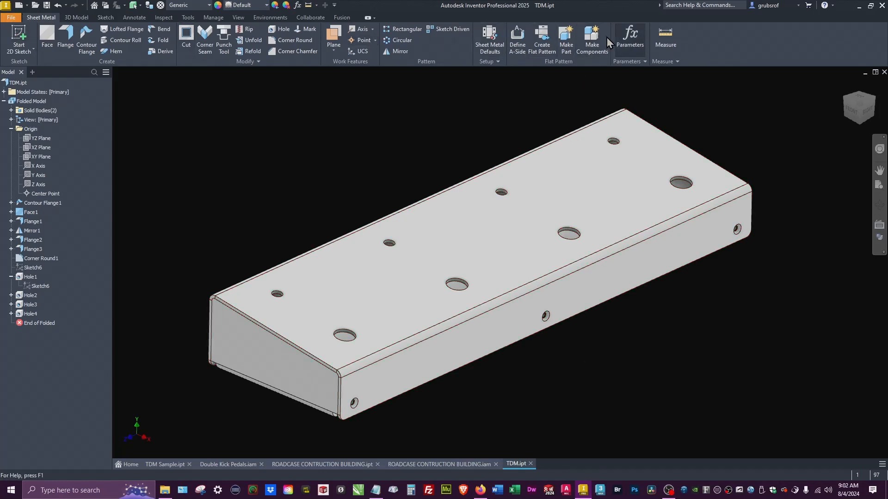
- Make Components from both bodies as TDM Top.ipt and TDM Bottom.ipt with the Sheet Metal template
{"action": "left_click", "coordinate": [591, 40]}
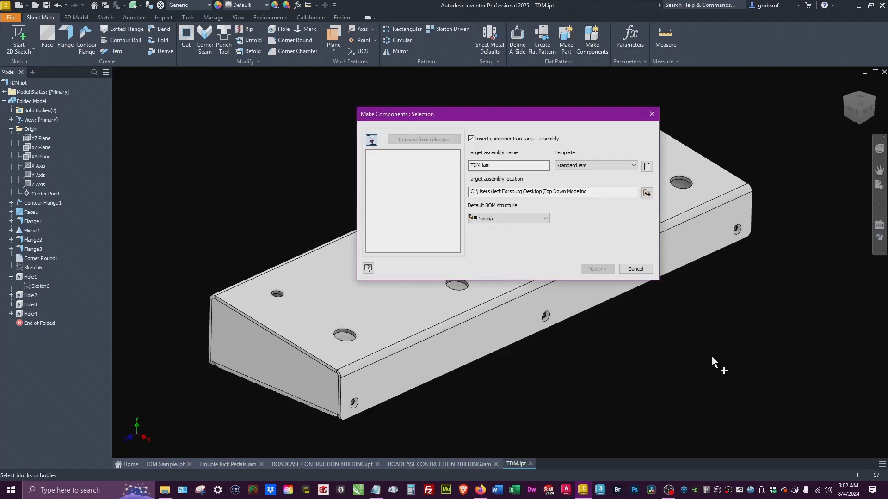
{"action": "mouse_move", "coordinate": [478, 181]}
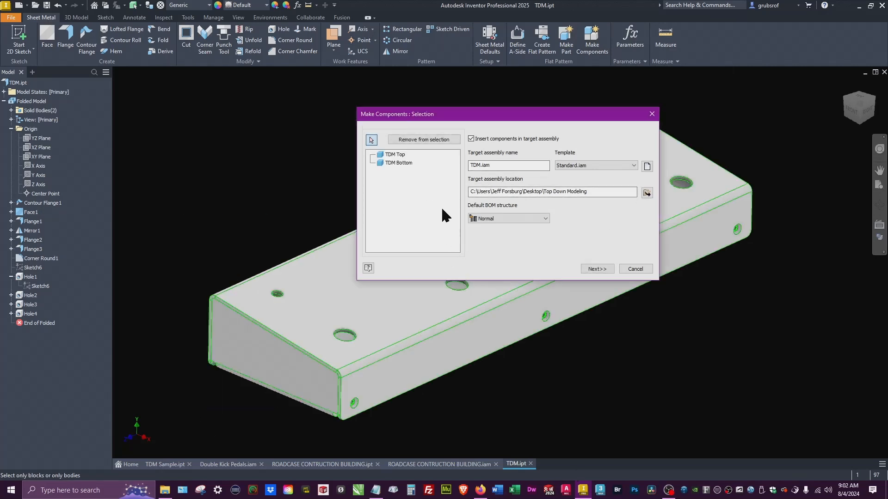
{"action": "mouse_move", "coordinate": [756, 306]}
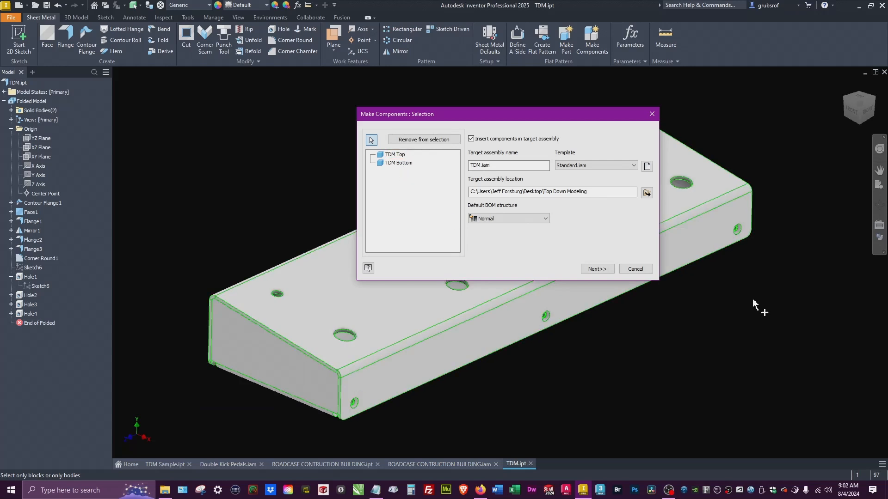
{"action": "left_click", "coordinate": [596, 268]}
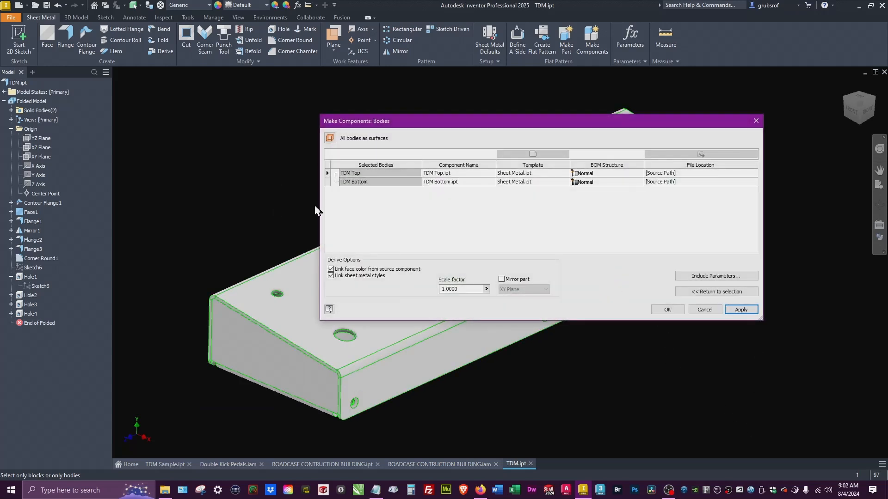
{"action": "mouse_move", "coordinate": [432, 203]}
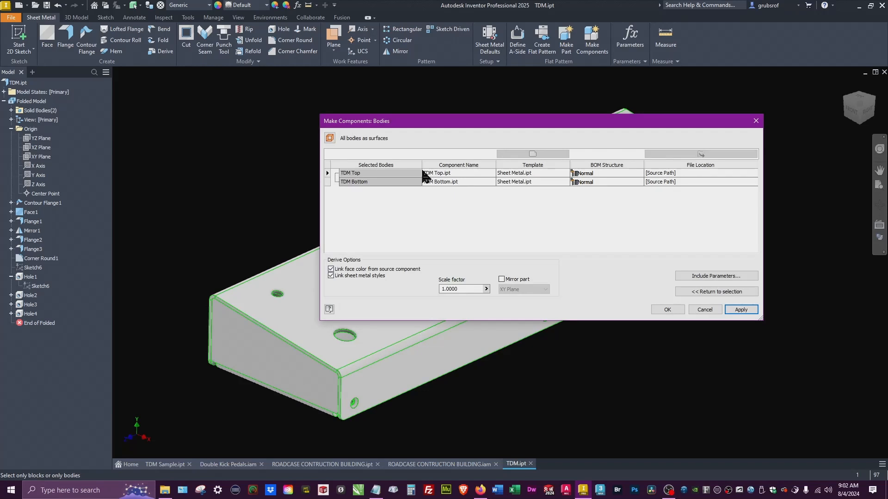
{"action": "mouse_move", "coordinate": [474, 198]}
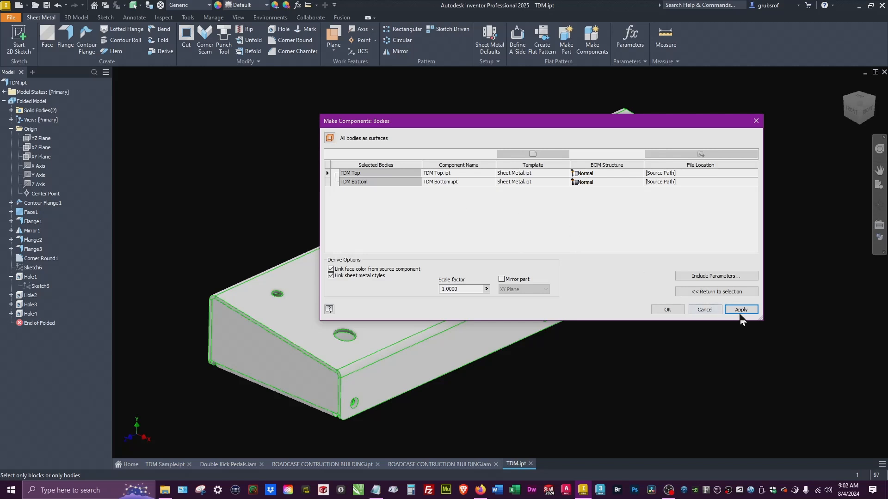
{"action": "left_click", "coordinate": [741, 310]}
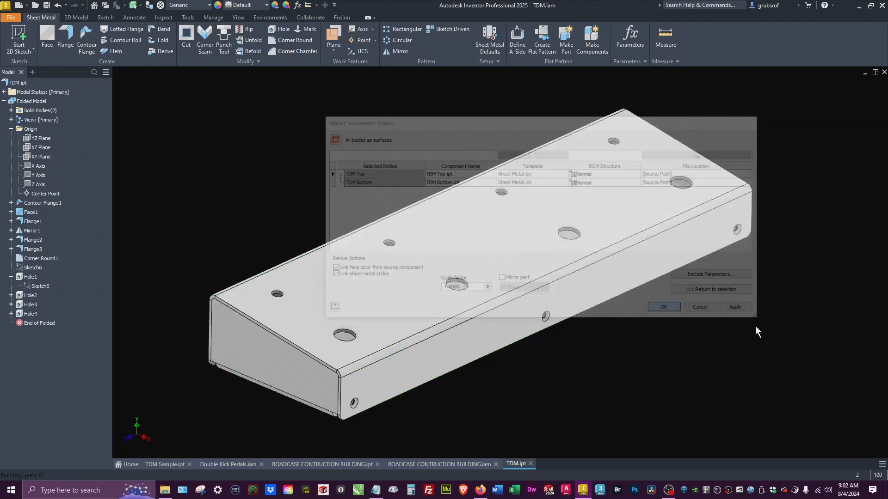
- Create TDM Top's flat pattern, open TDM Bottom from the assembly, then return to TDM.ipt
{"action": "left_click", "coordinate": [663, 307]}
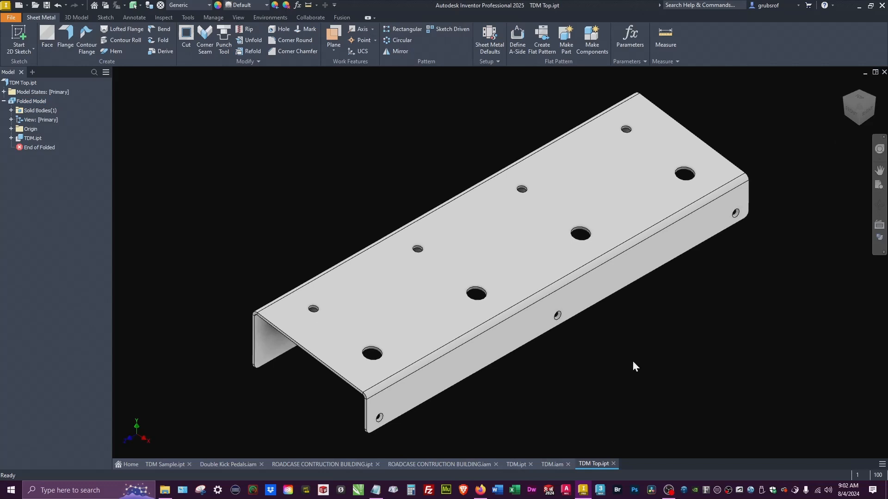
{"action": "left_click", "coordinate": [540, 40]}
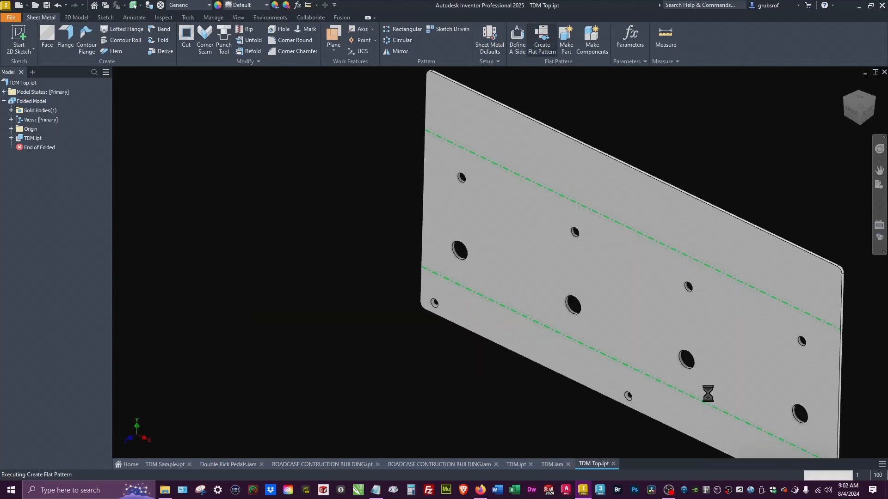
{"action": "left_click", "coordinate": [540, 40]}
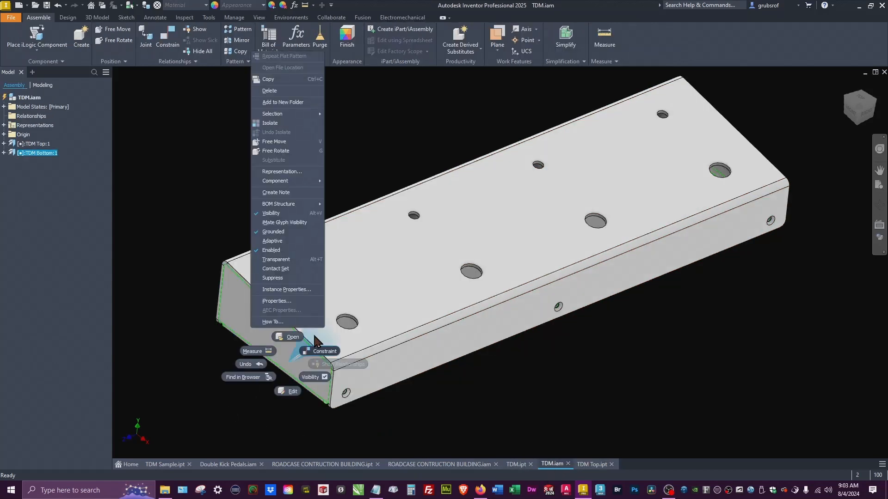
{"action": "left_click", "coordinate": [293, 337]}
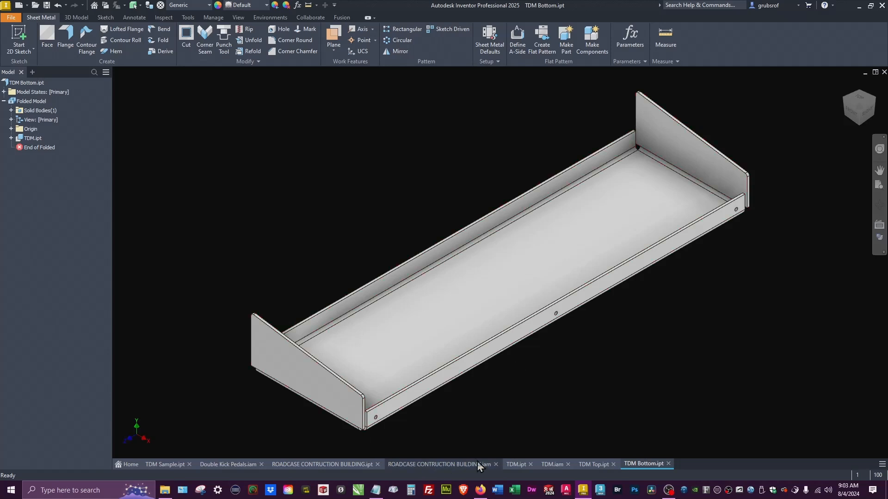
{"action": "left_click", "coordinate": [515, 465]}
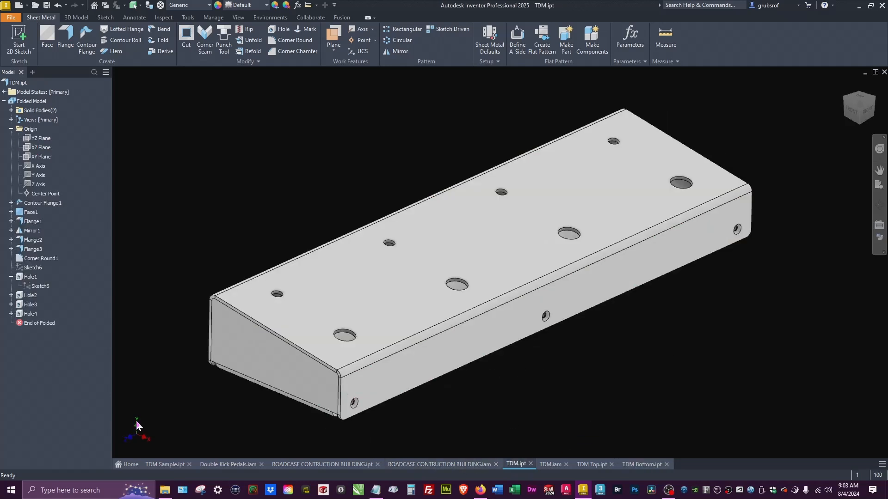
{"action": "mouse_move", "coordinate": [12, 206]}
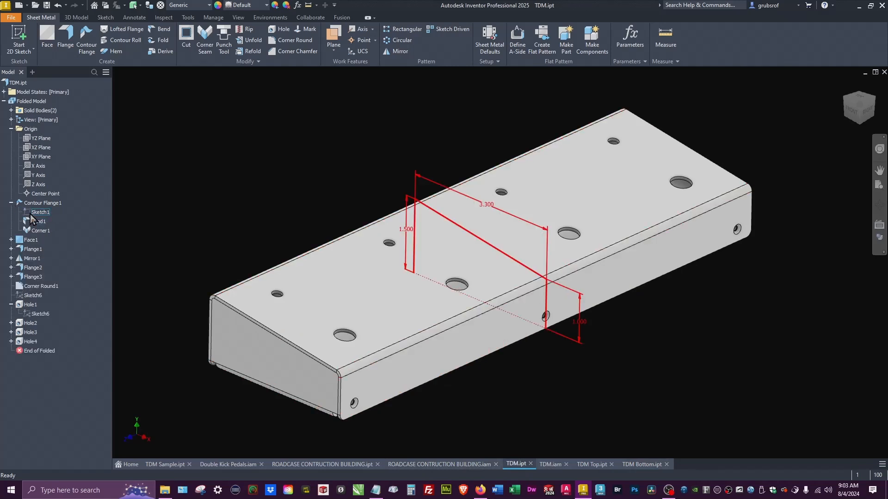
{"action": "double_click", "coordinate": [40, 211]}
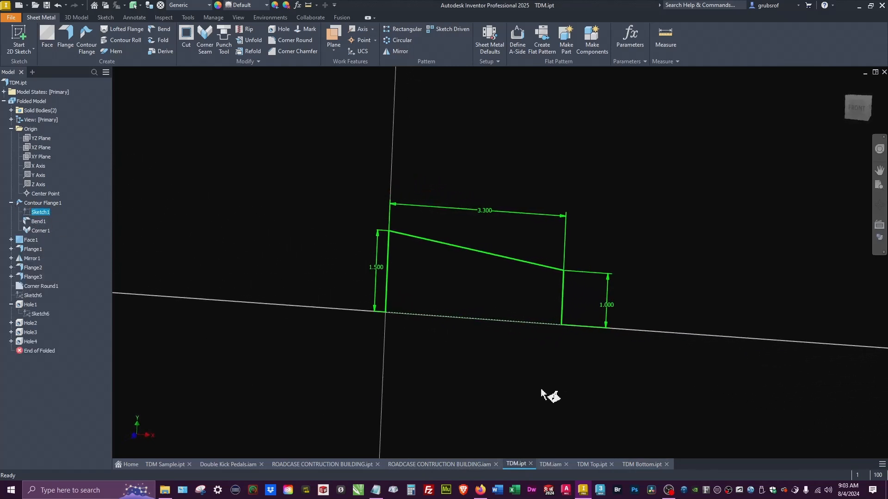
{"action": "double_click", "coordinate": [40, 212]}
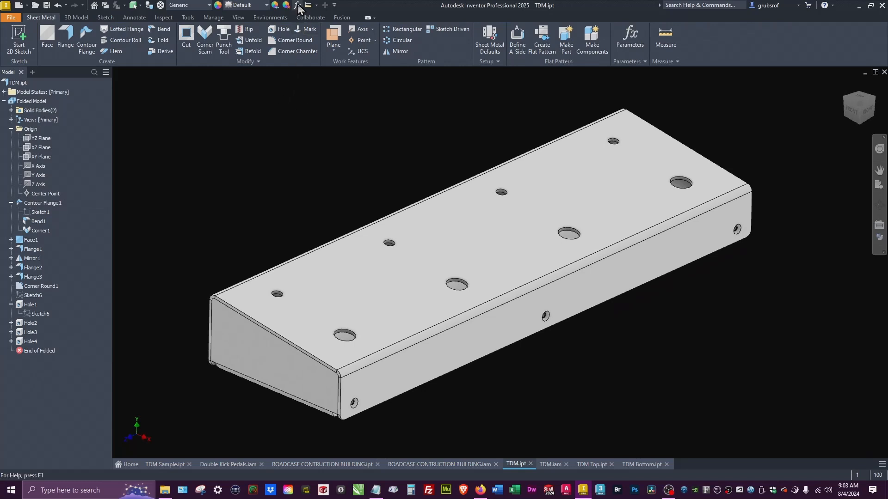
- Change the back parameter's equation from 1.5 in to 2 in in Parameters
{"action": "left_click", "coordinate": [628, 37]}
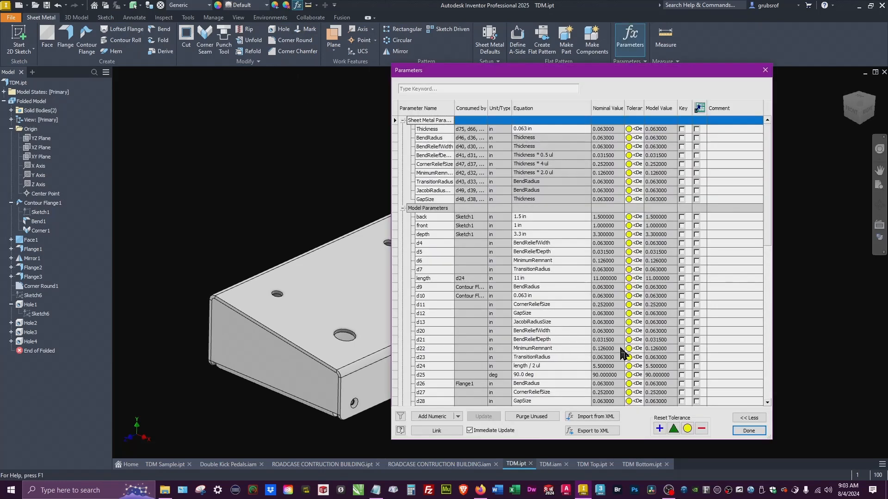
{"action": "mouse_move", "coordinate": [434, 226]}
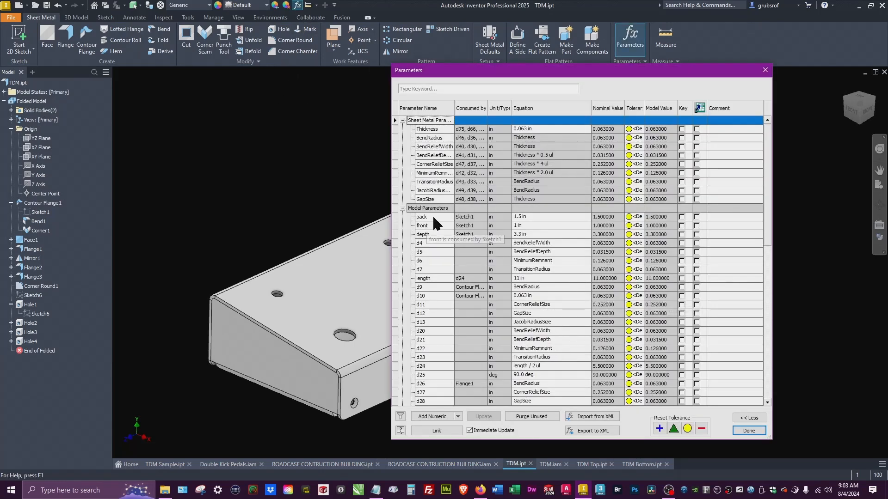
{"action": "mouse_move", "coordinate": [468, 323]}
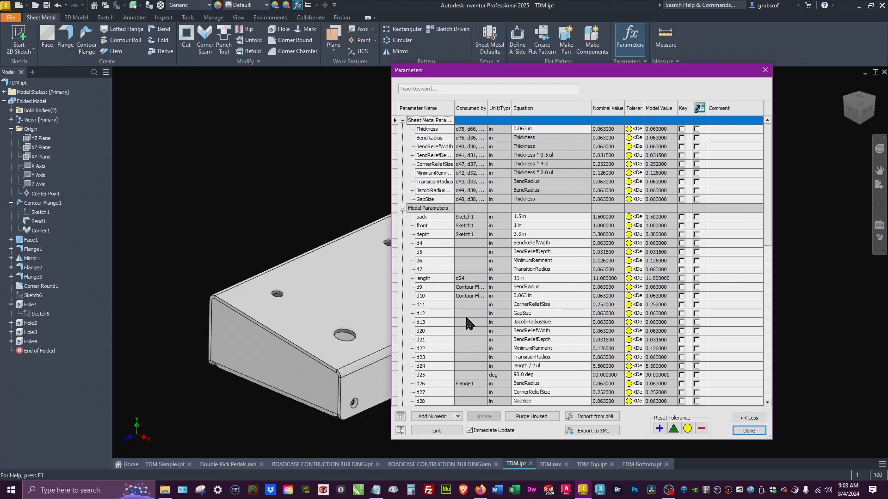
{"action": "double_click", "coordinate": [518, 216]}
{"action": "type", "text": "2"}
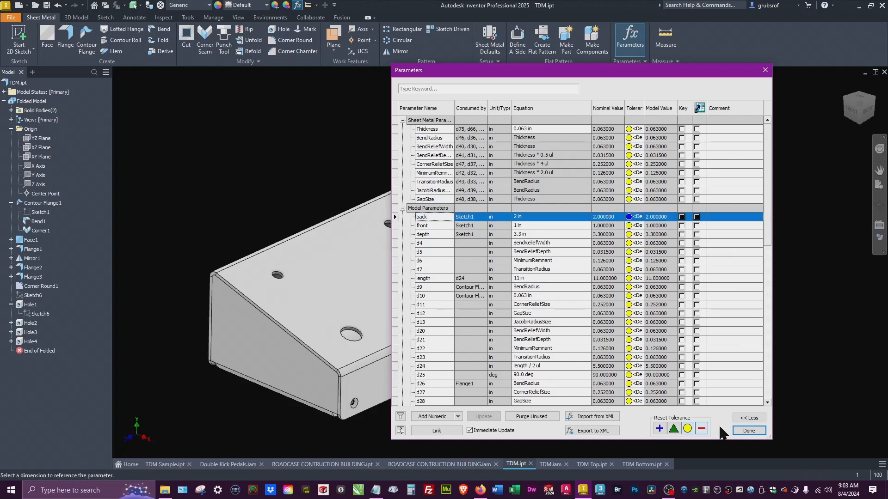
{"action": "left_click", "coordinate": [748, 431]}
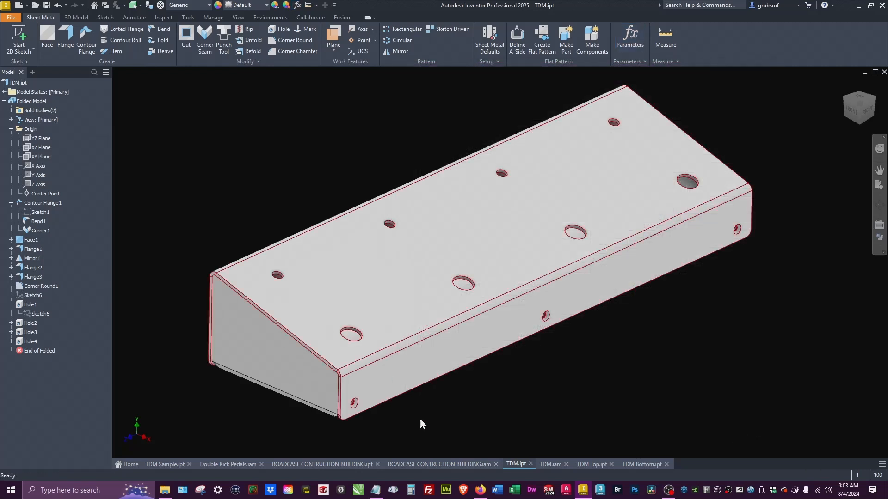
{"action": "left_click", "coordinate": [654, 418]}
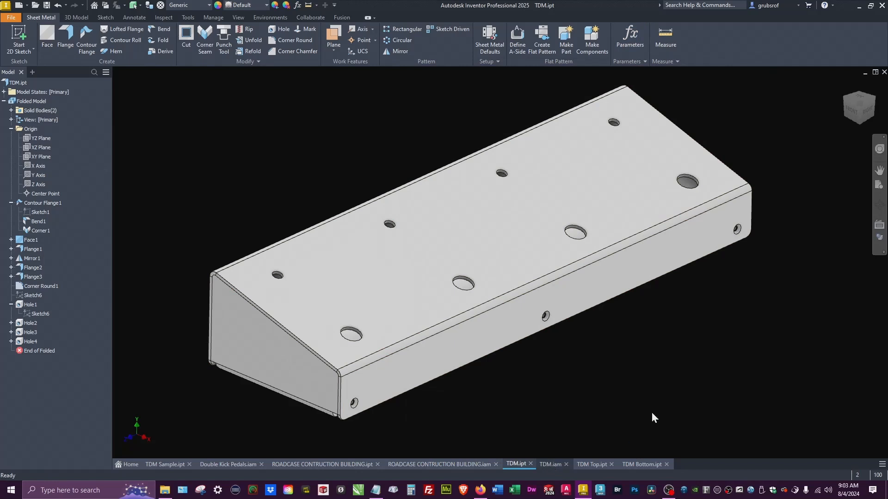
{"action": "left_click", "coordinate": [552, 464]}
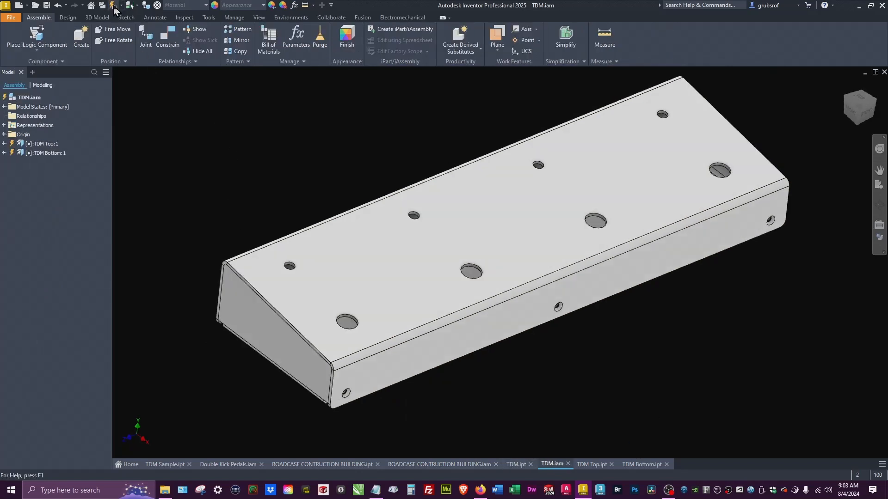
{"action": "mouse_move", "coordinate": [113, 5]}
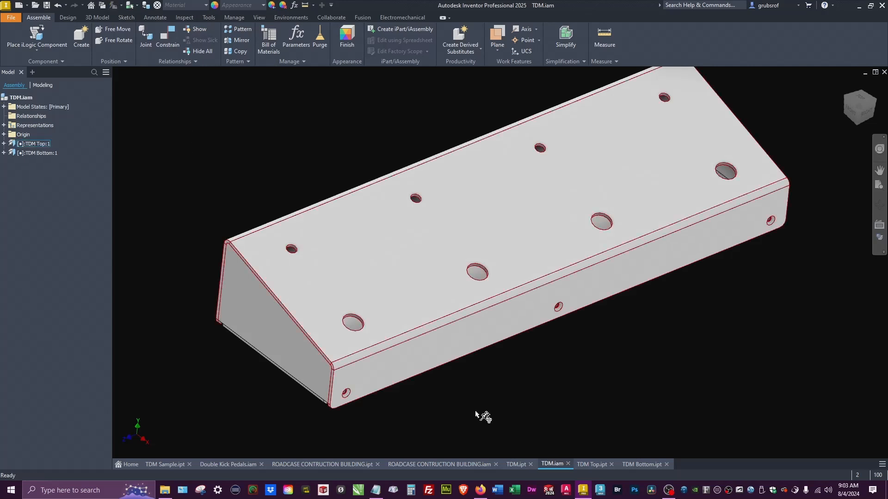
{"action": "left_click", "coordinate": [591, 464]}
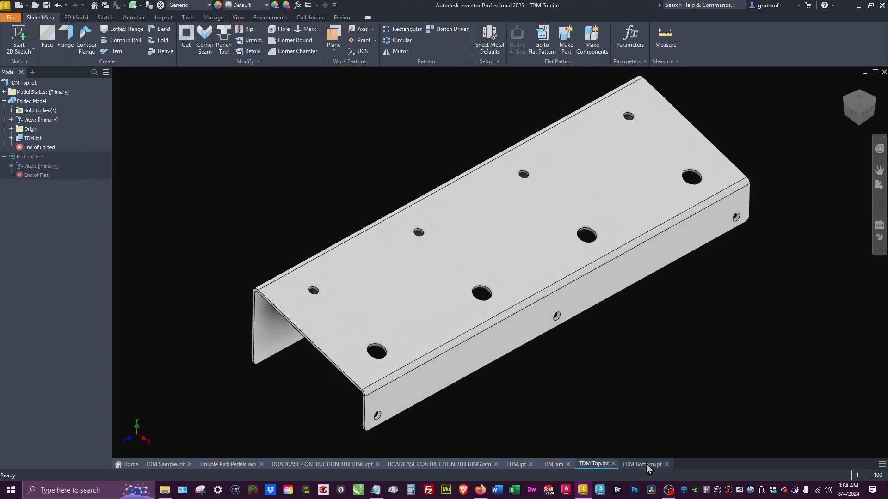
{"action": "left_click", "coordinate": [643, 463]}
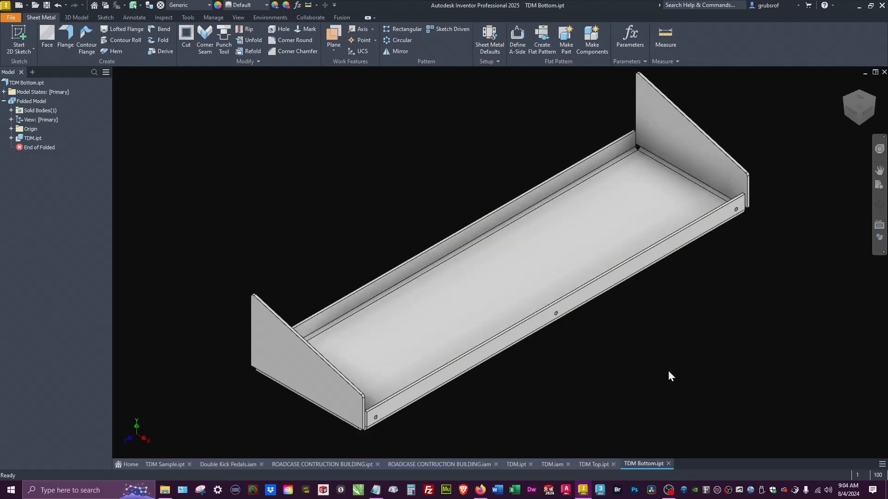
{"action": "left_click", "coordinate": [516, 464]}
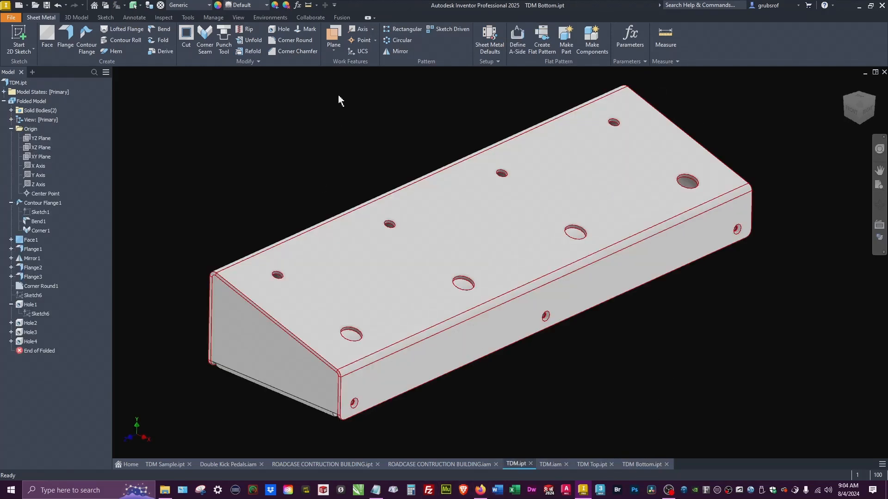
- Set back to 1.5 in and length to 15 in in the Parameters table
{"action": "left_click", "coordinate": [629, 40]}
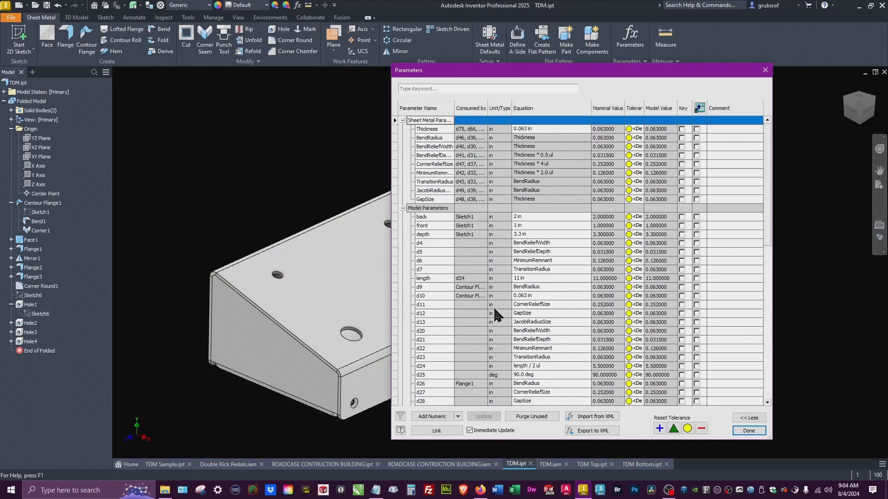
{"action": "mouse_move", "coordinate": [538, 237]}
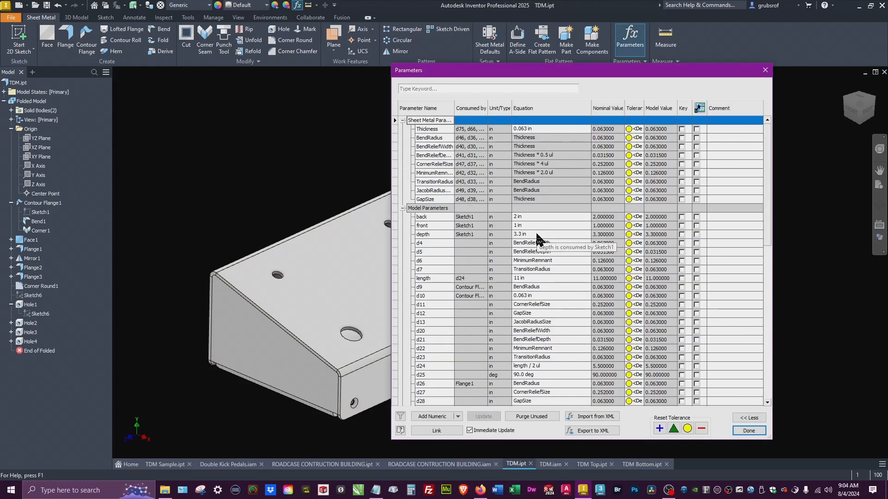
{"action": "left_click", "coordinate": [532, 217]}
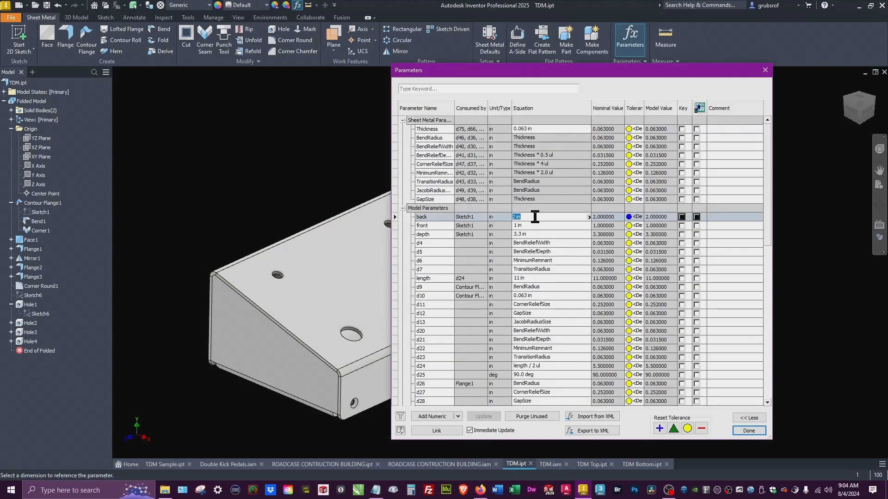
{"action": "type", "text": "1.5"}
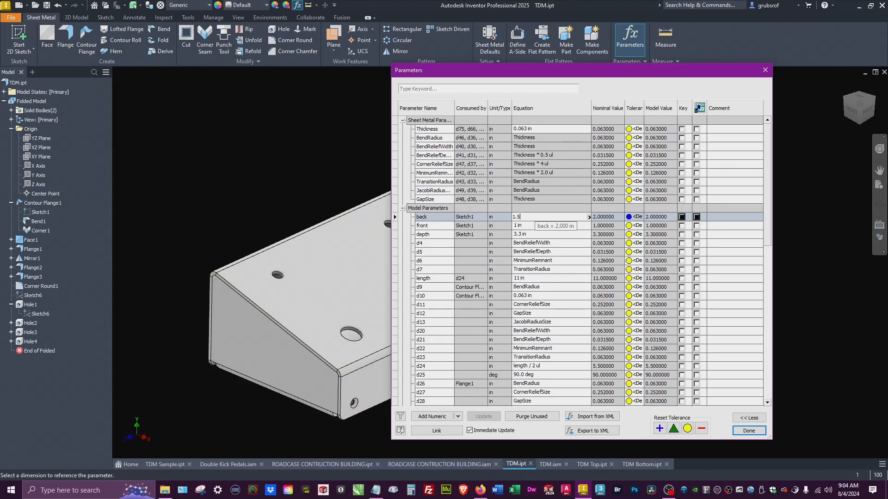
{"action": "key", "text": "Return"}
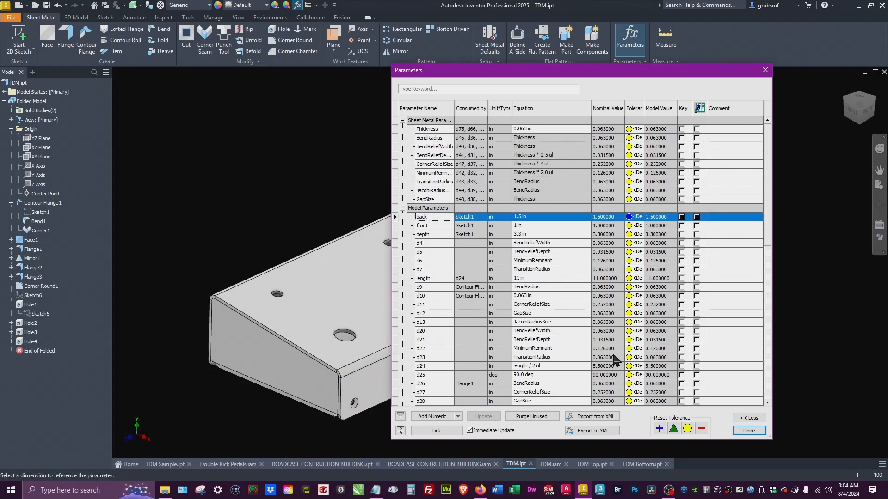
{"action": "mouse_move", "coordinate": [538, 286]}
{"action": "type", "text": "15"}
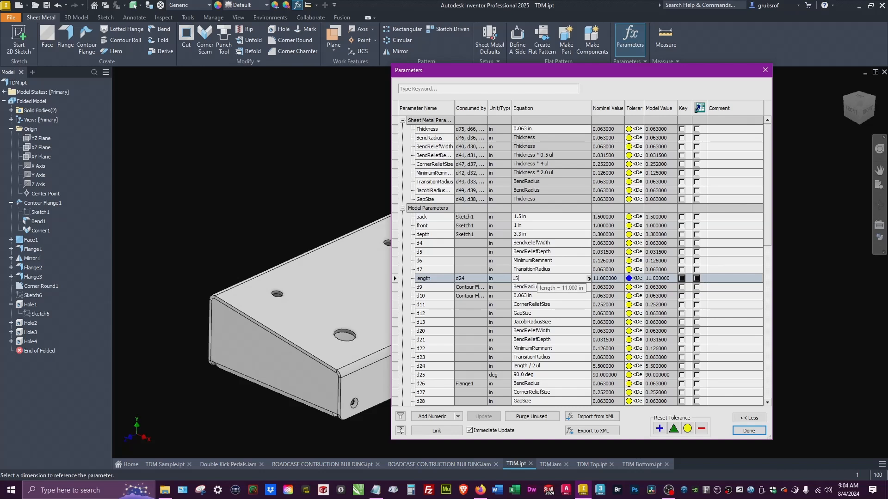
{"action": "key", "text": "Return"}
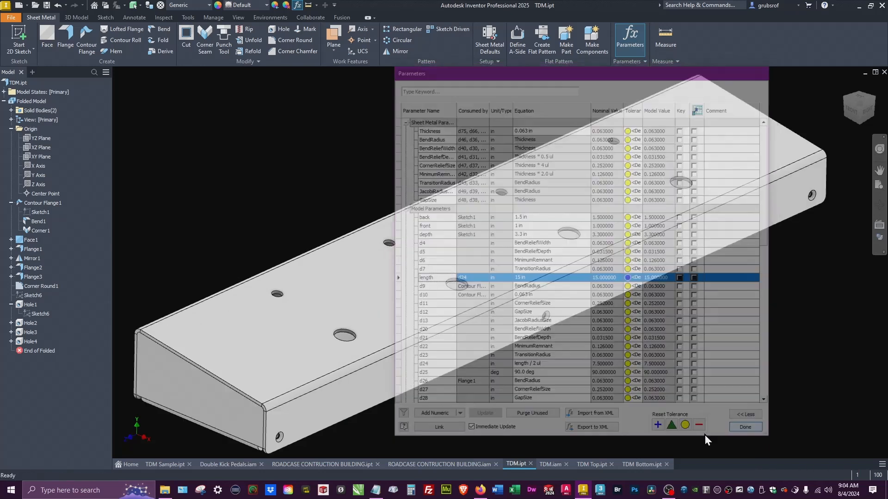
{"action": "left_click", "coordinate": [744, 426]}
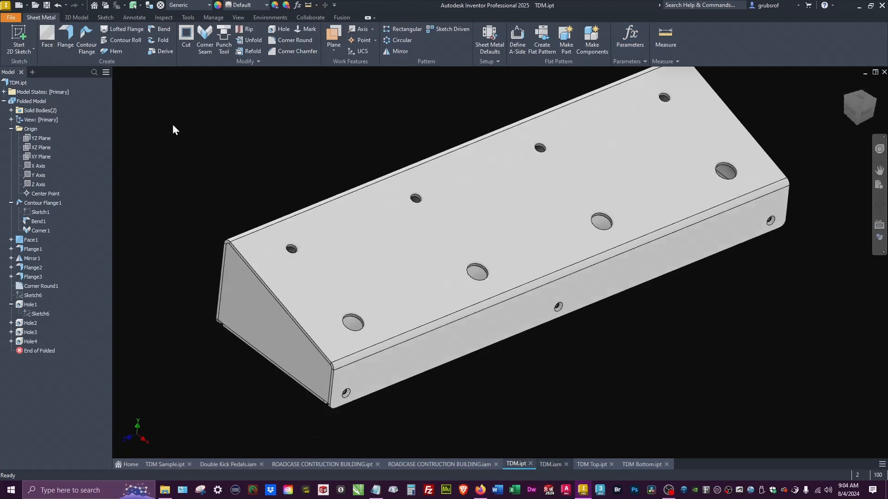
{"action": "left_click", "coordinate": [551, 464]}
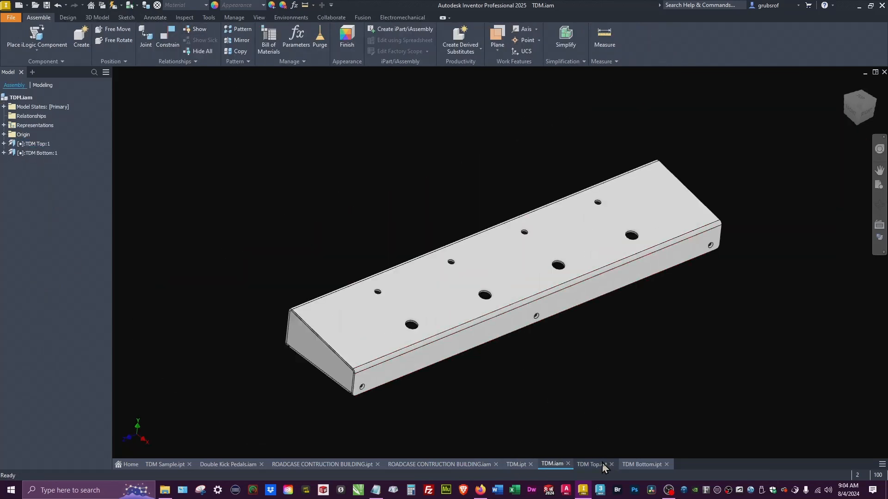
{"action": "left_click", "coordinate": [592, 465]}
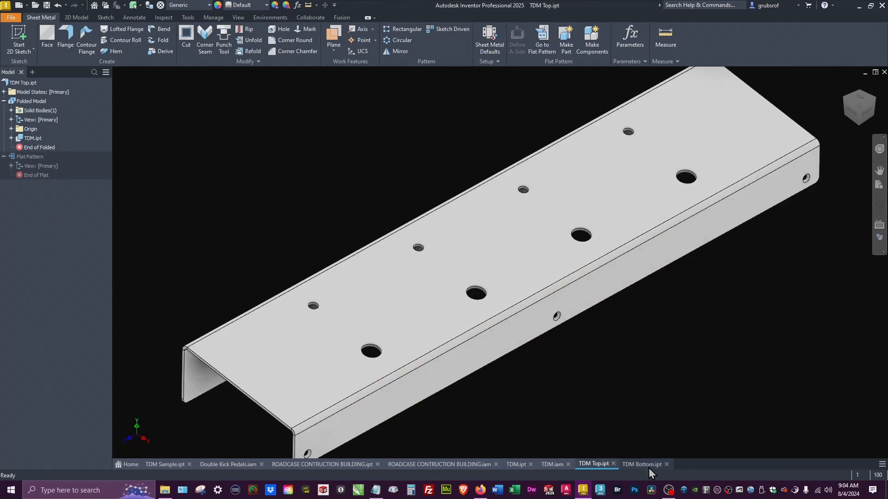
{"action": "left_click", "coordinate": [642, 464]}
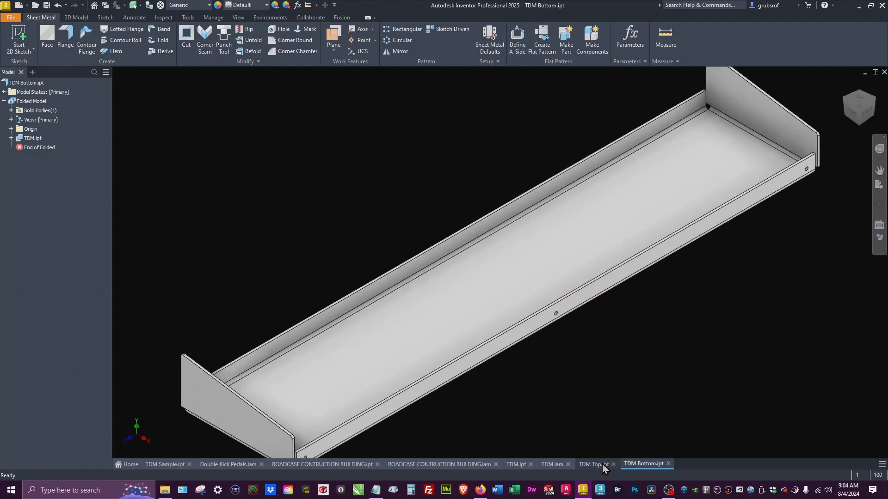
{"action": "mouse_move", "coordinate": [586, 469]}
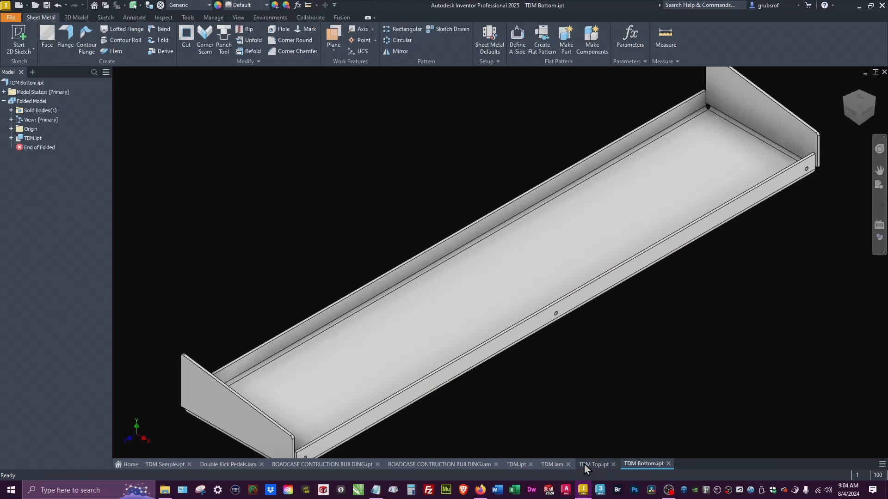
{"action": "left_click", "coordinate": [516, 464]}
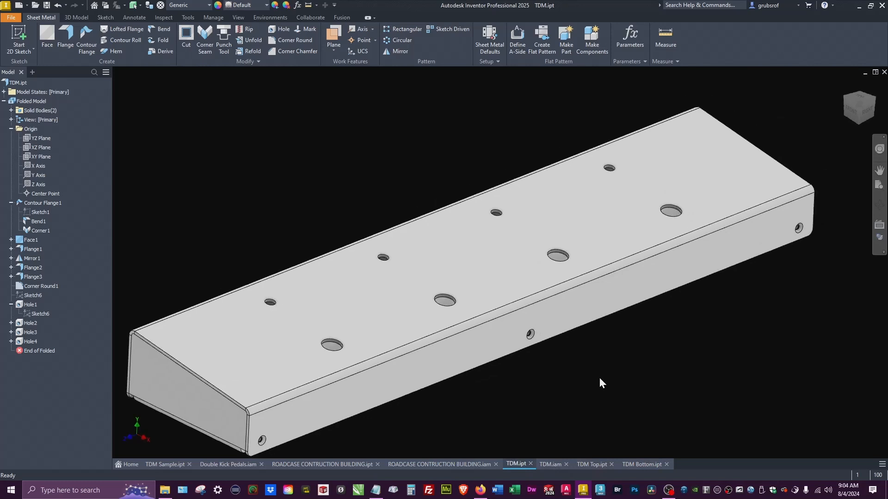